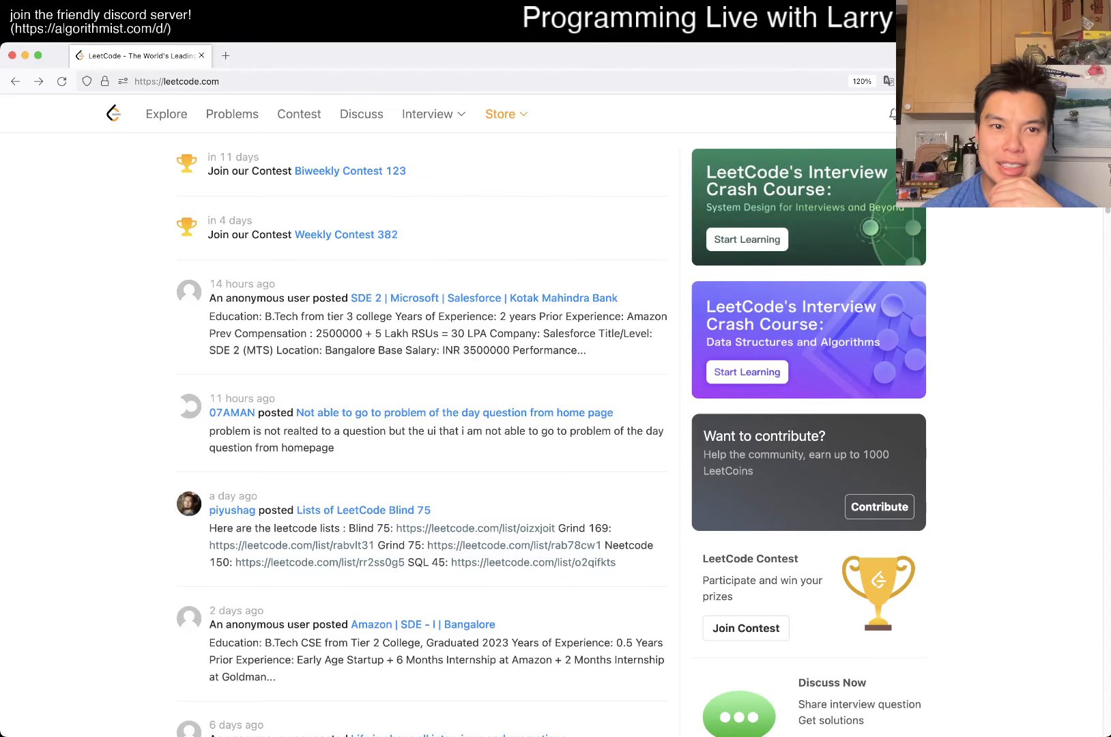
Step: Open the daily problem 1457 Pseudo-Palindromic Paths in a Binary Tree from the Problems list
click(232, 115)
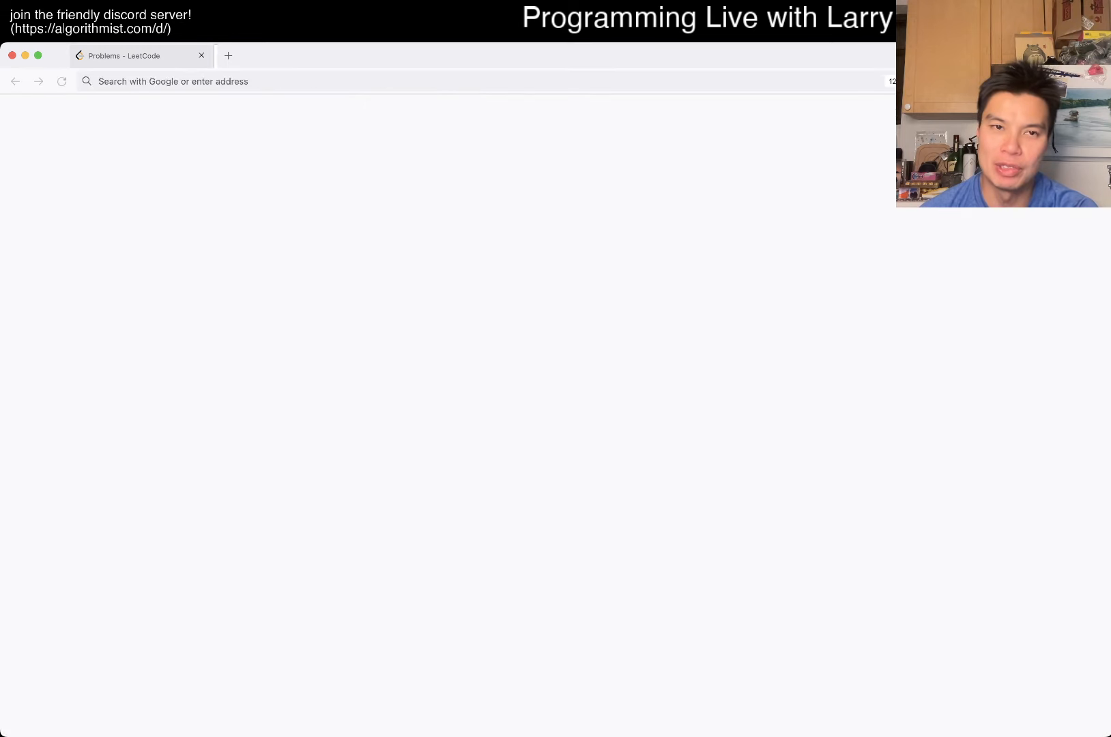
click(228, 55)
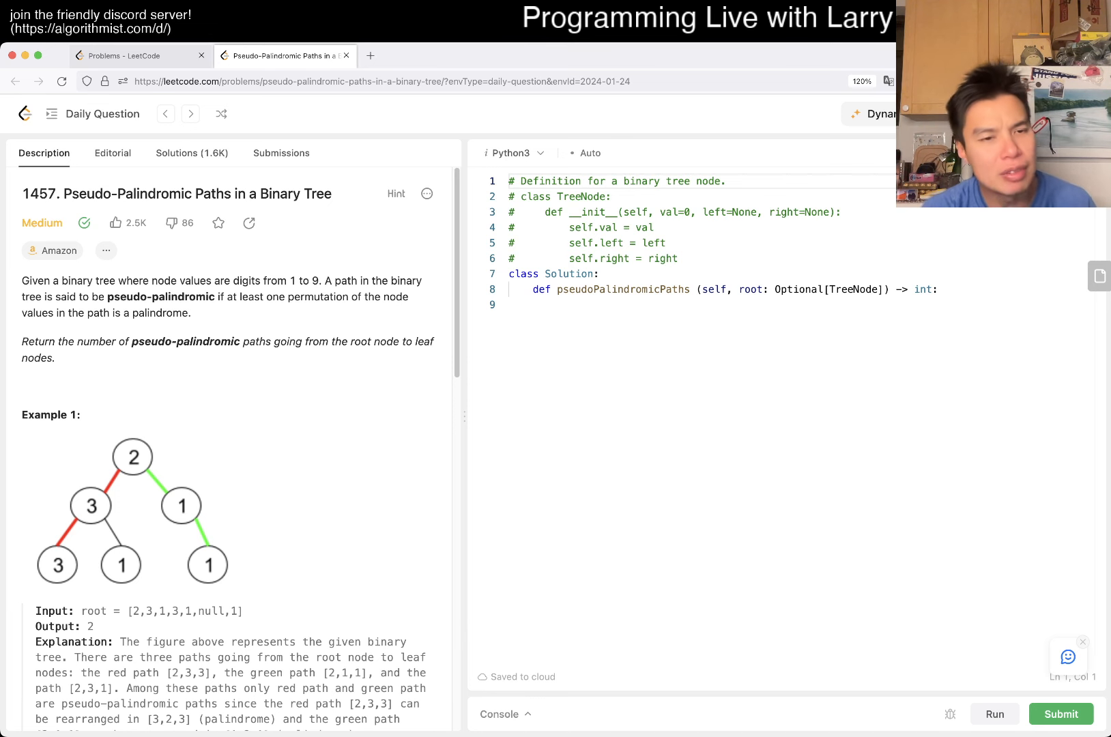
scroll(down, 3)
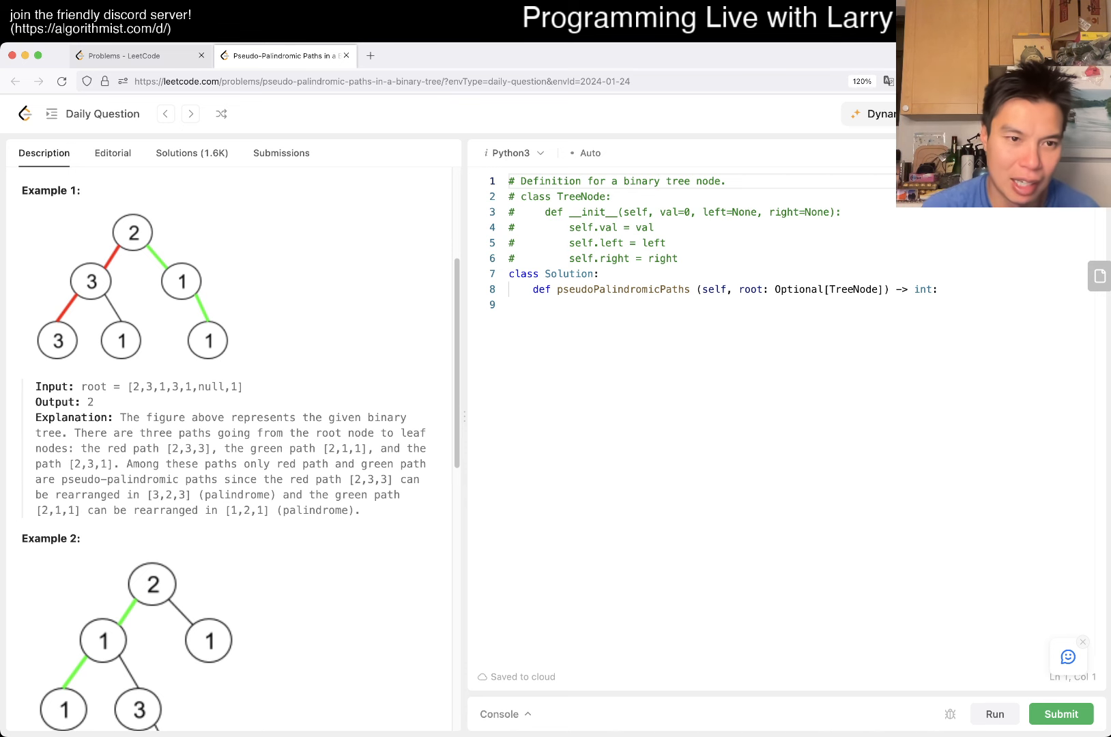
scroll(up, 3)
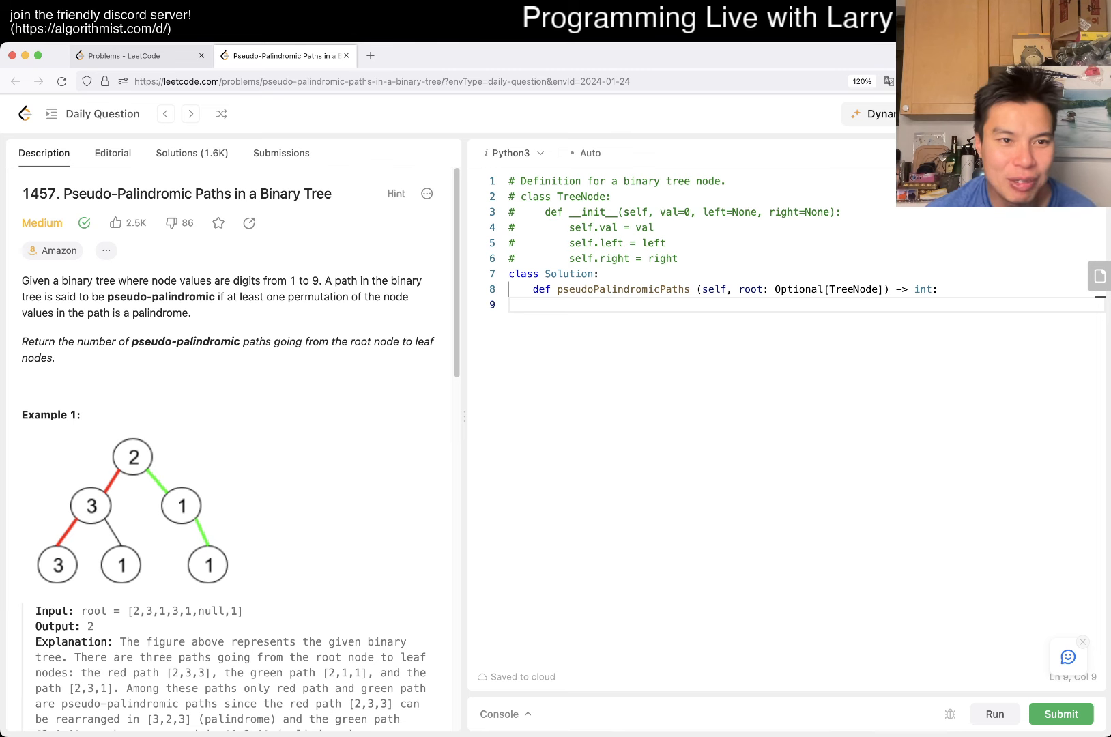
double_click(159, 312)
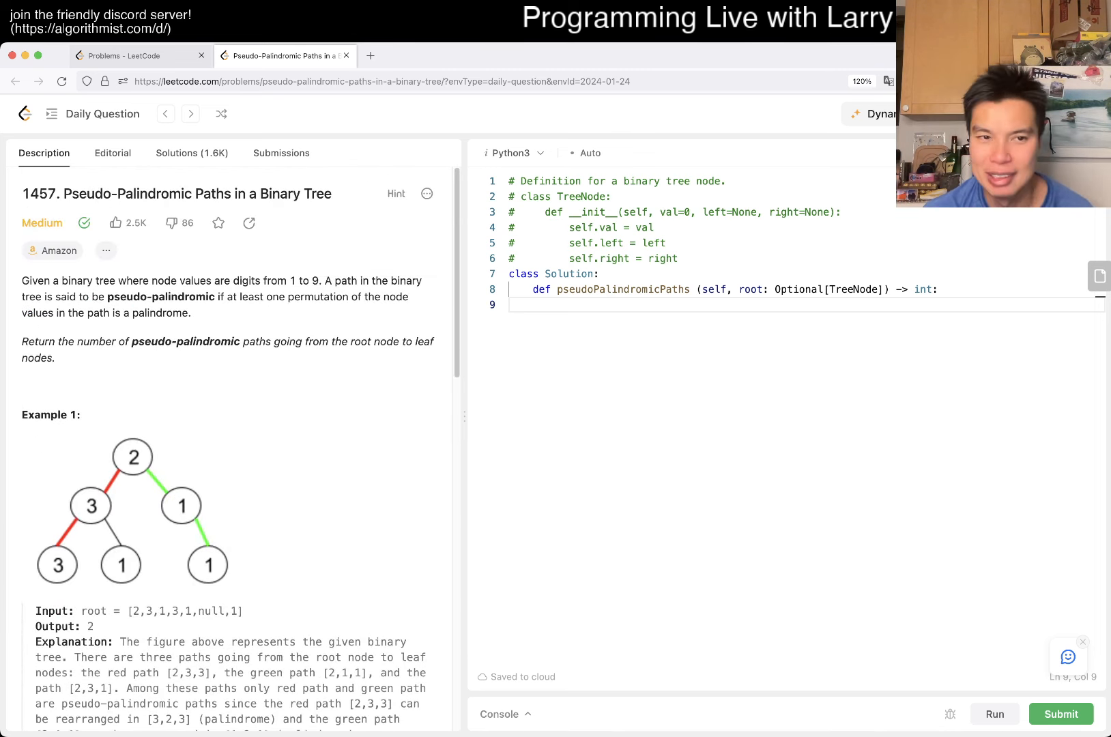
click(476, 304)
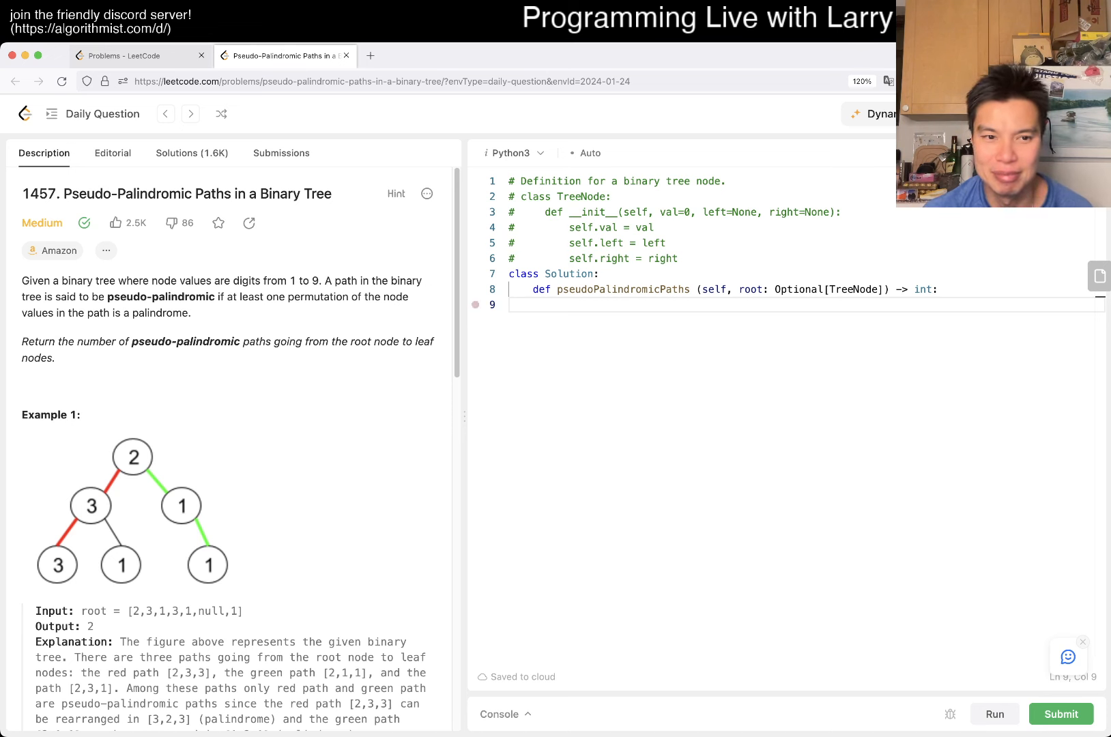
click(475, 305)
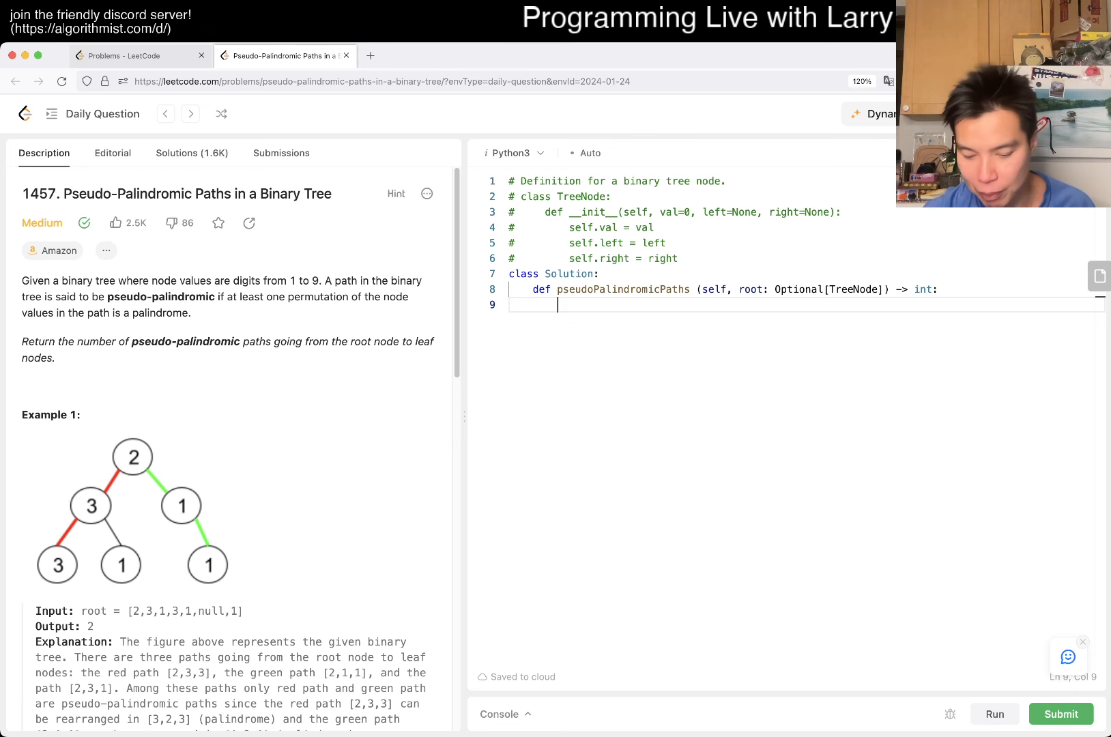
Step: Add a triple-quoted docstring holding the example palindromes abccba and aabcdcbaa on separate lines
text(""")
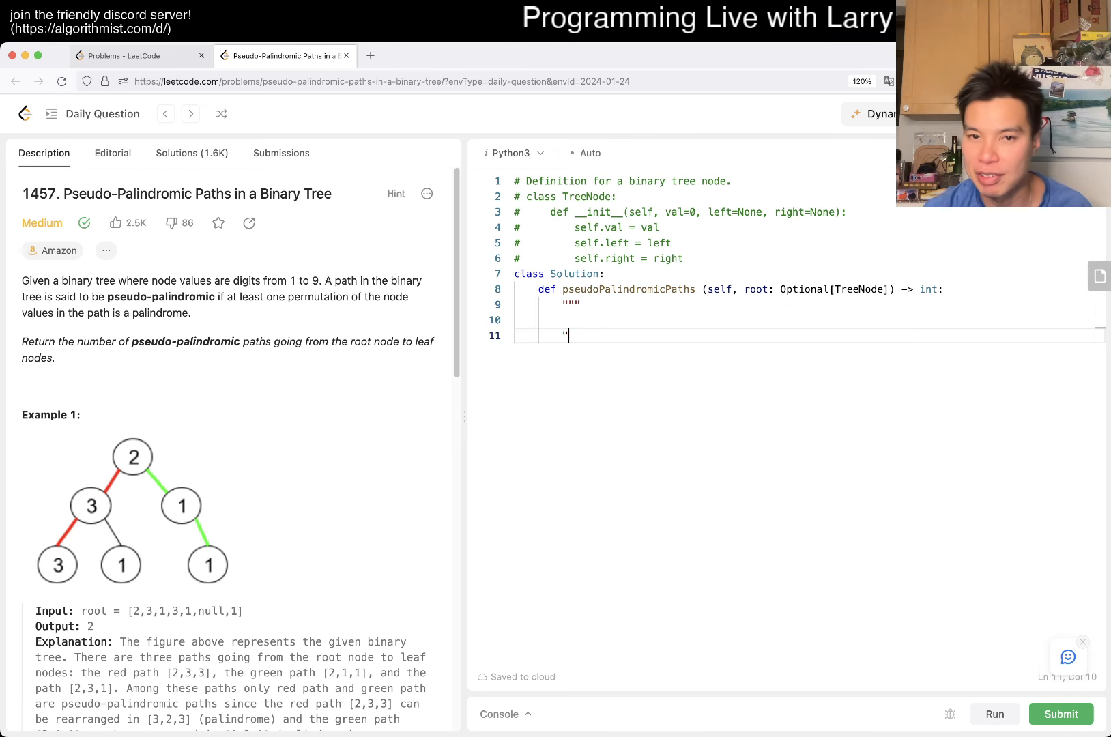
text("")
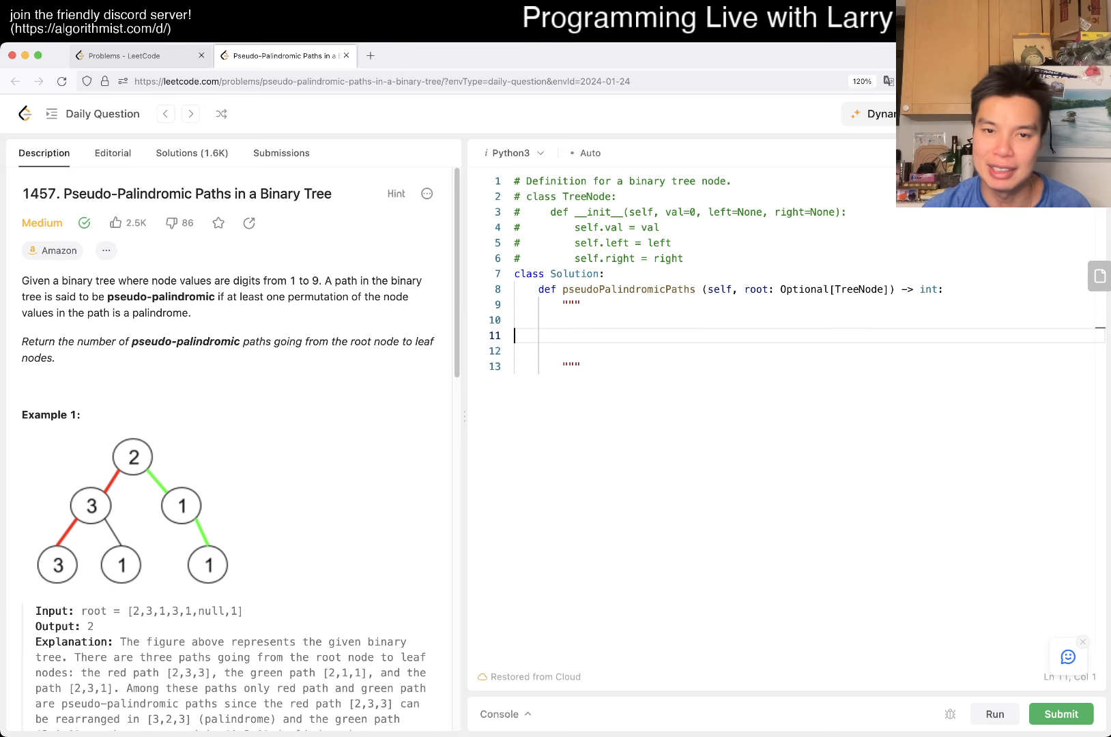
text(abcc)
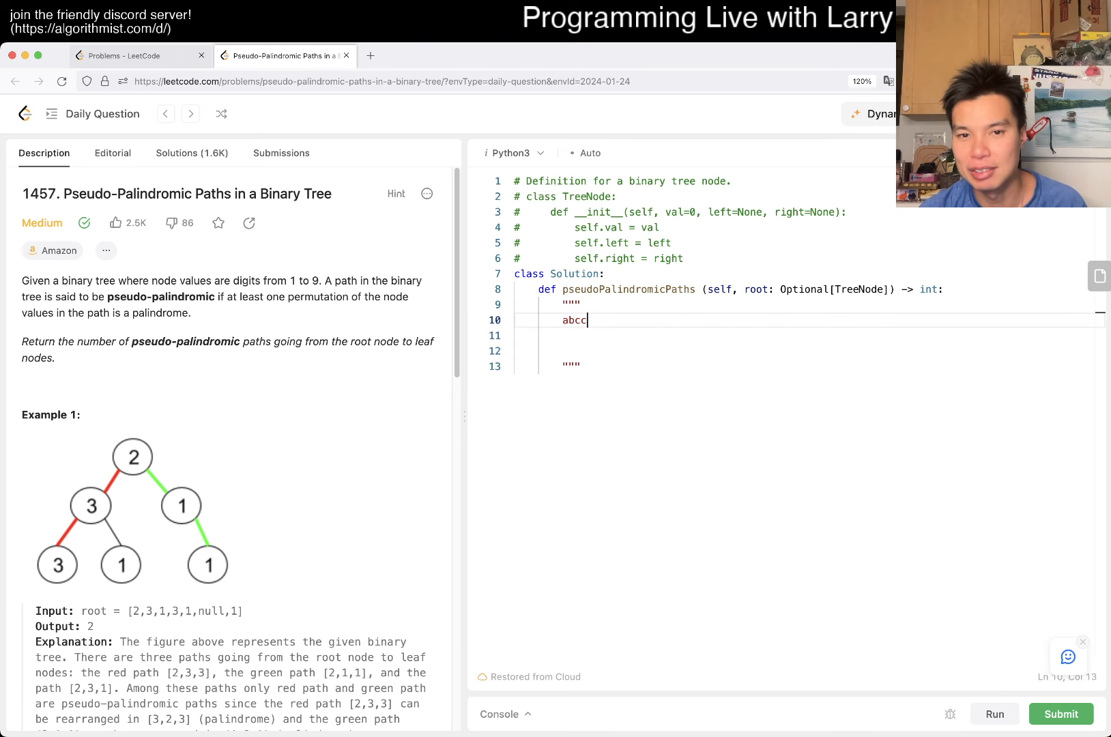
text(ba)
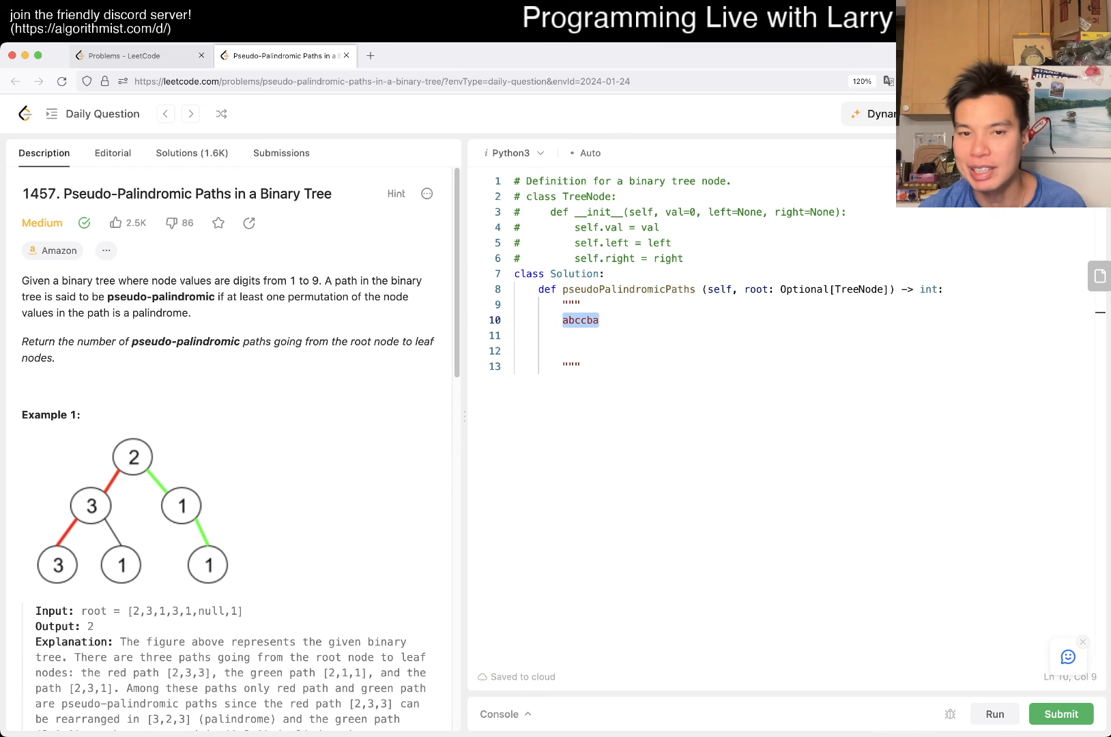
key(Return)
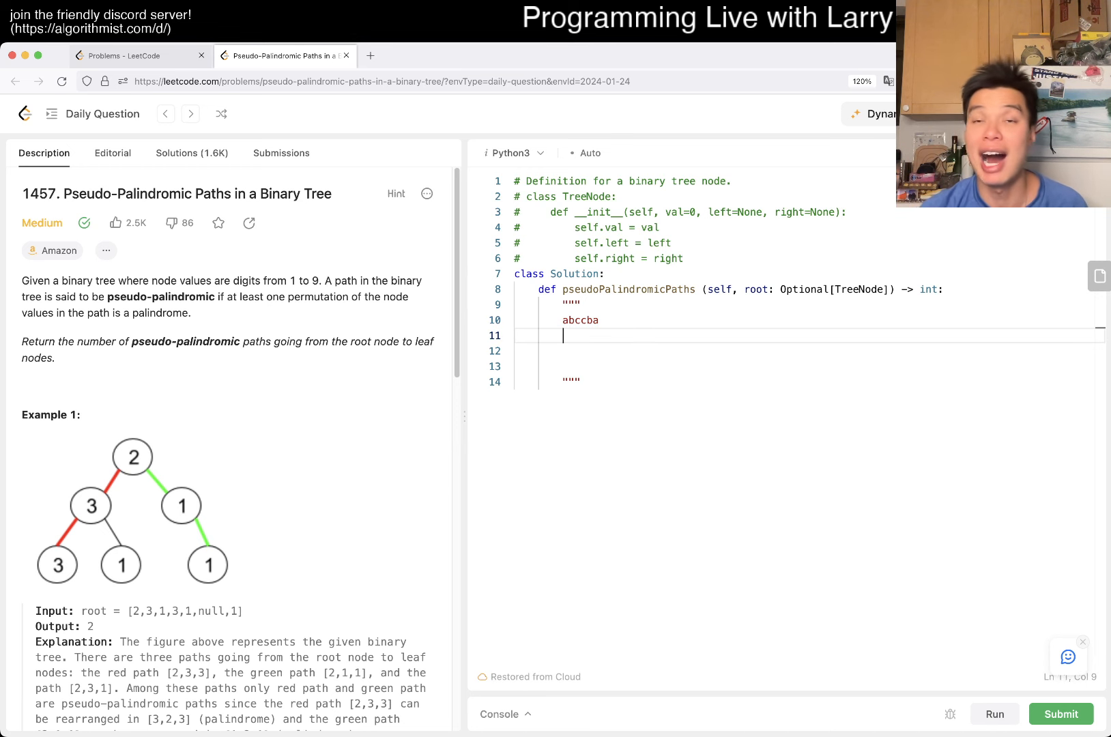
text(abcd)
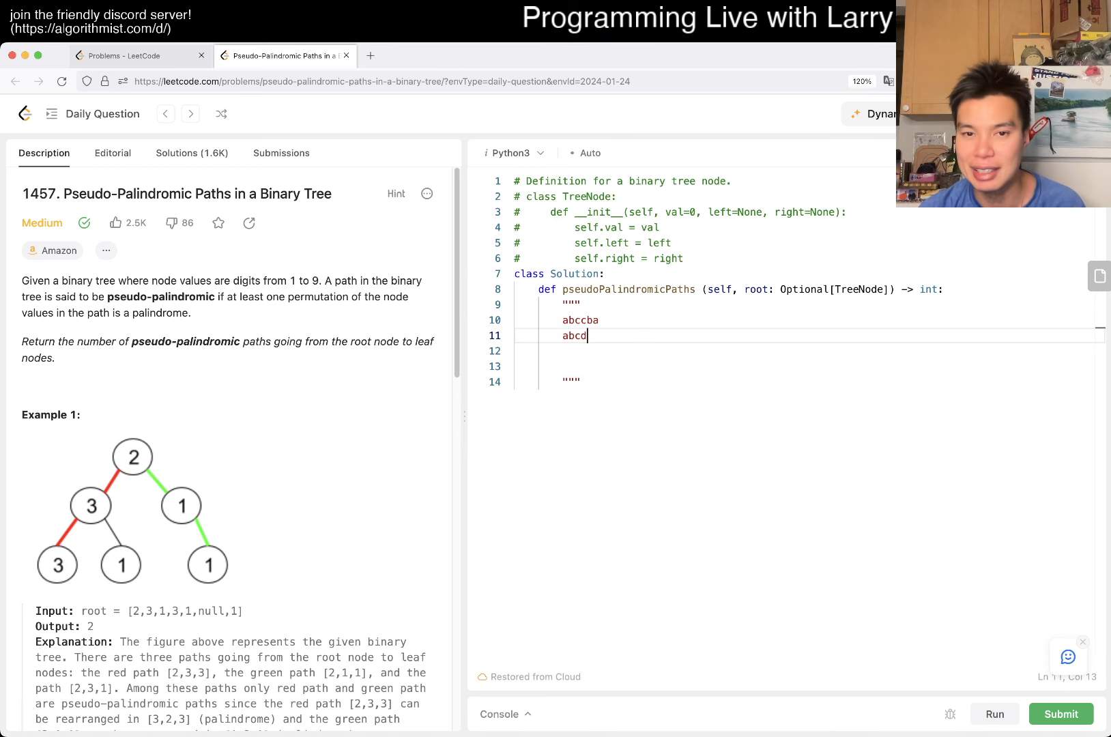
text(cbaa)
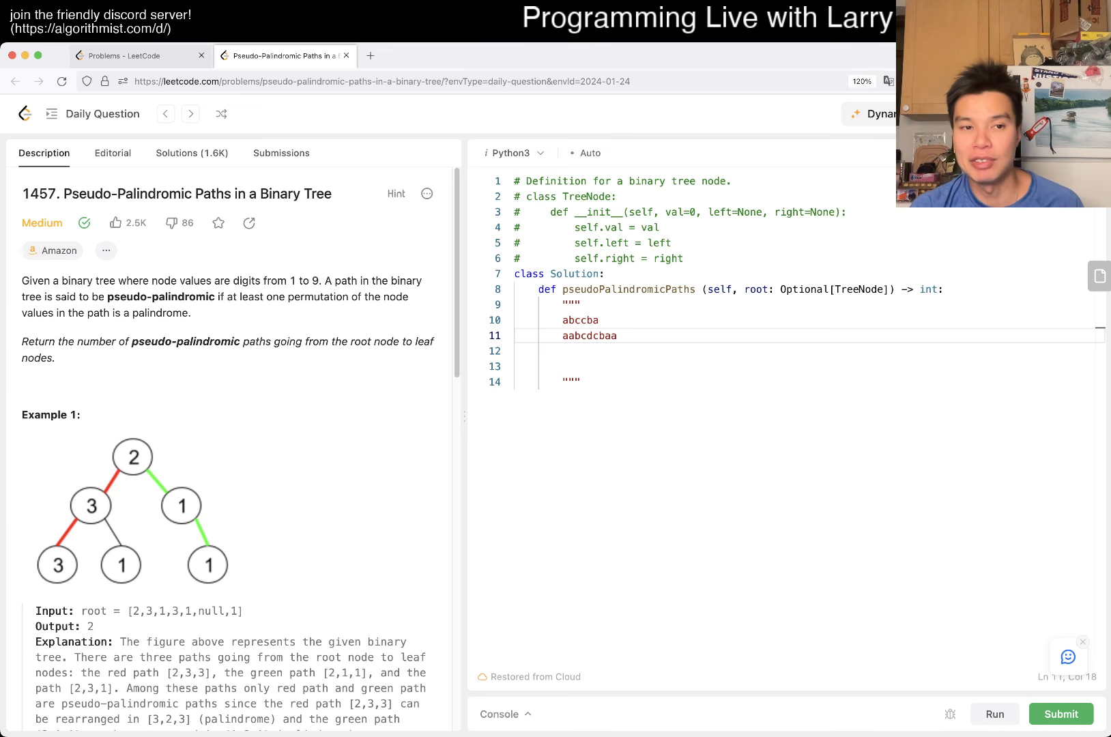
Step: Note the question: how many paths where each number appears twice and/or one appears exactly once, wrapped onto two lines
double_click(589, 336)
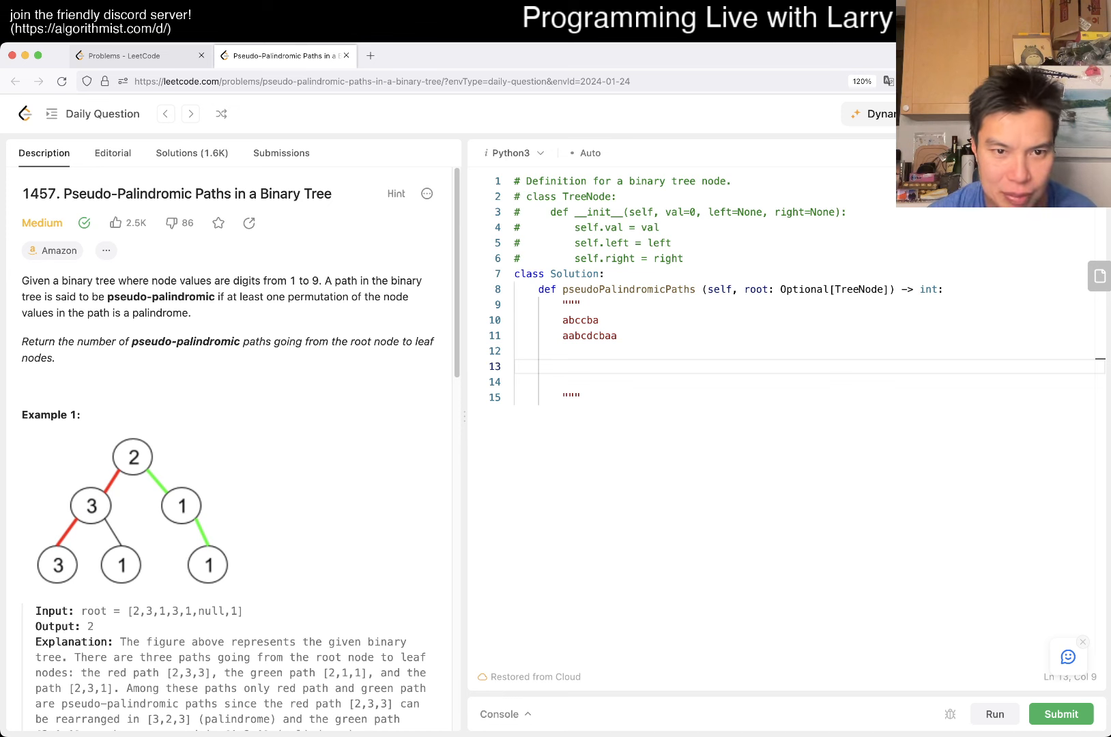
text(is the)
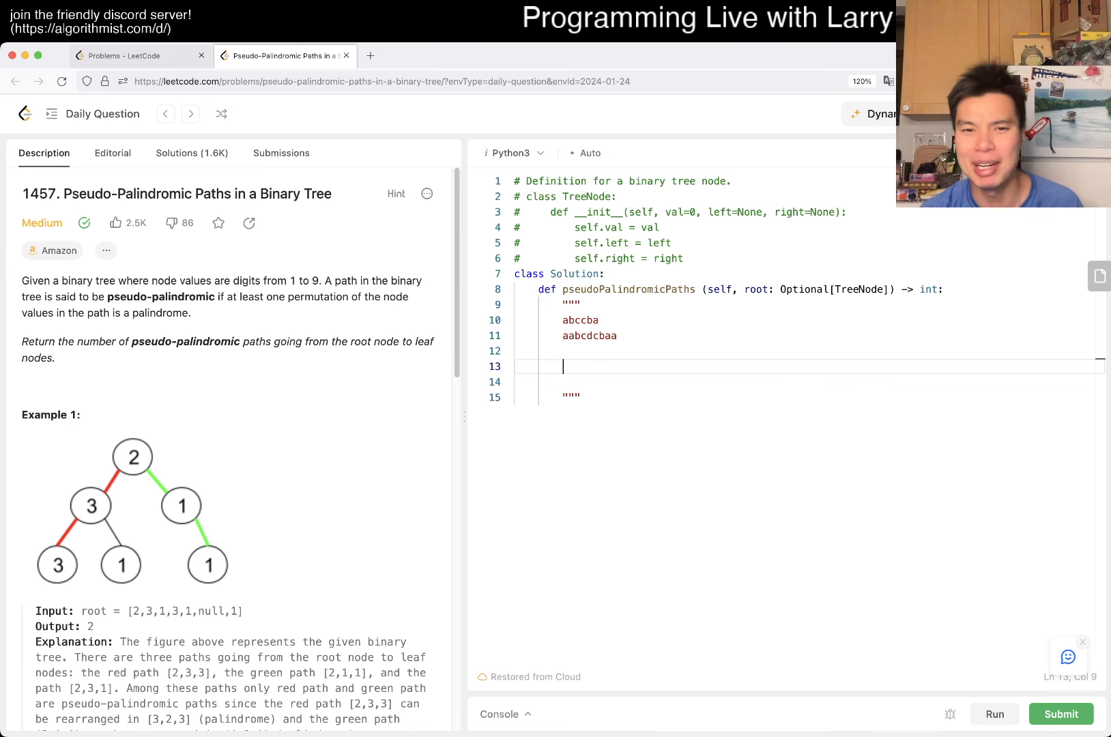
text(how many paths are)
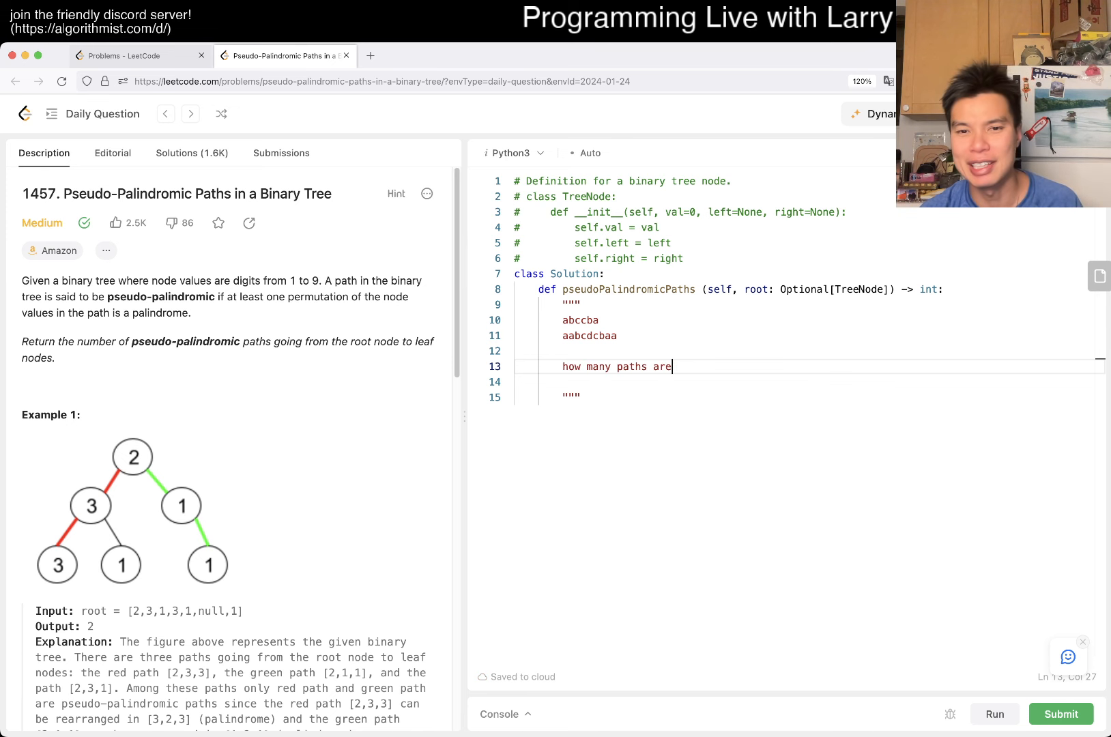
text(there where each)
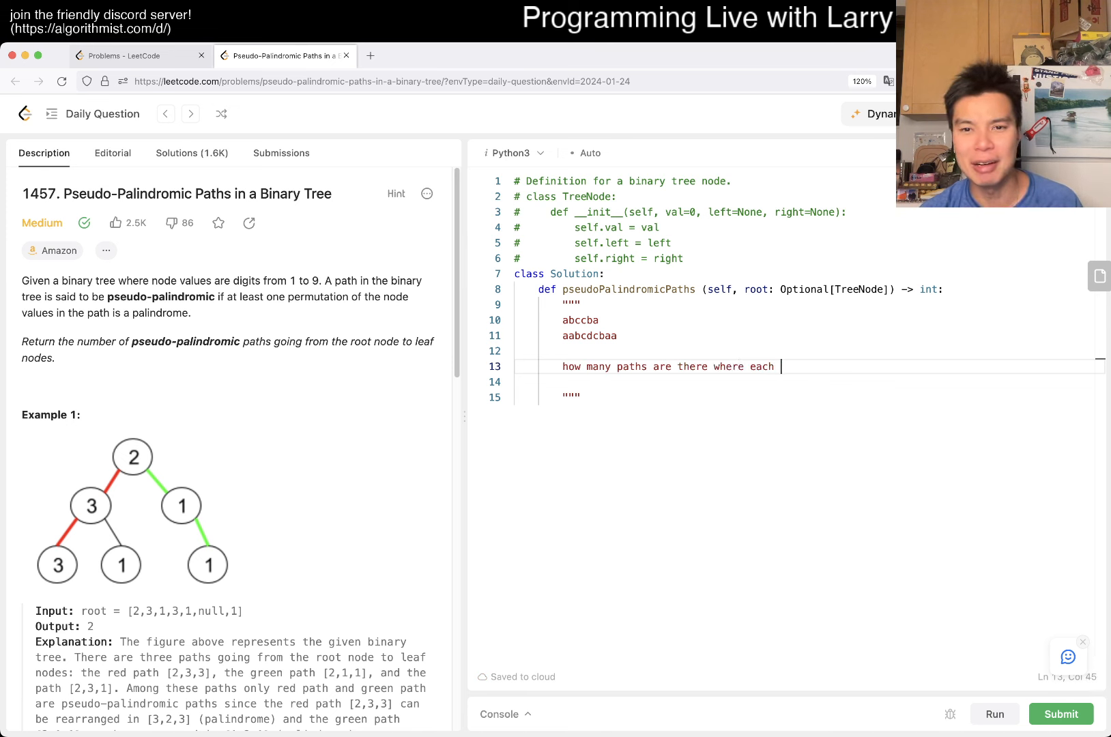
text(number appears t)
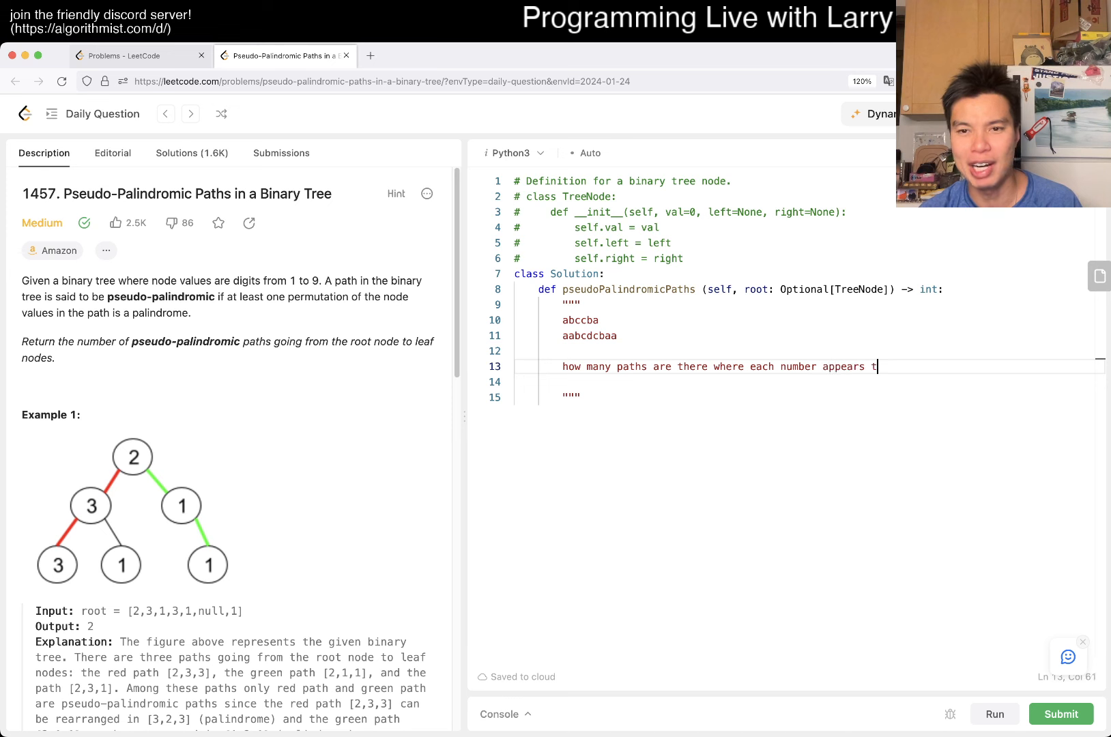
text(wice or)
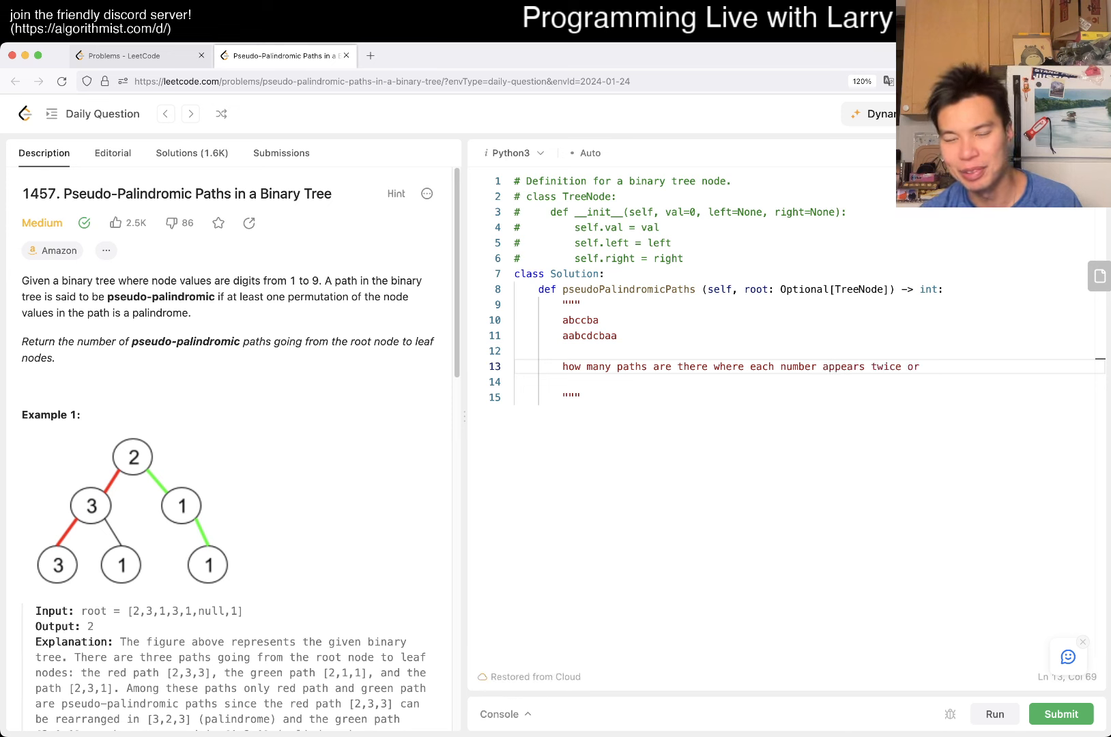
text(one)
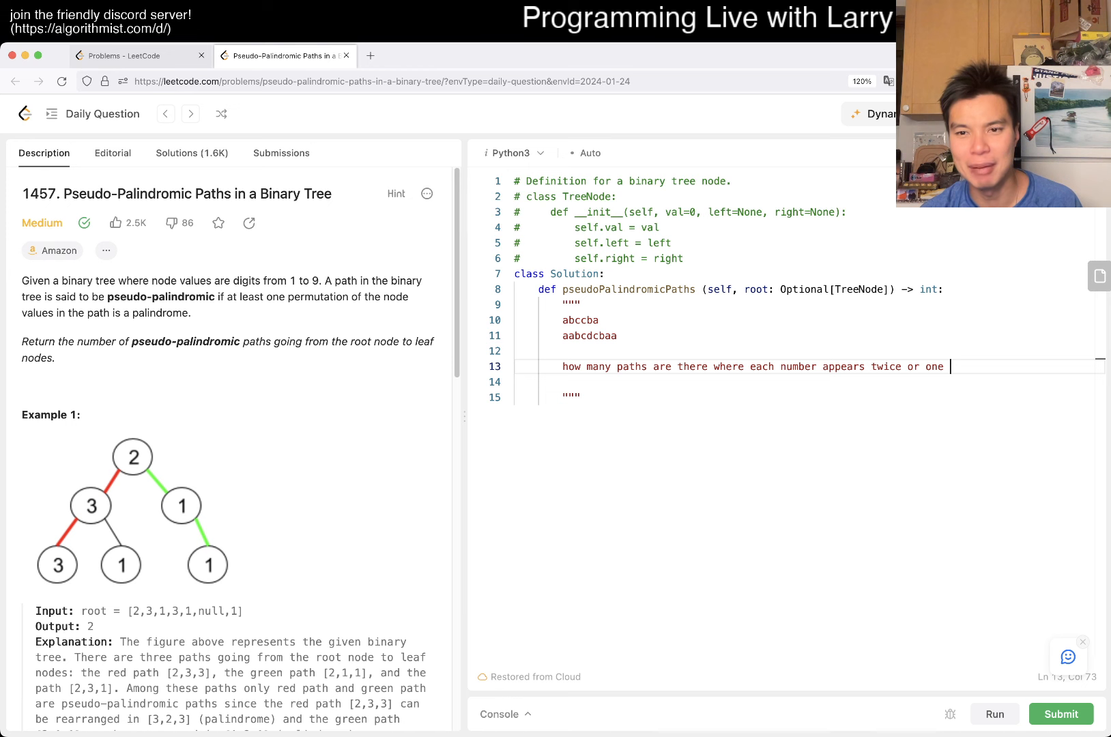
text(number appears exax)
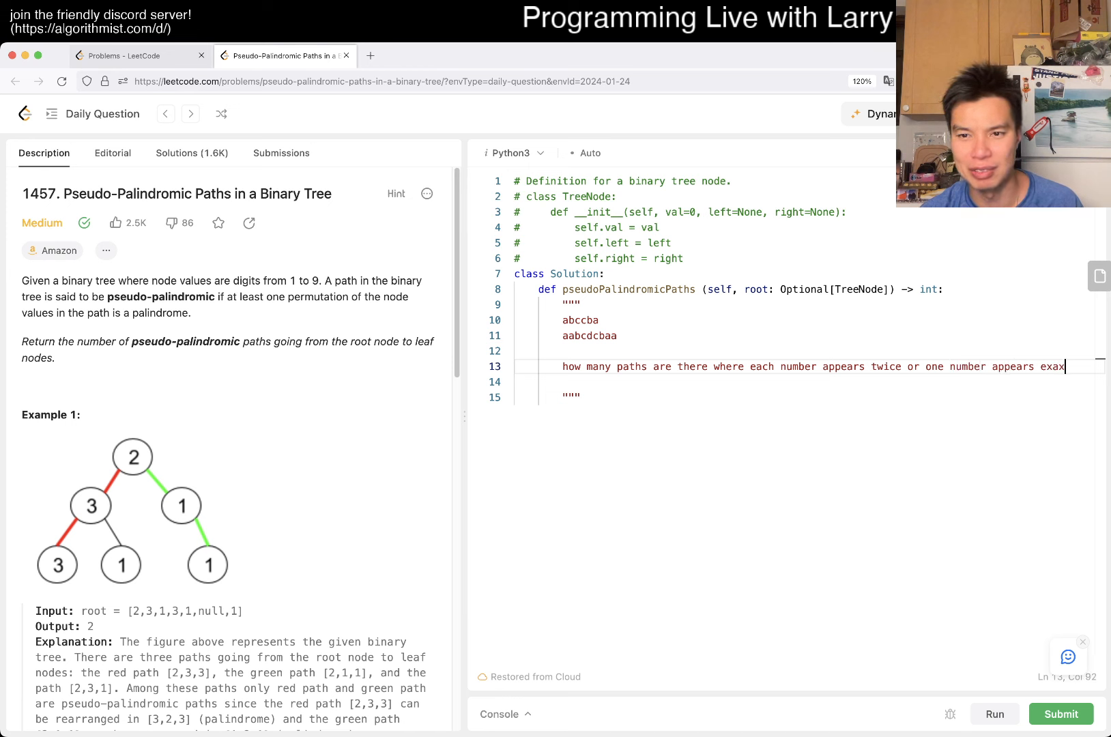
text(ctly once)
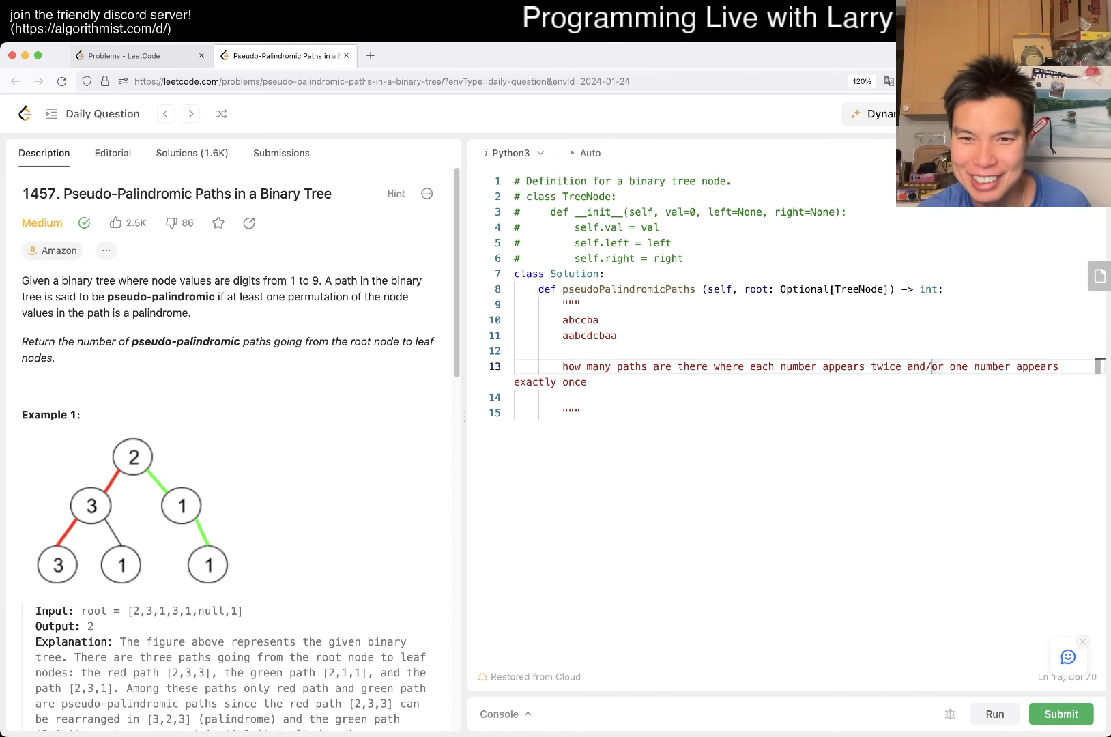
key(Enter)
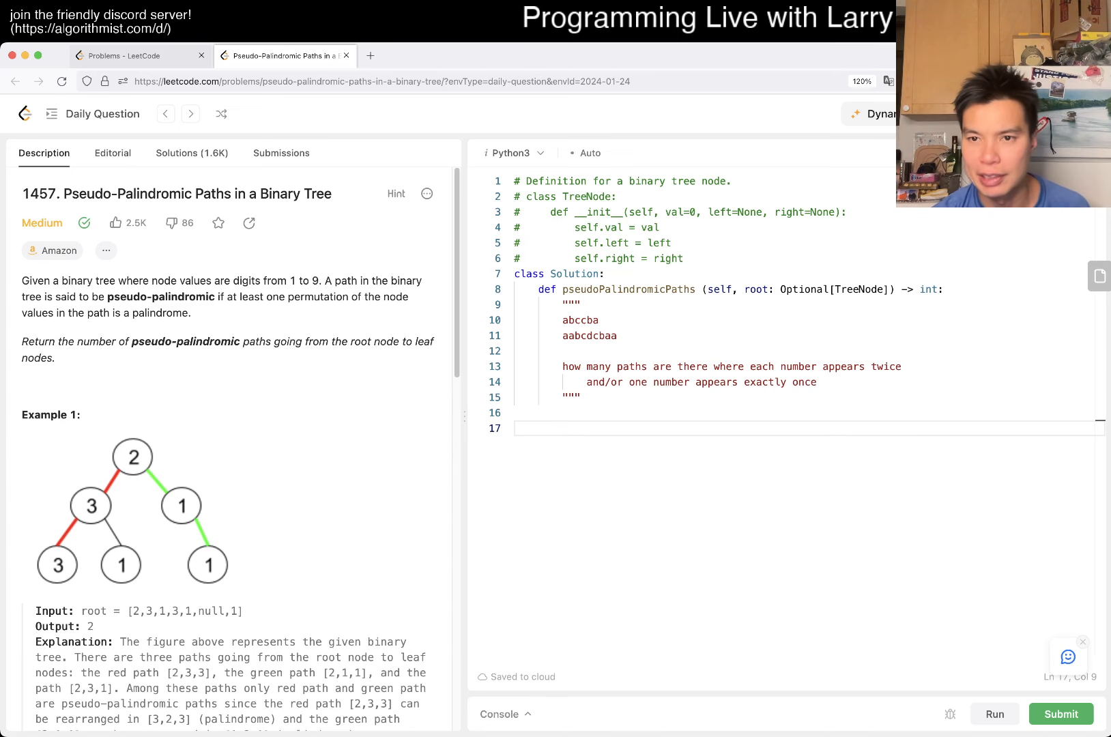
click(140, 54)
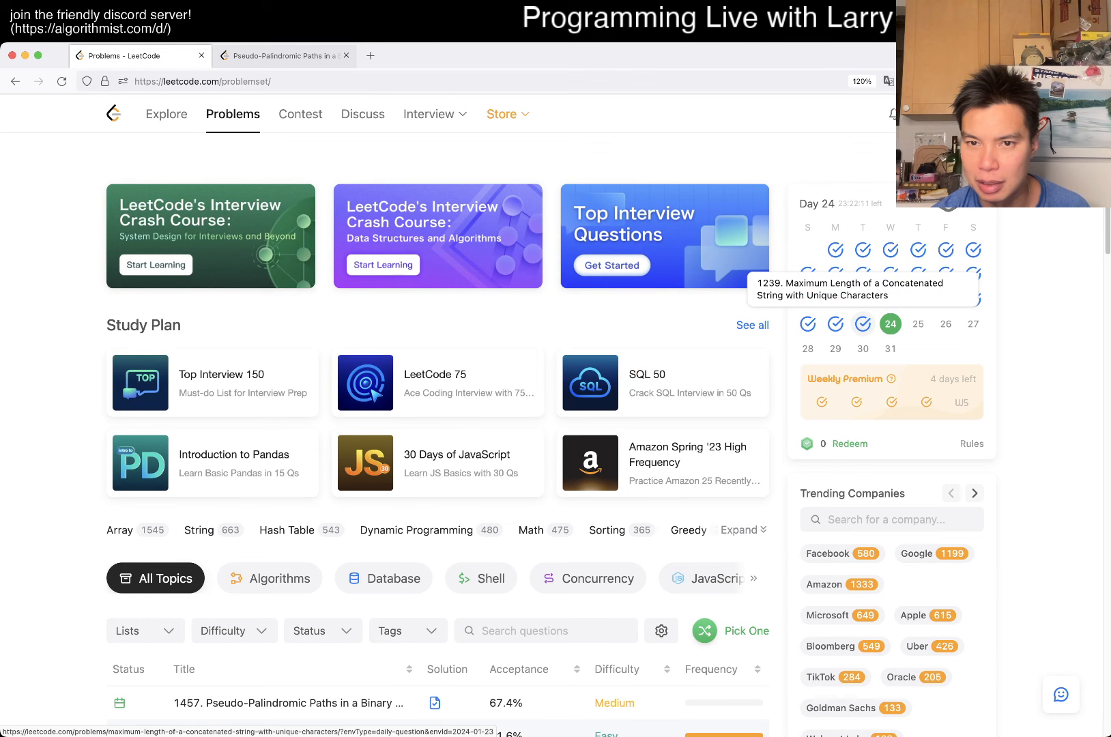
click(280, 55)
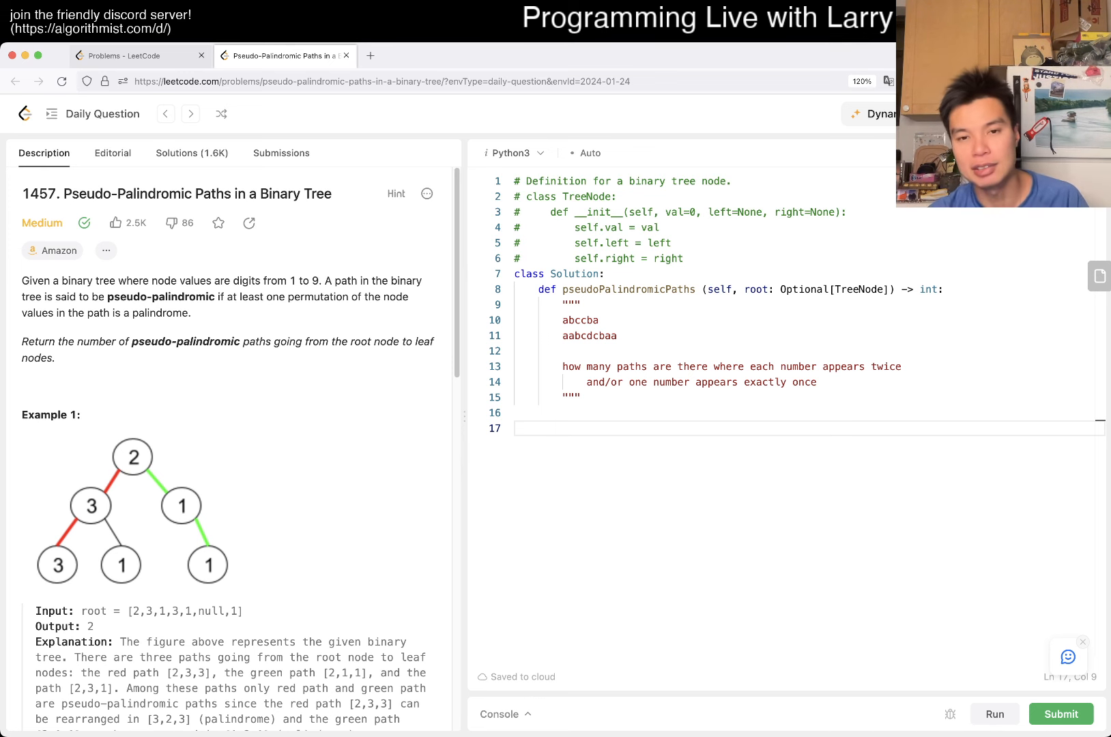
Step: Define the helper stub def traverse(node, counts): with the second parameter renamed to counts
text(def traverse(node)
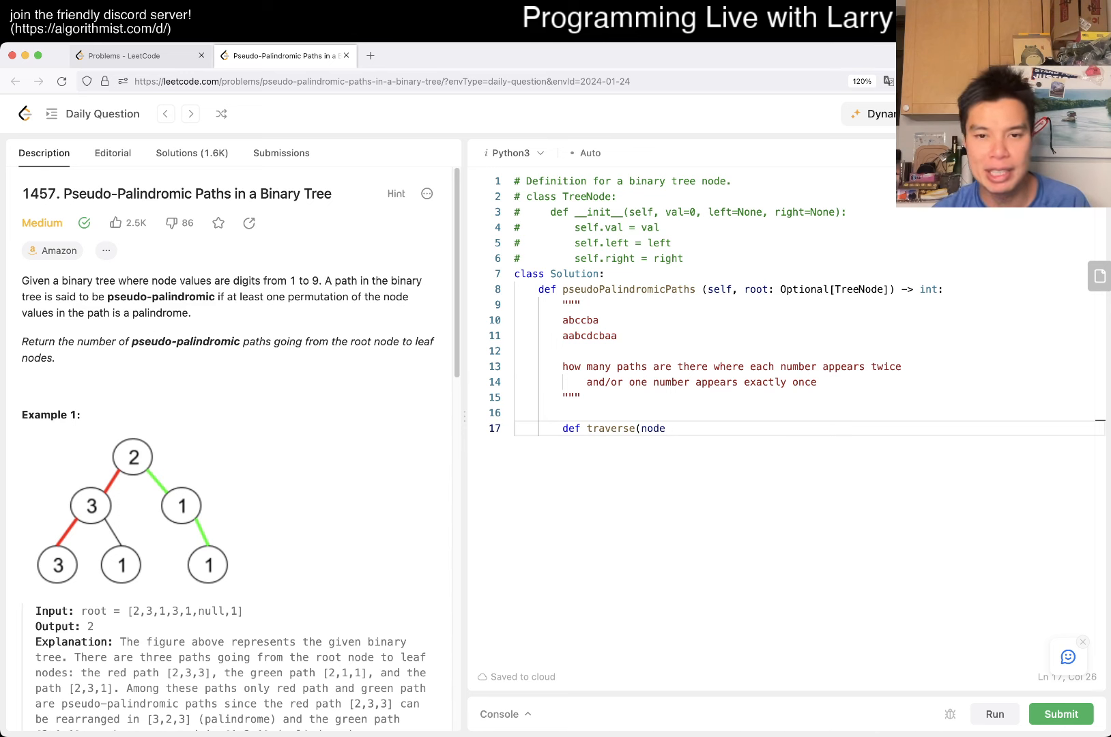
text(,)
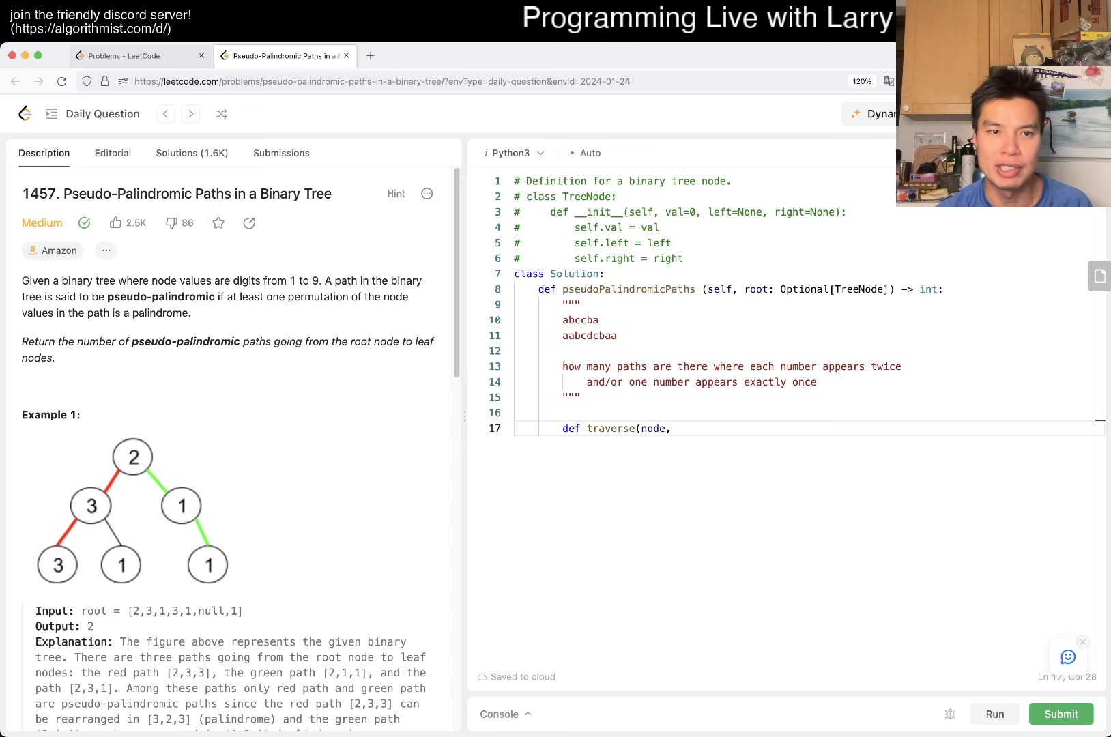
double_click(302, 281)
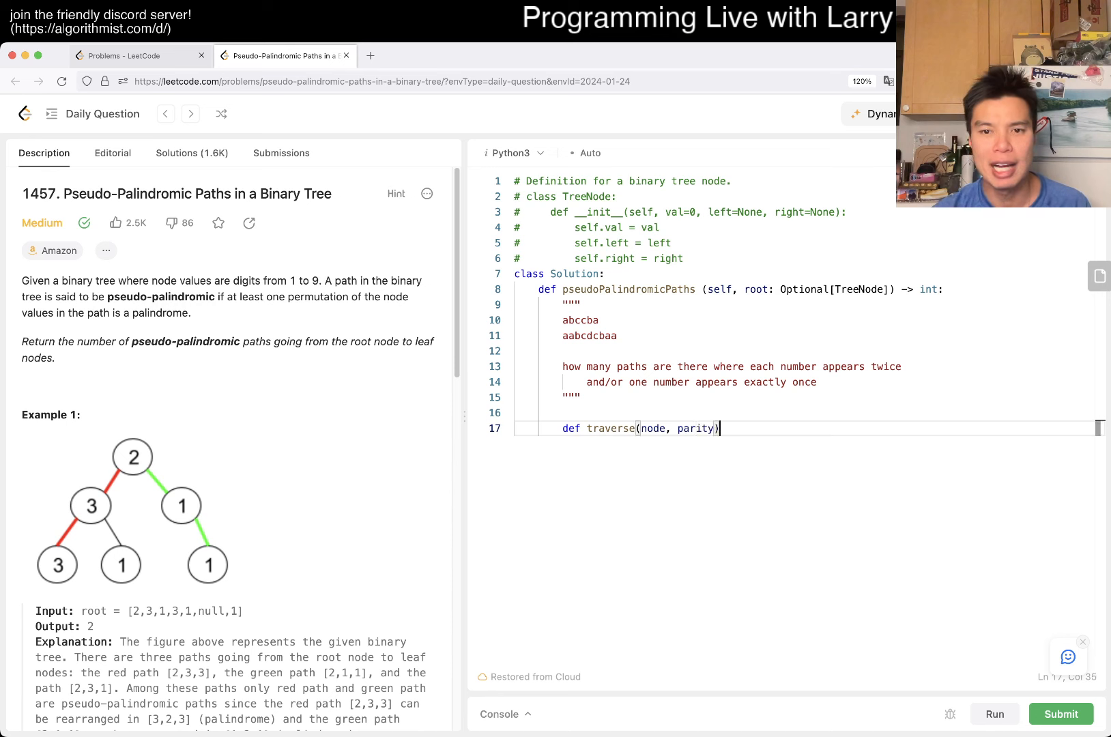
text(:)
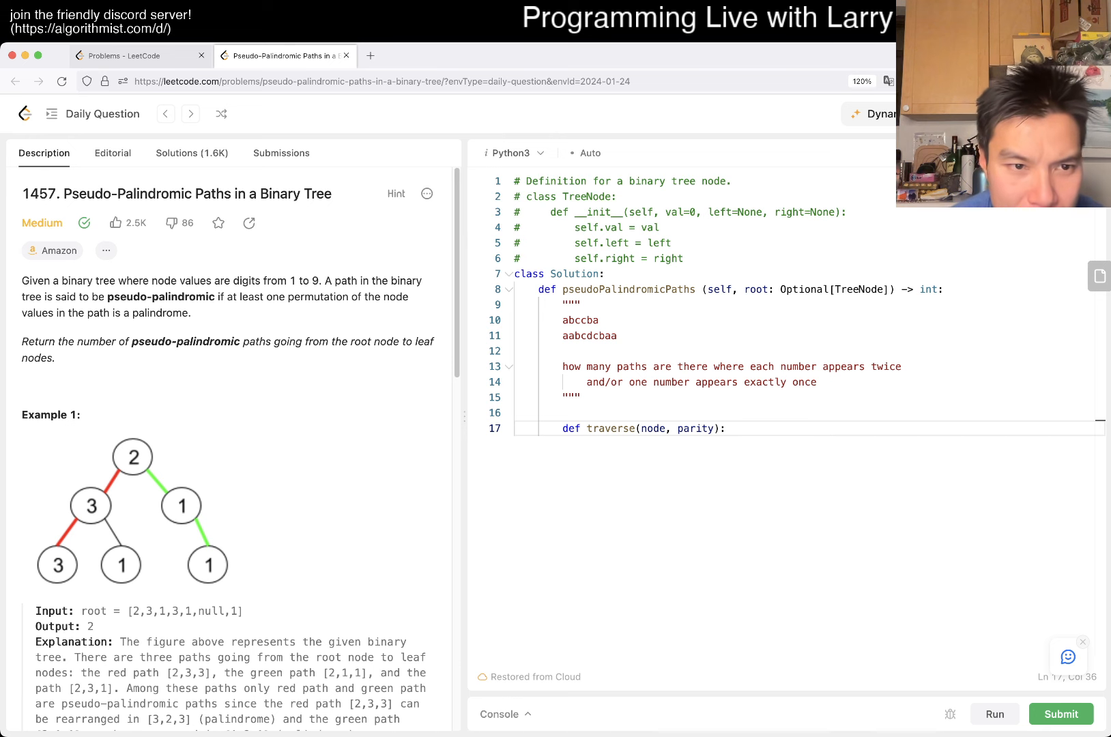
scroll(down, 3)
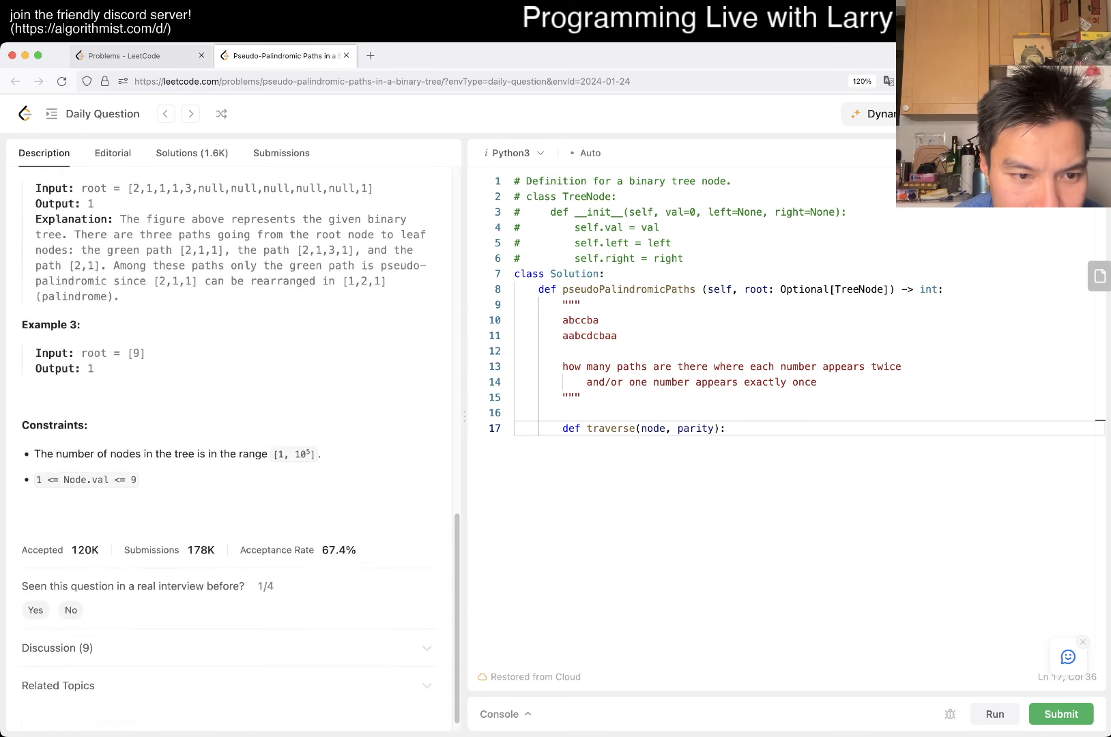
scroll(down, 3)
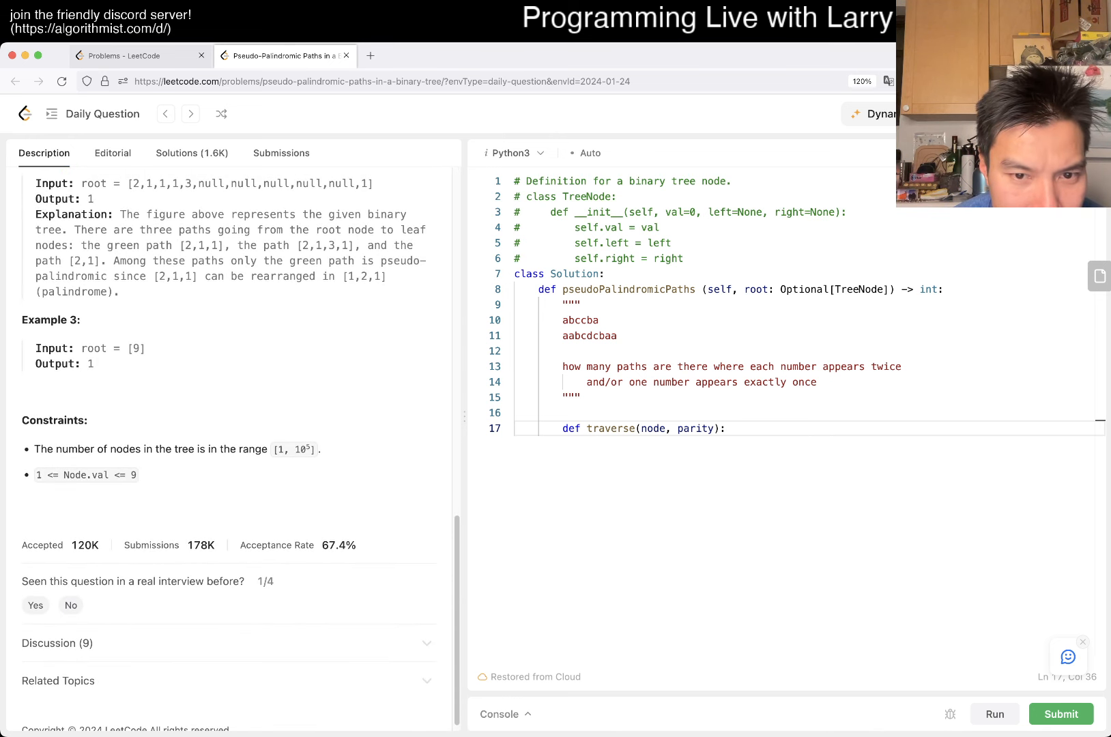
scroll(up, 3)
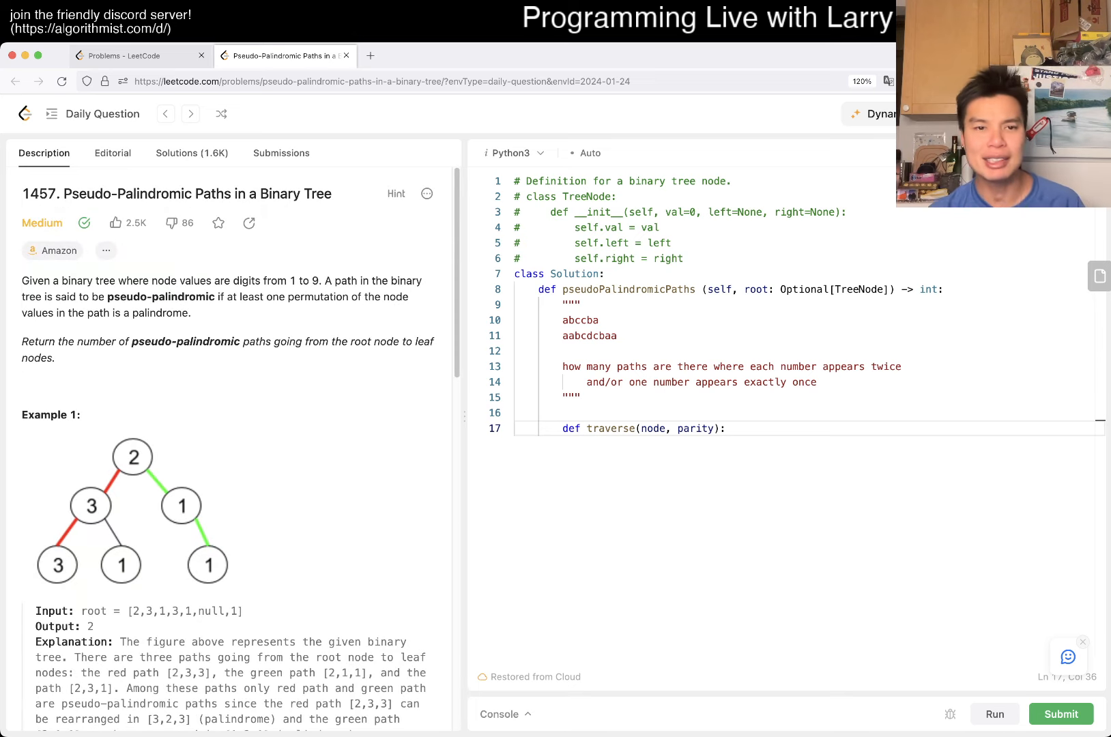
text(c)
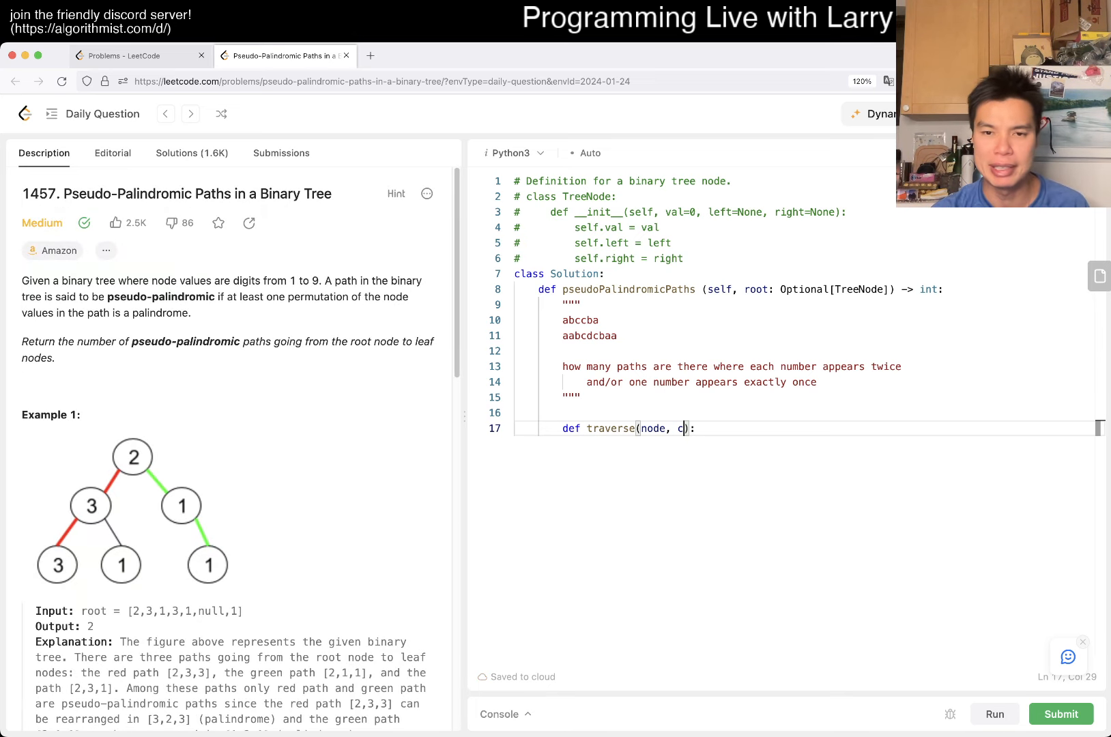
text(ounts)
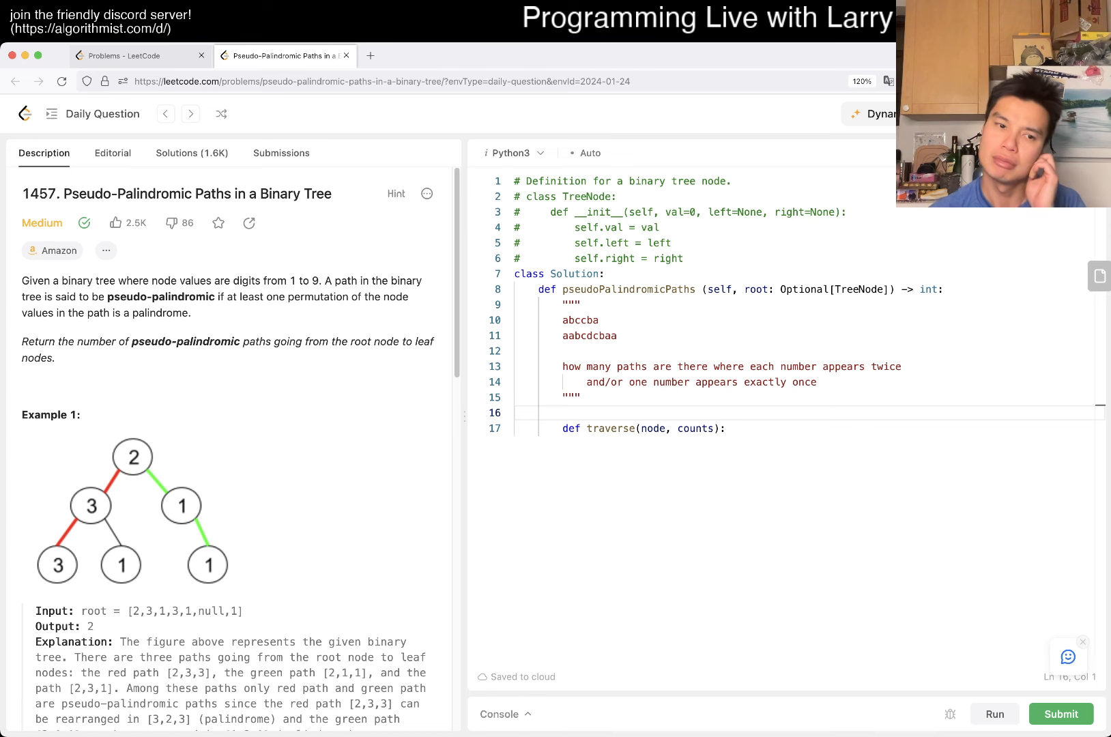
scroll(down, 3)
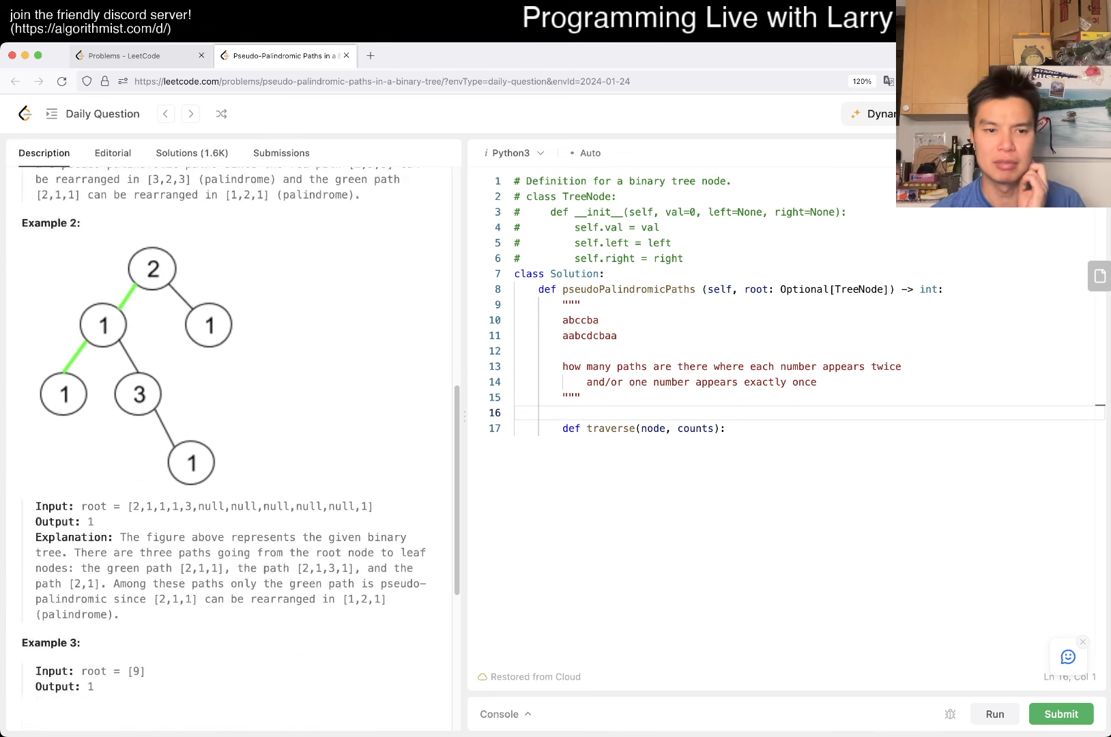
scroll(down, 3)
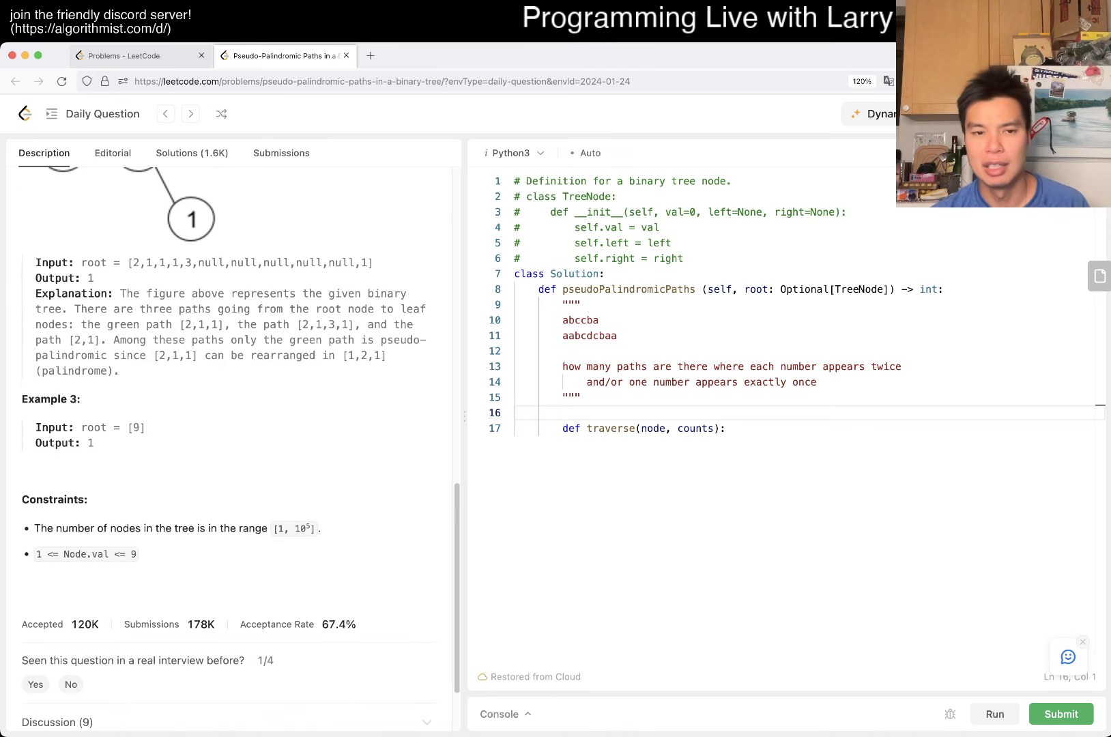
scroll(up, 3)
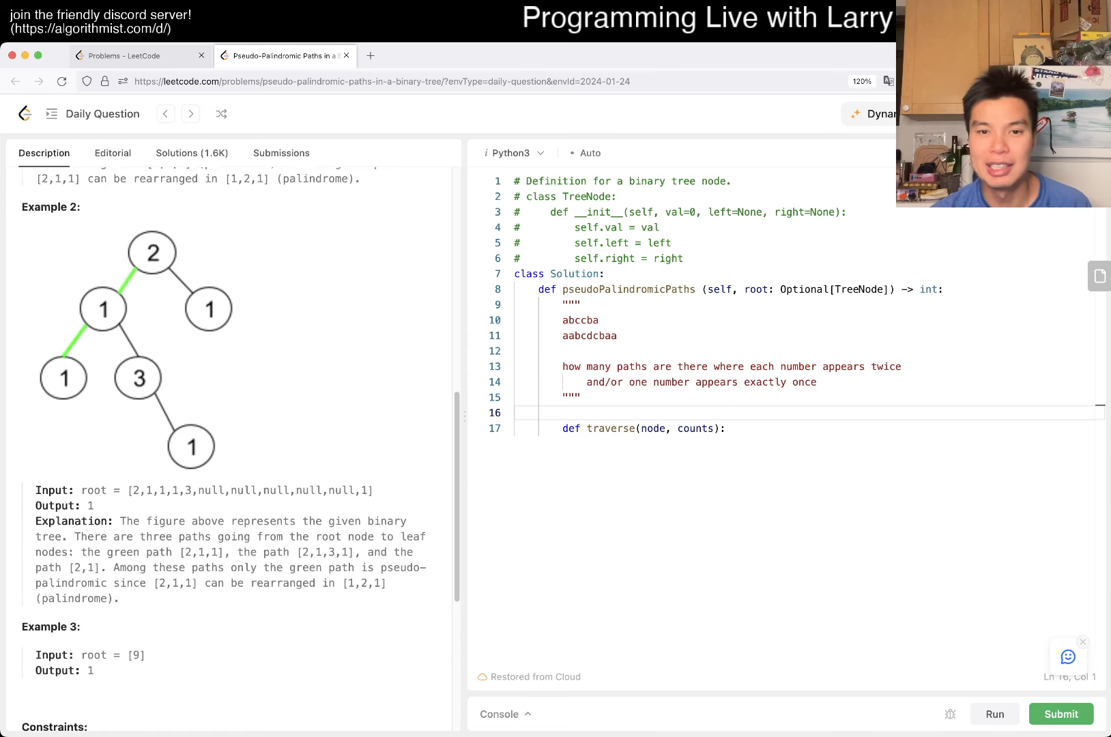
scroll(up, 3)
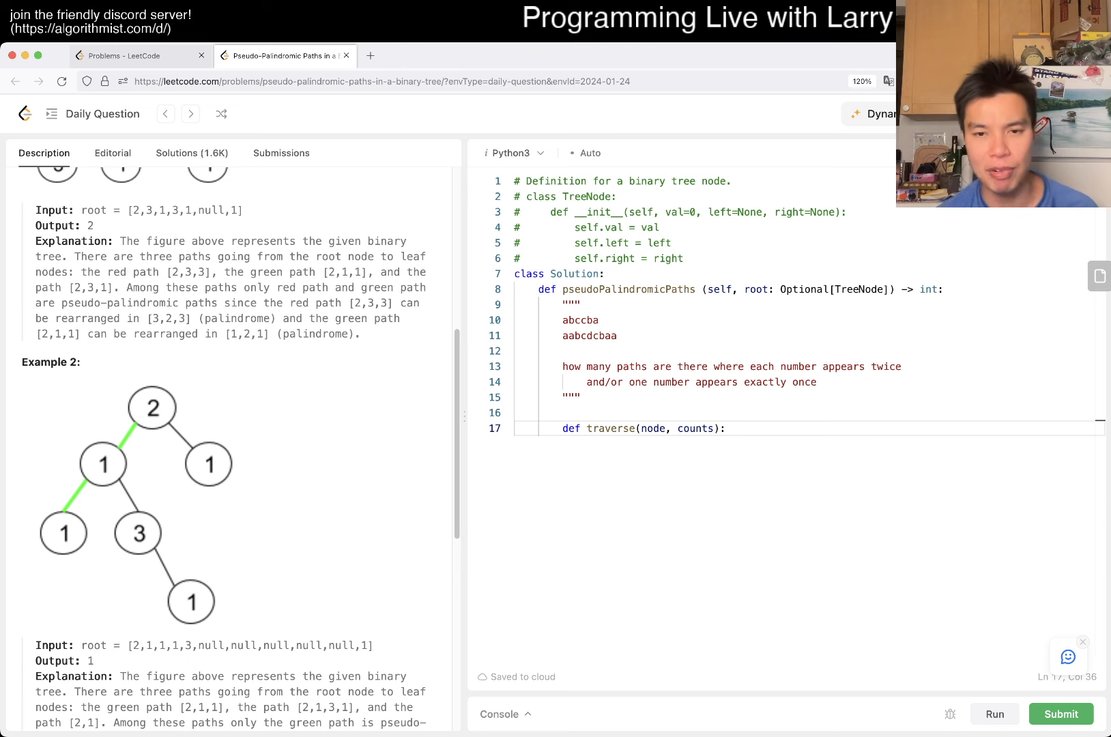
Step: Make the main method return traverse(root, [0] * 10)
key(enter)
text(retu)
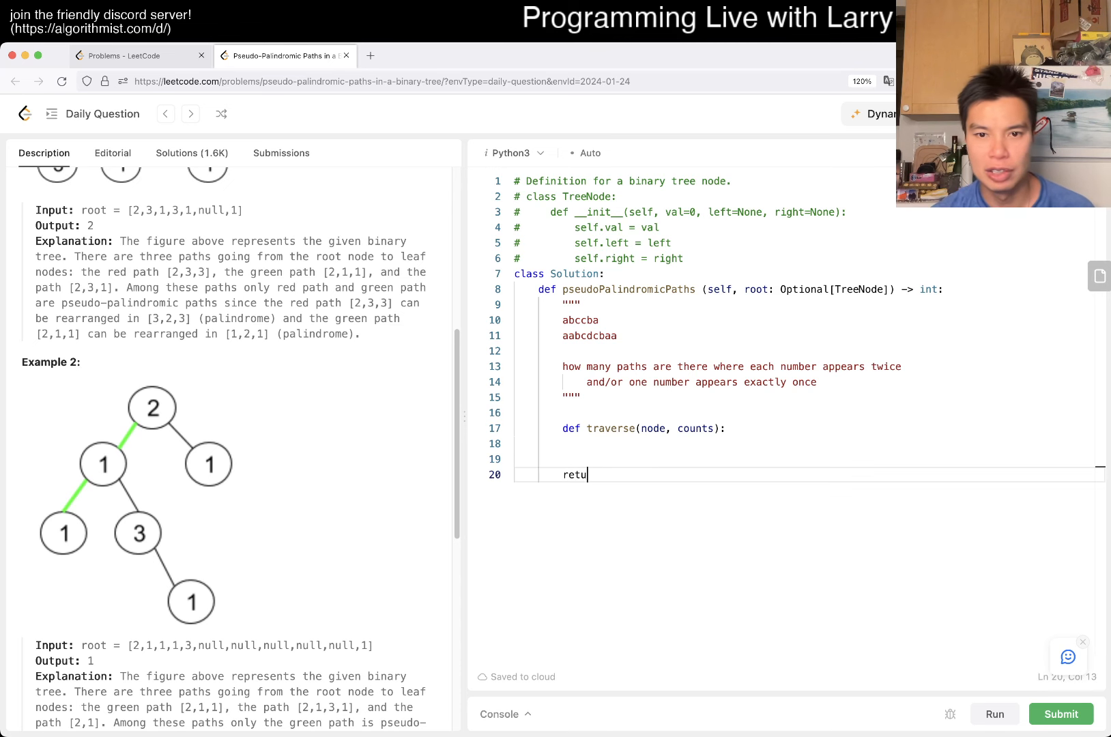
text(rn traverse())
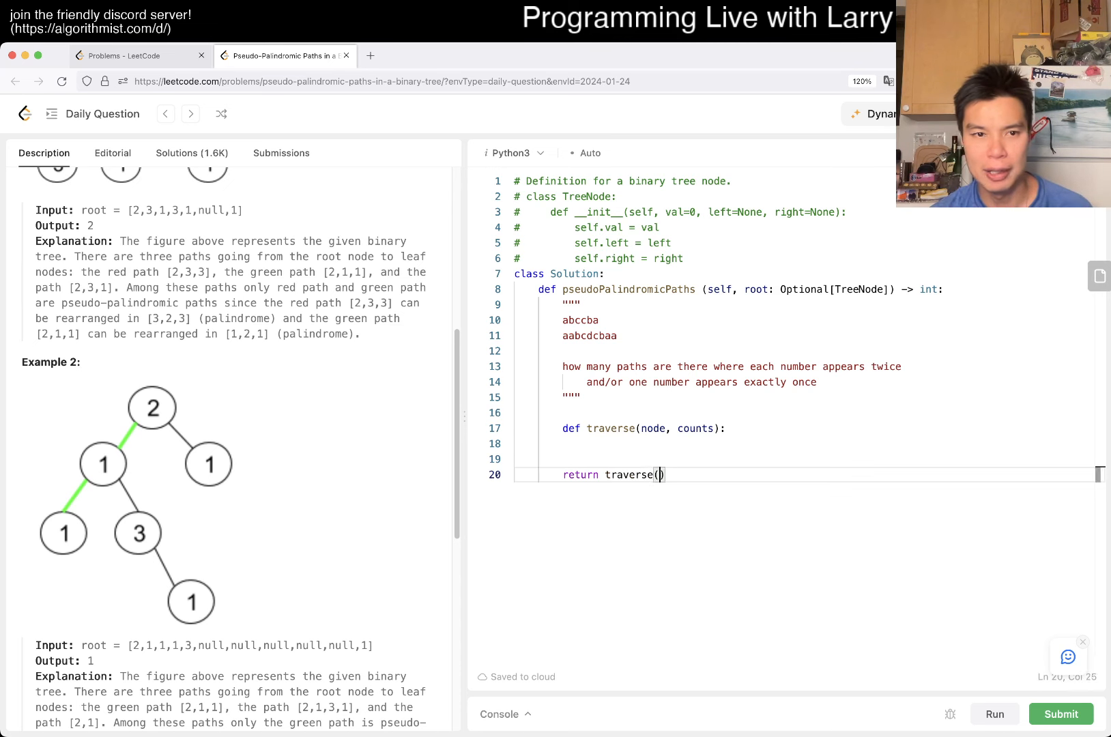
text(root,)
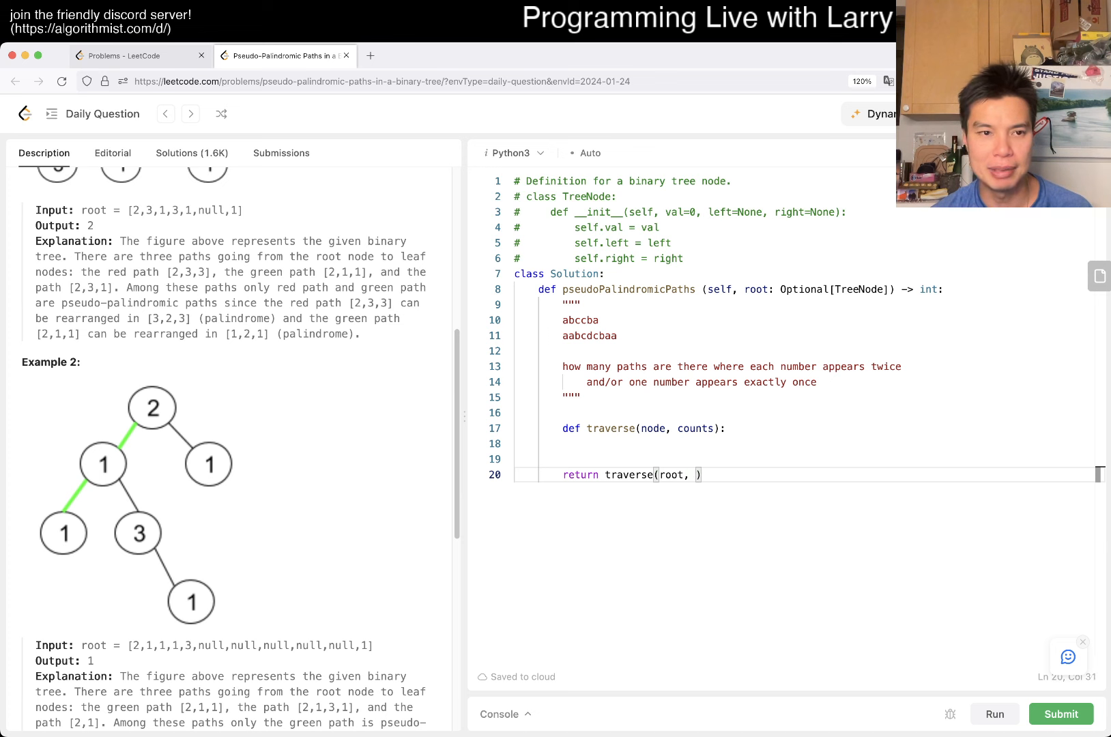
text([0] *)
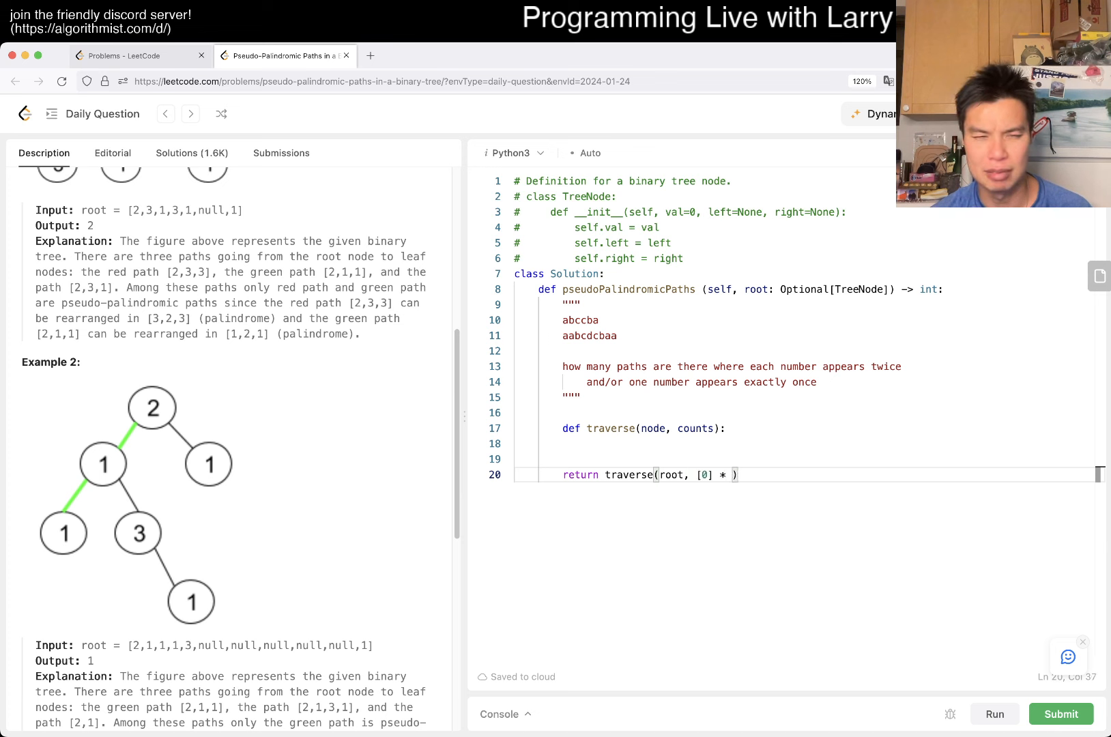
text(10)
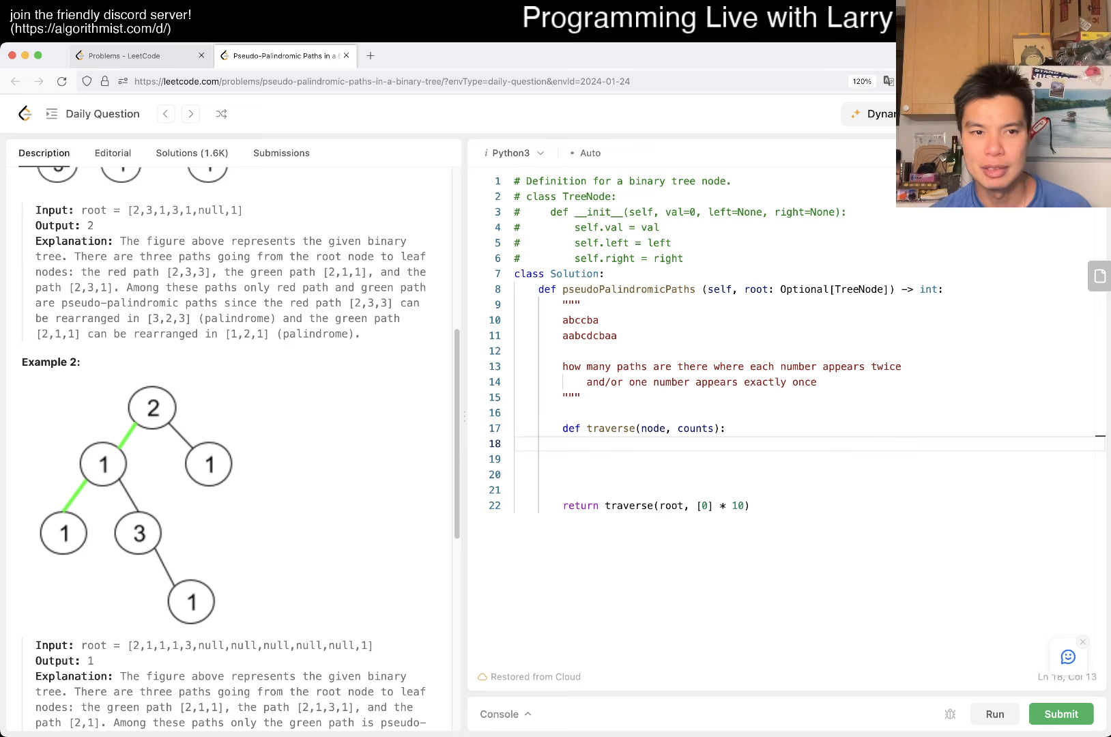
Step: Start traverse with an if node is None: check and an unfinished inner if
text(if node is None:)
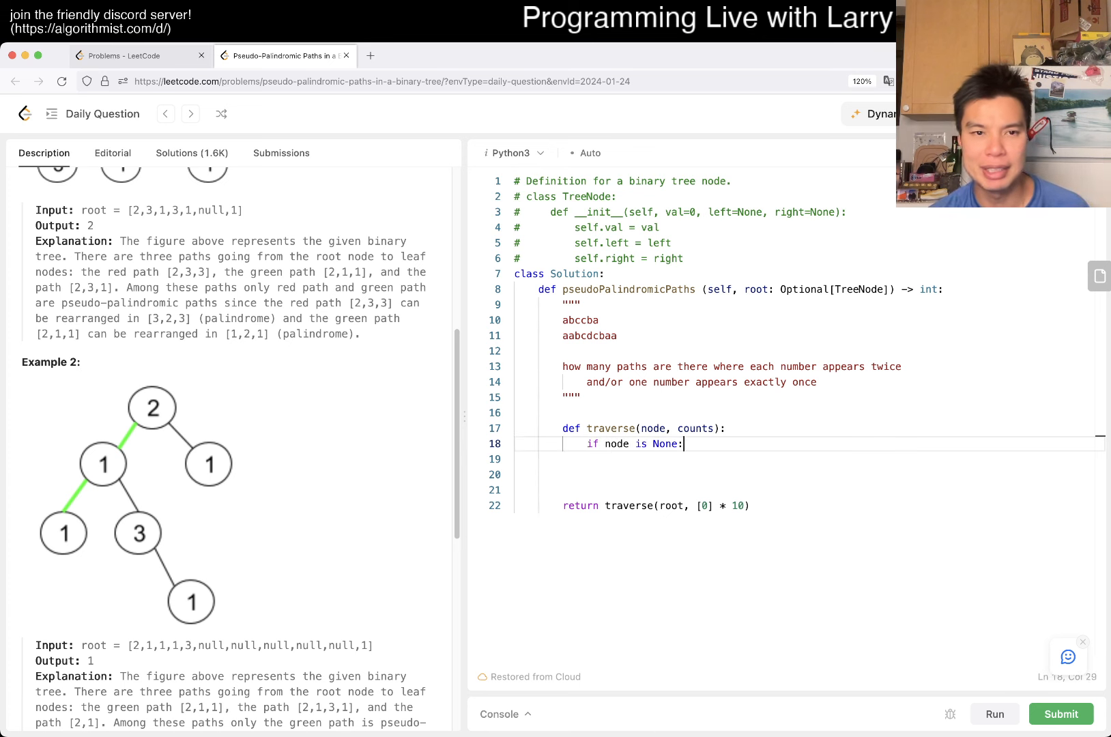
key(Return)
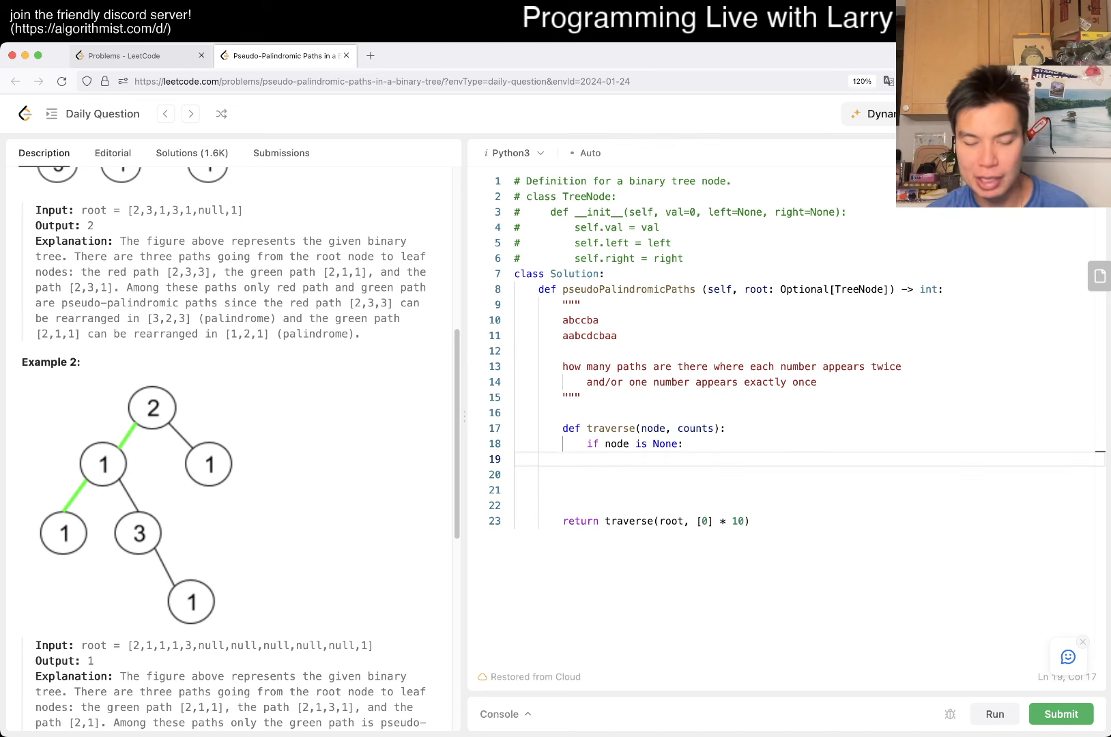
text(if)
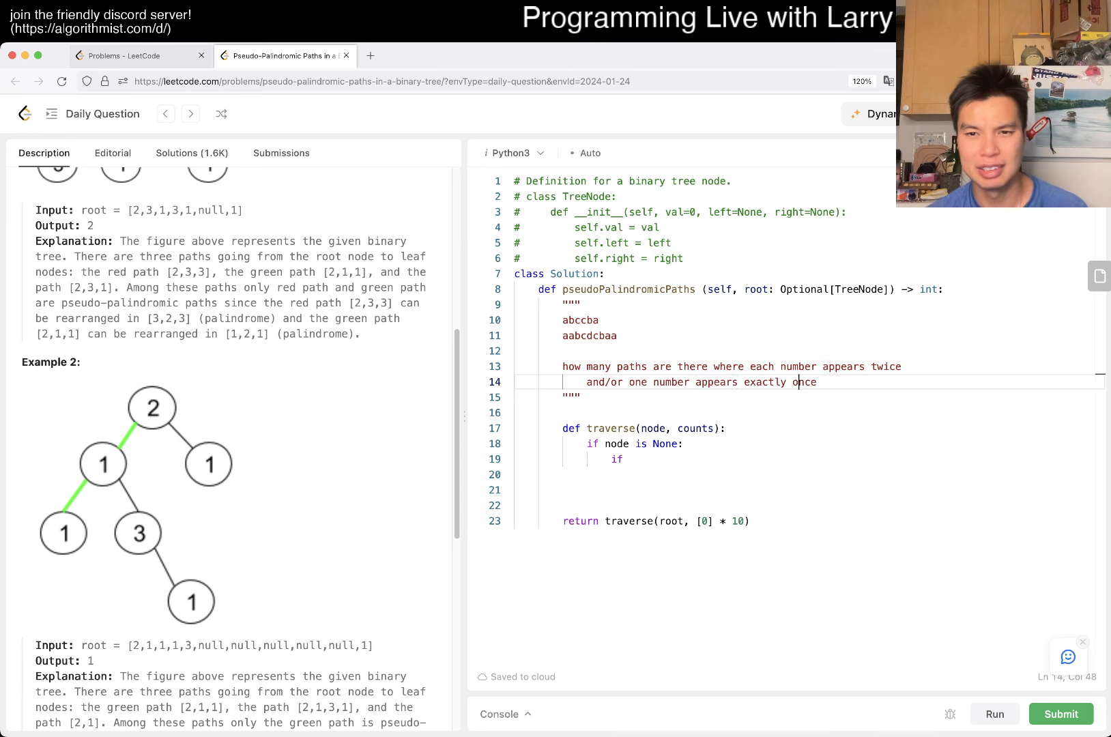
Step: Reword the docstring in terms of numbers appearing an even or odd number of times
click(563, 365)
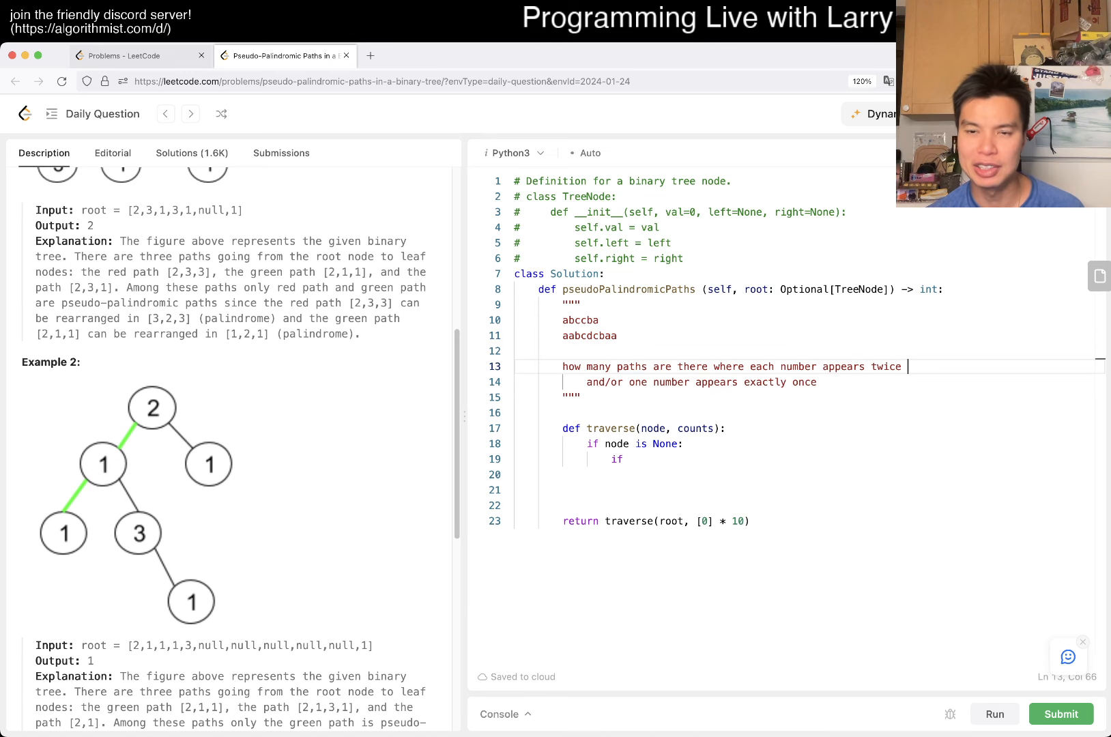
text(even number of times)
click(808, 382)
text(dd)
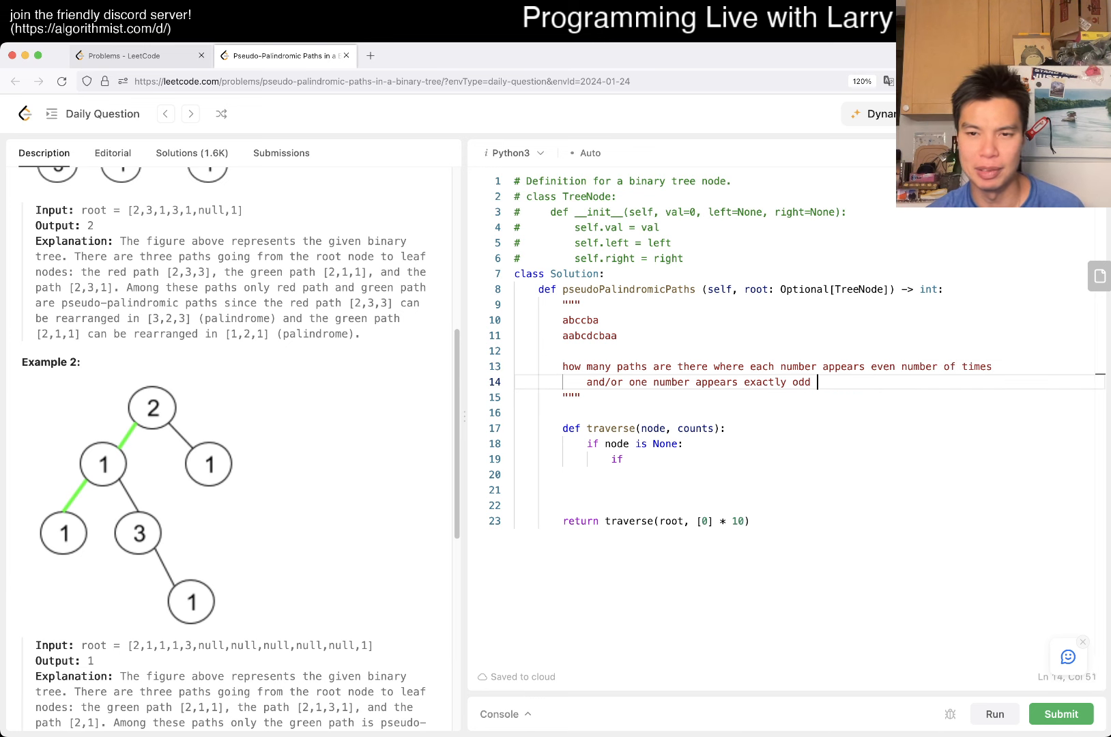
text(number of times)
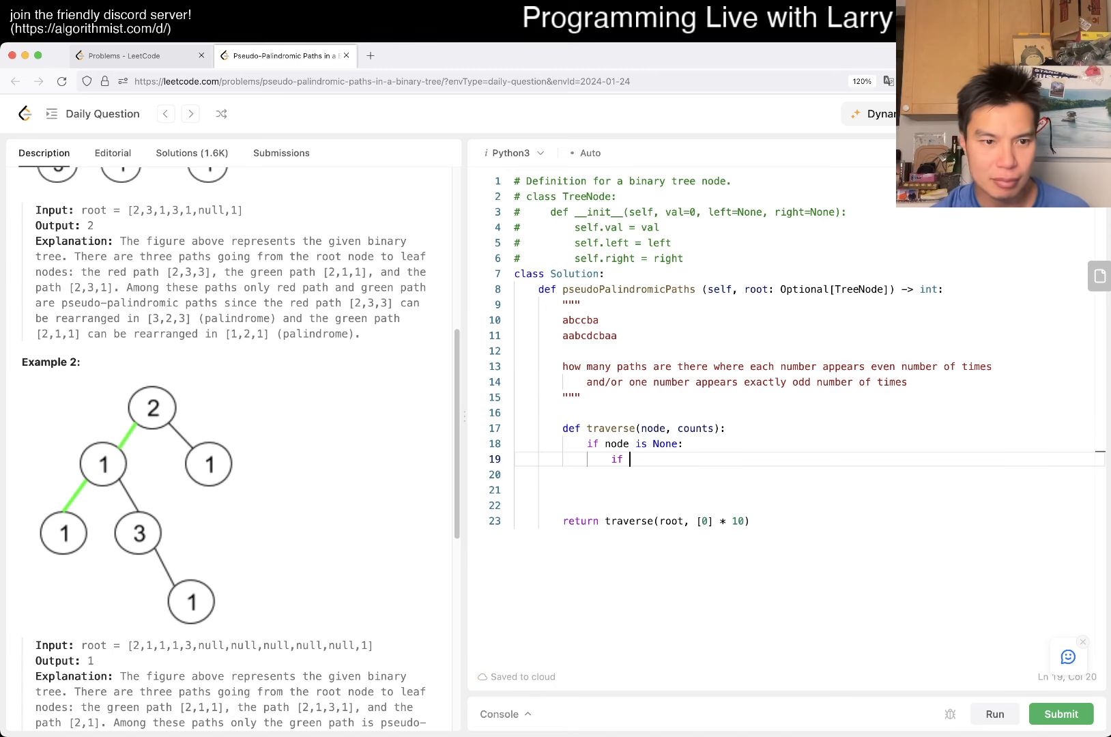
Step: Replace the partial inner if under the None check with return 0
scroll(down, 3)
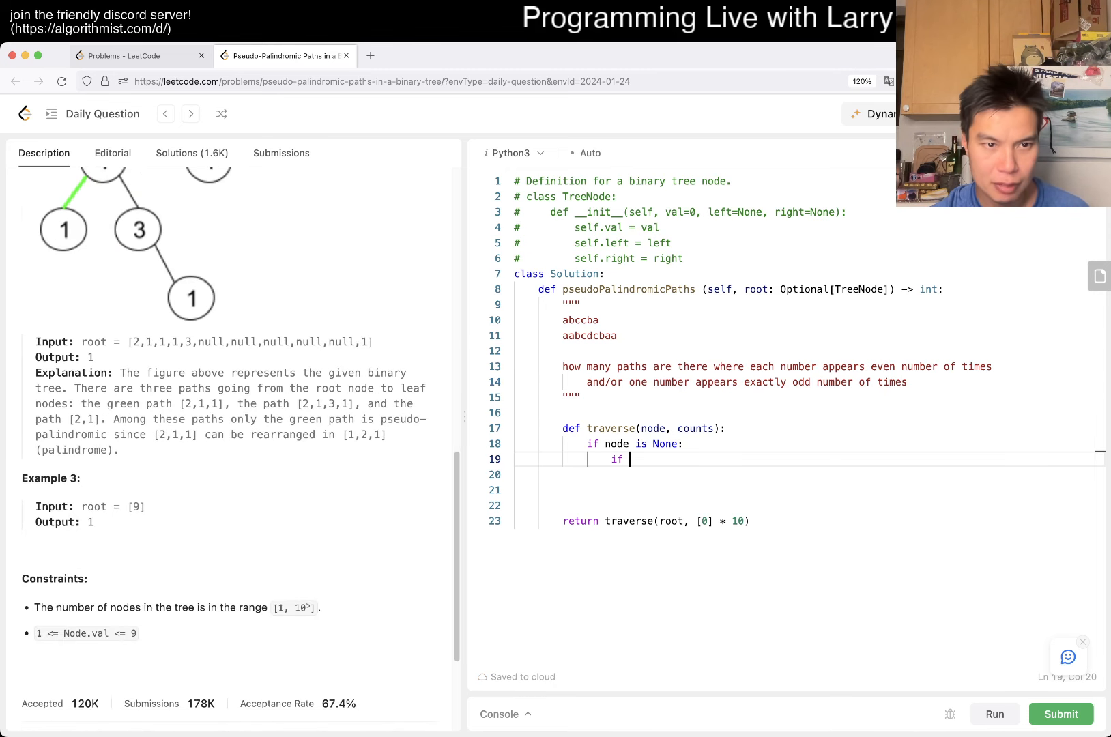
scroll(up, 3)
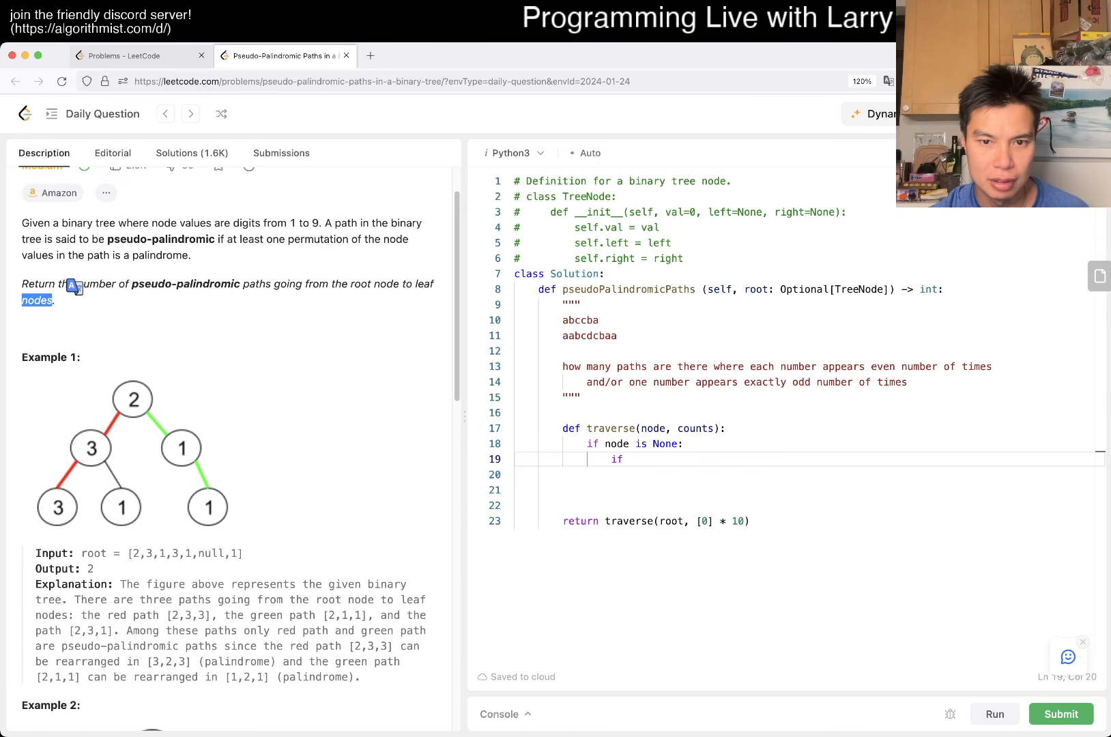
text(ret)
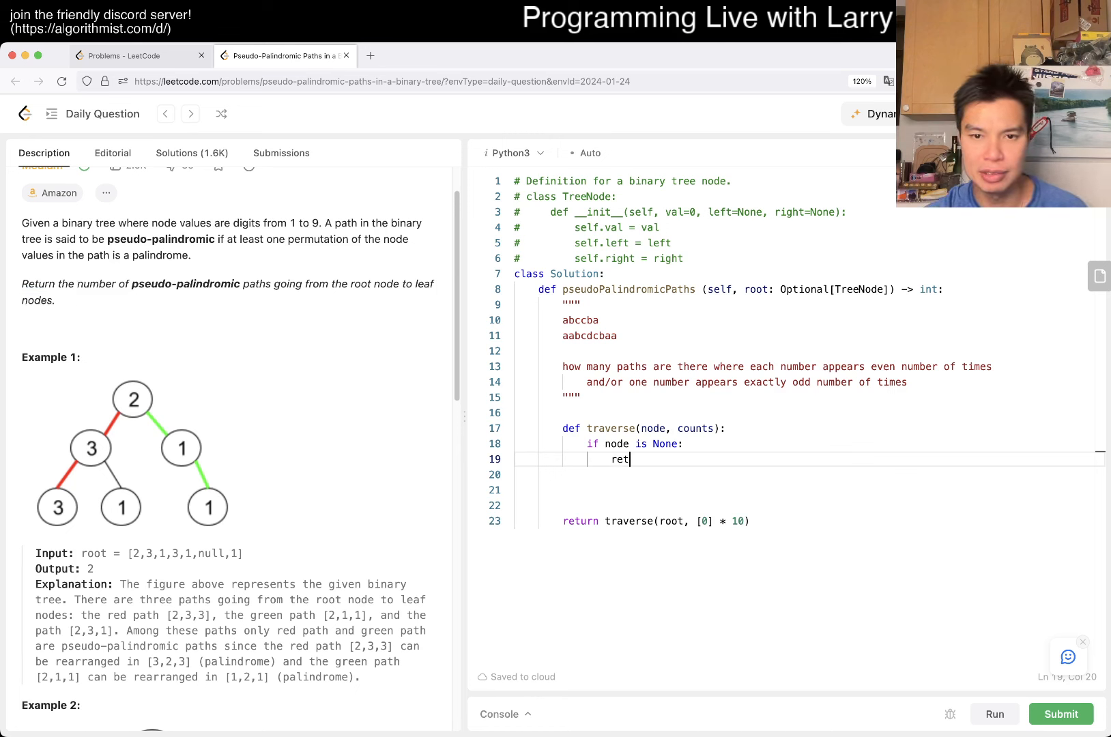
text(urn)
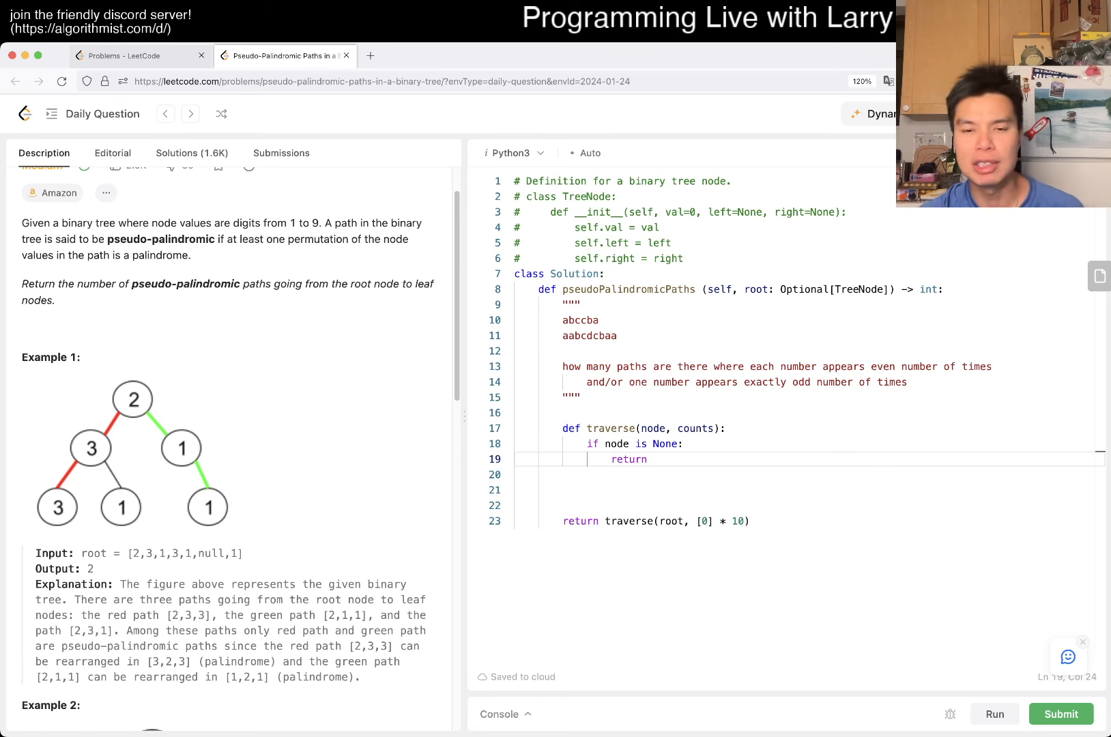
text(0)
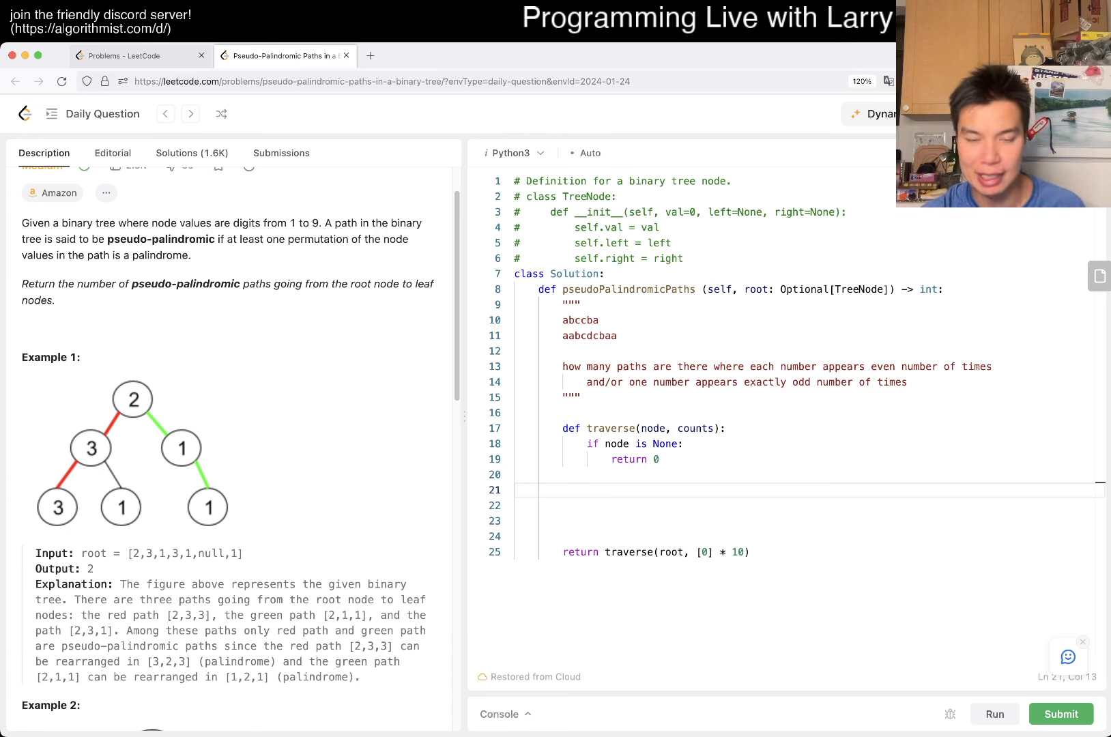
Step: Add the leaf case checking node.left and node.right are None with an all(x % 2 == 0 for x in counts) test
text(if node.left is)
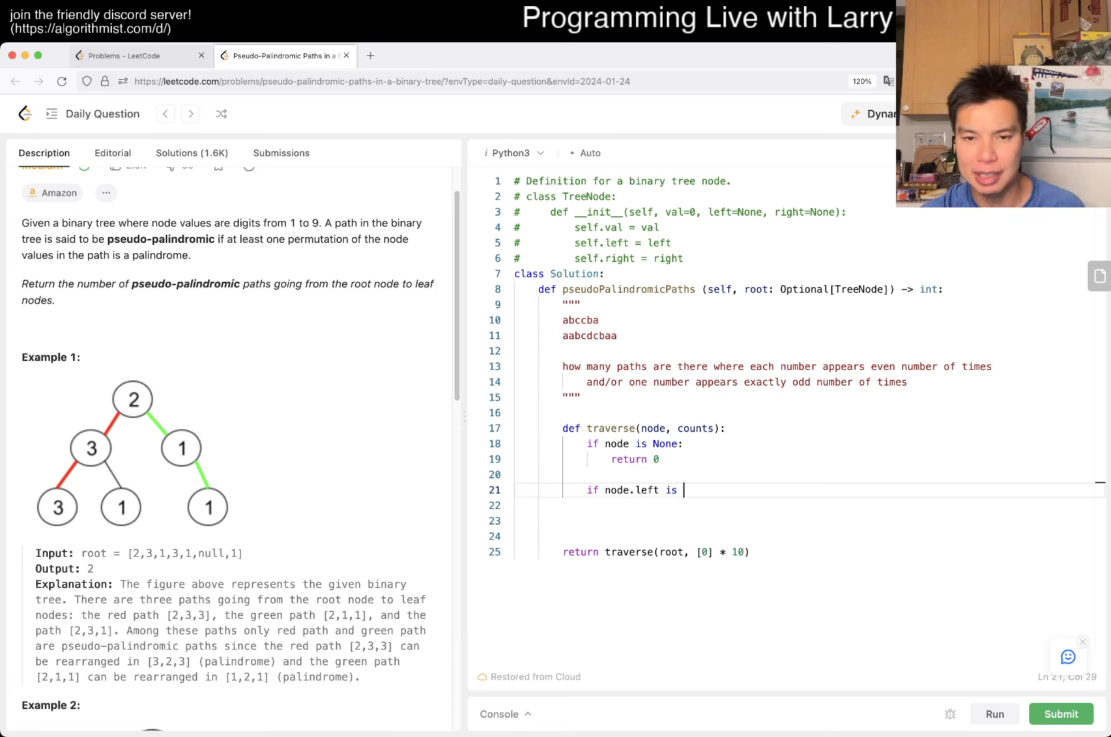
text(None and node.right is None:)
text(return)
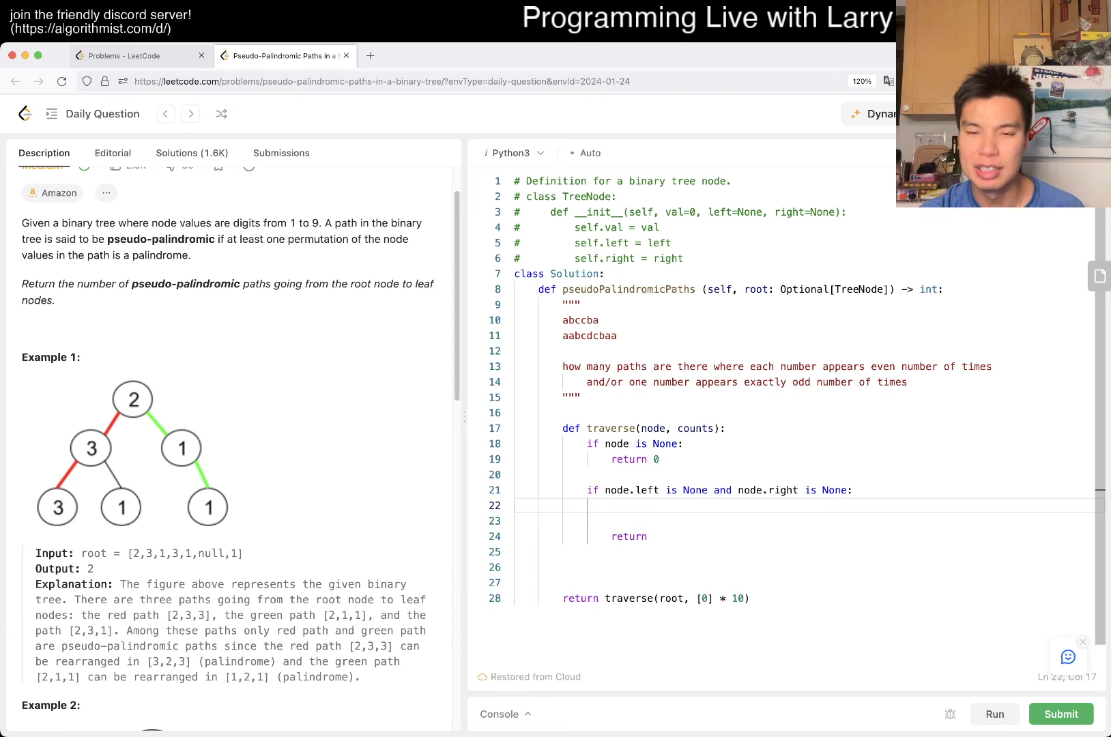
text(if)
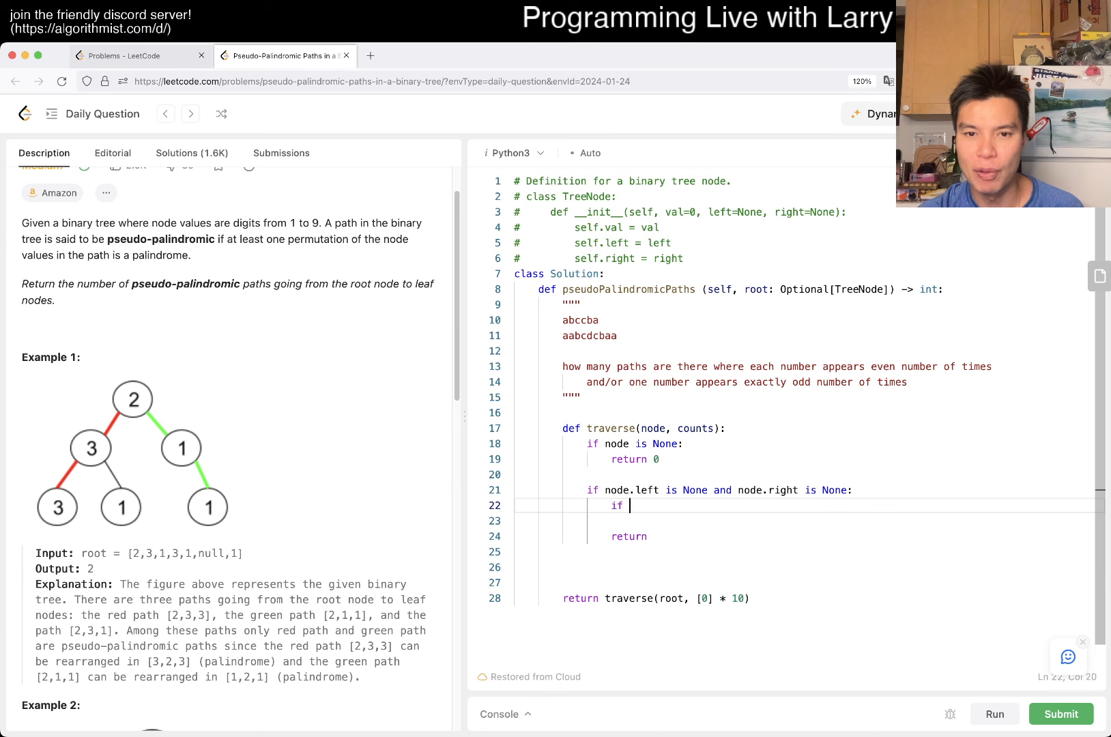
text(all(x % 2 =)
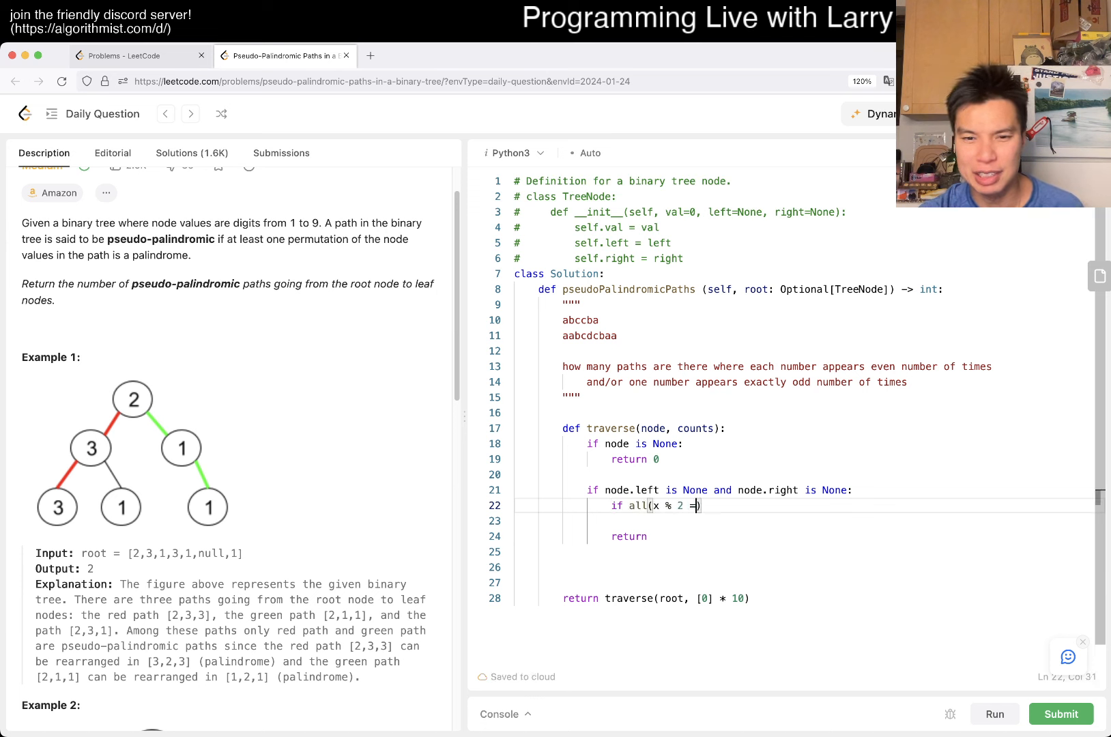
text(= 0 for x in counts))
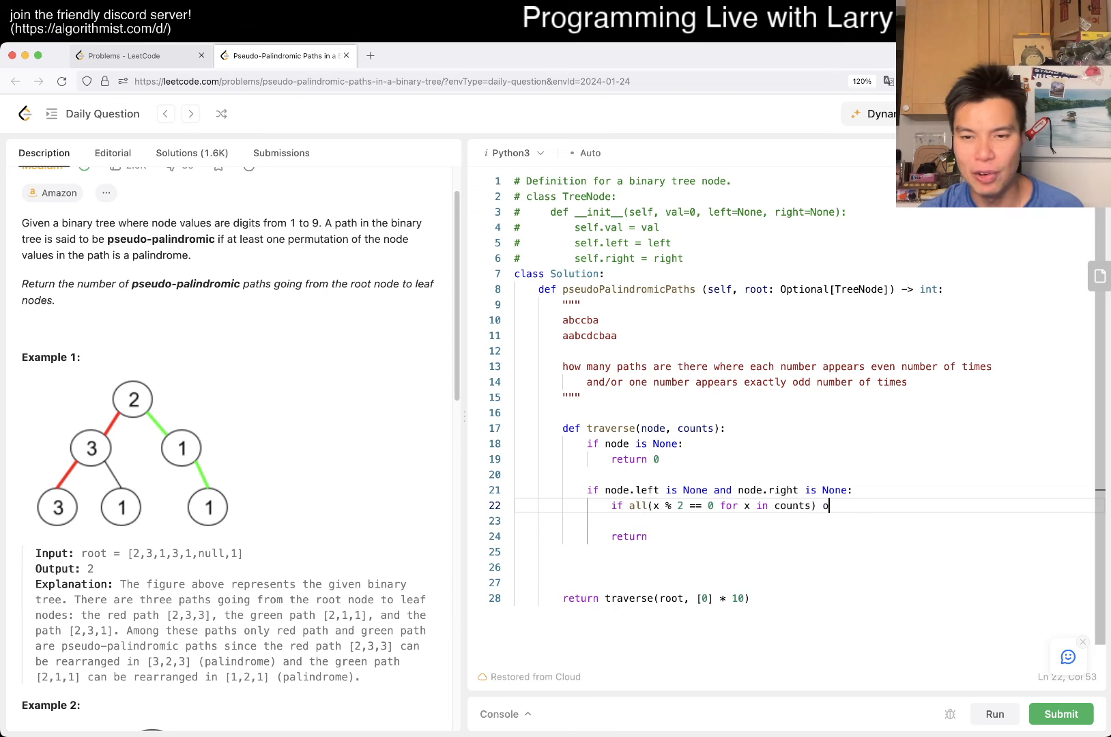
text(or)
text(return 1)
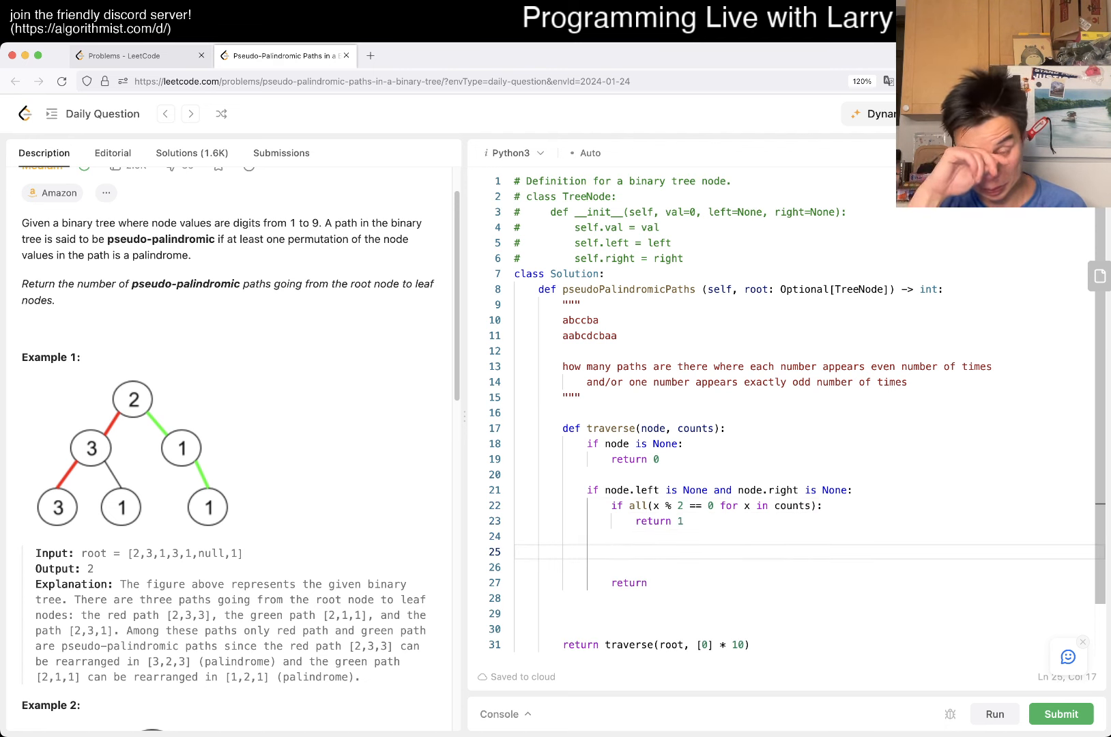
Step: Add an if count(x % 2 == 1 for x in counts) == 1: return 1 branch, otherwise return 0
text(if)
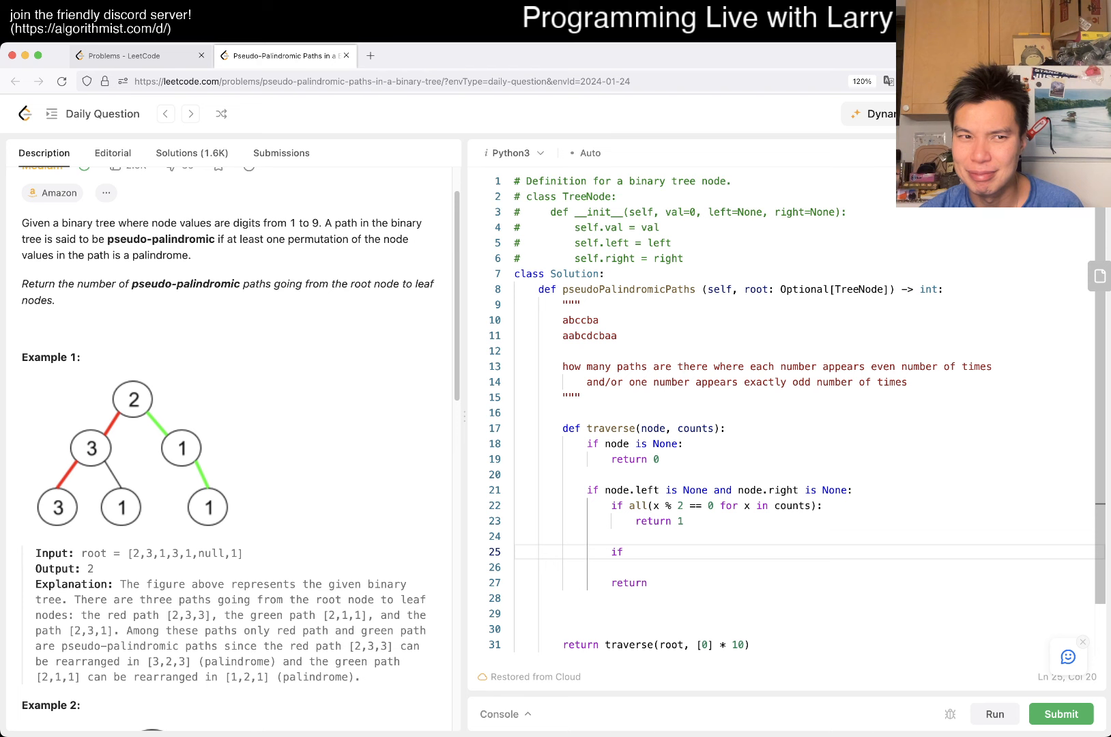
text(count()
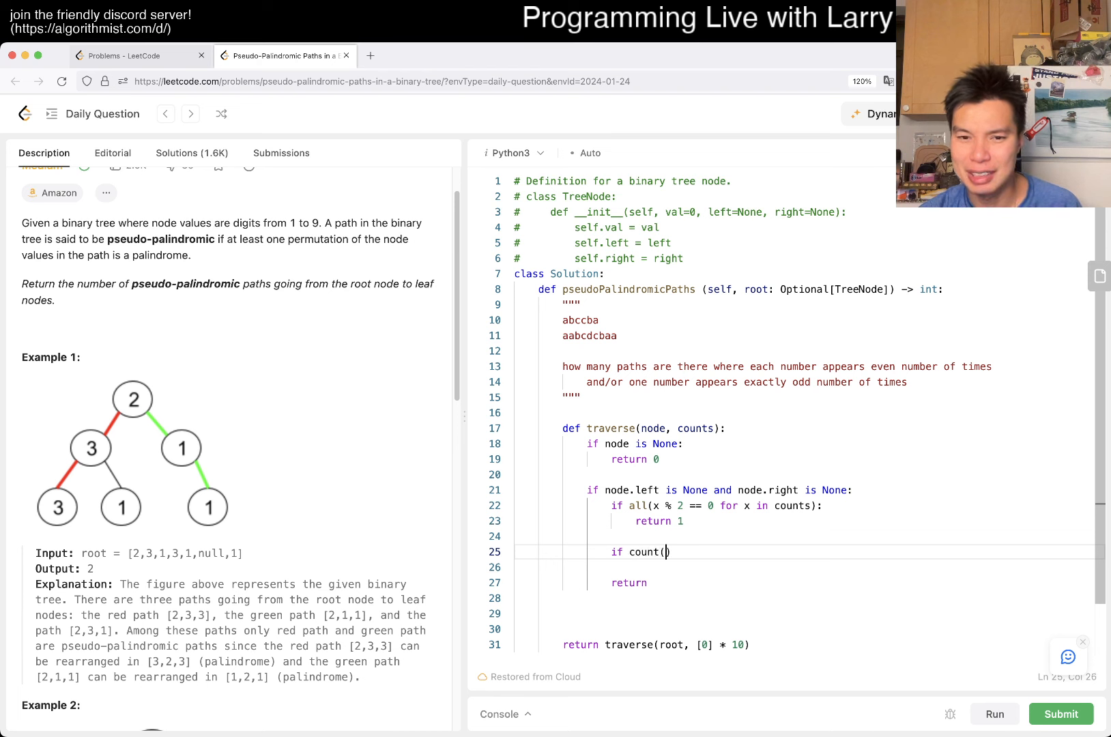
text(x % 2 == 1)
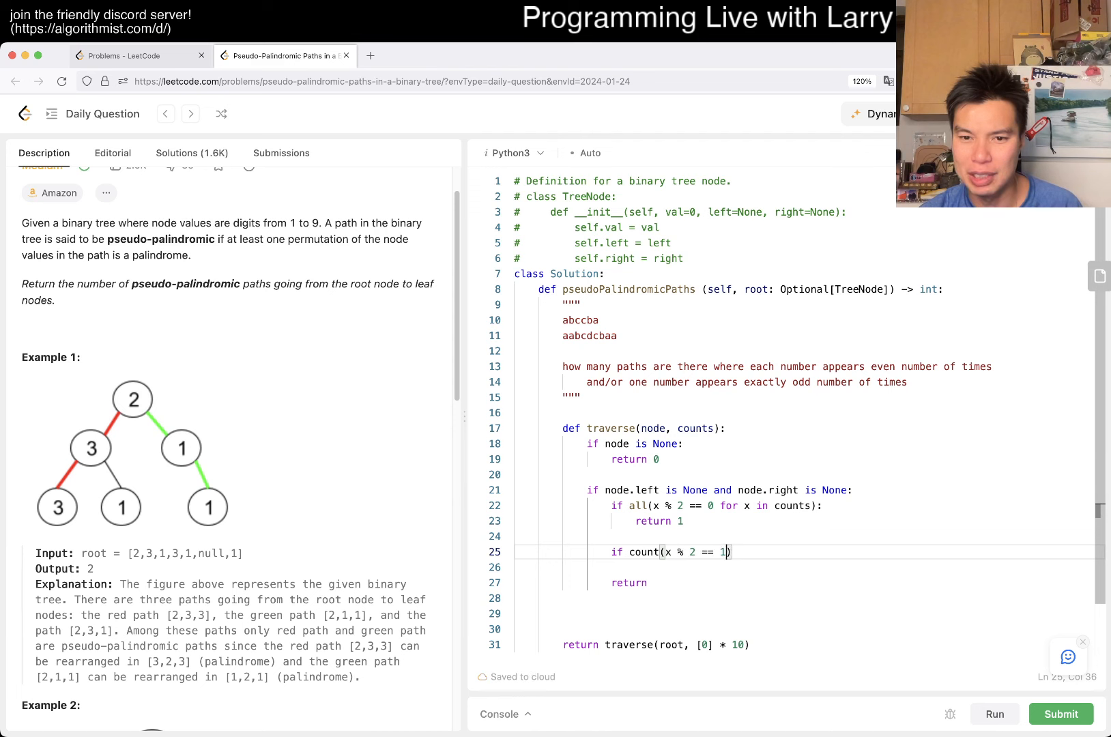
text(for x in counts)
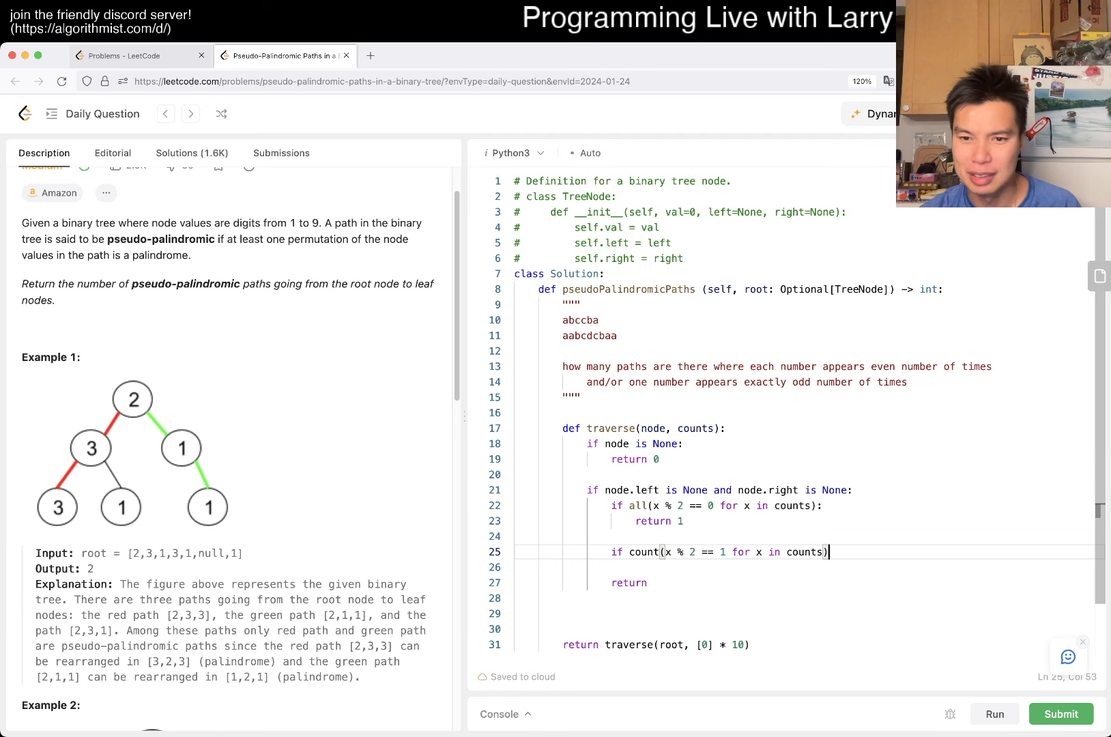
text(== 1:)
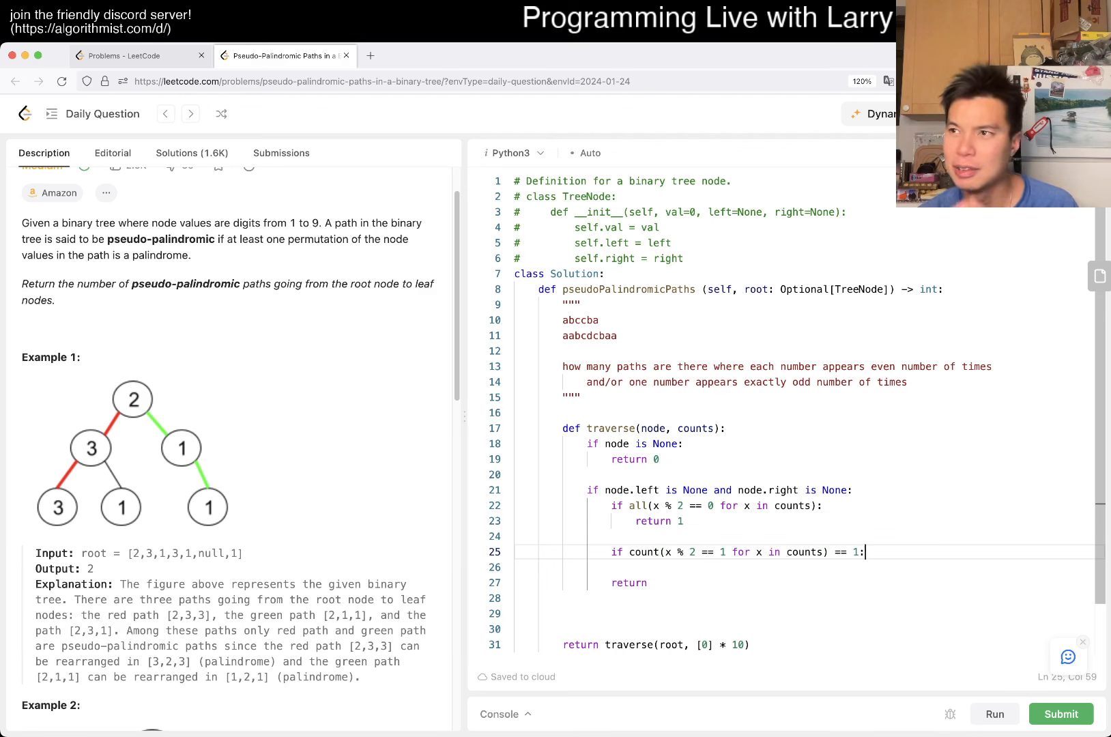
text(ret)
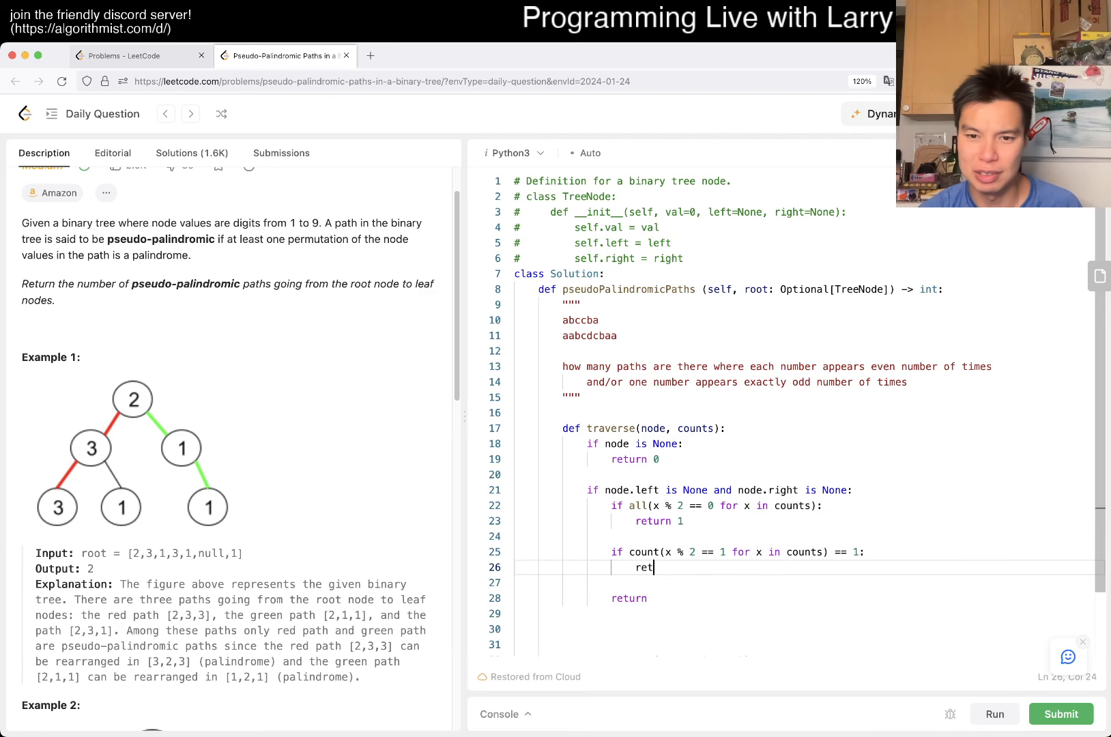
text(urn 1)
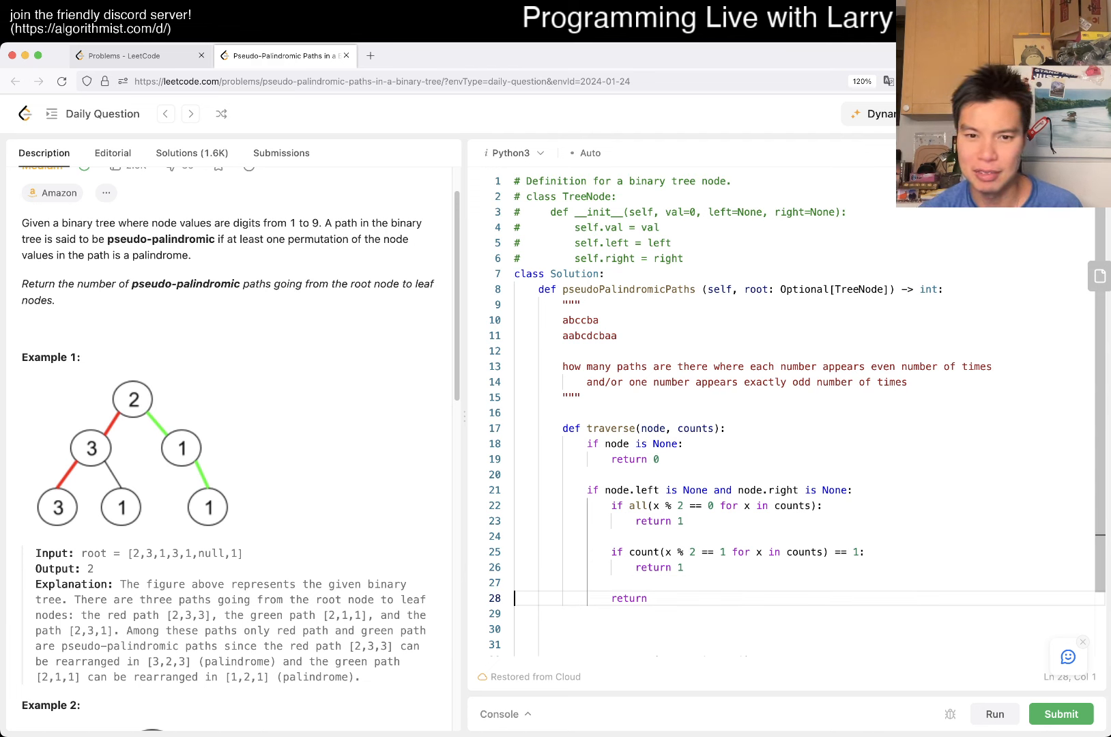
text(0)
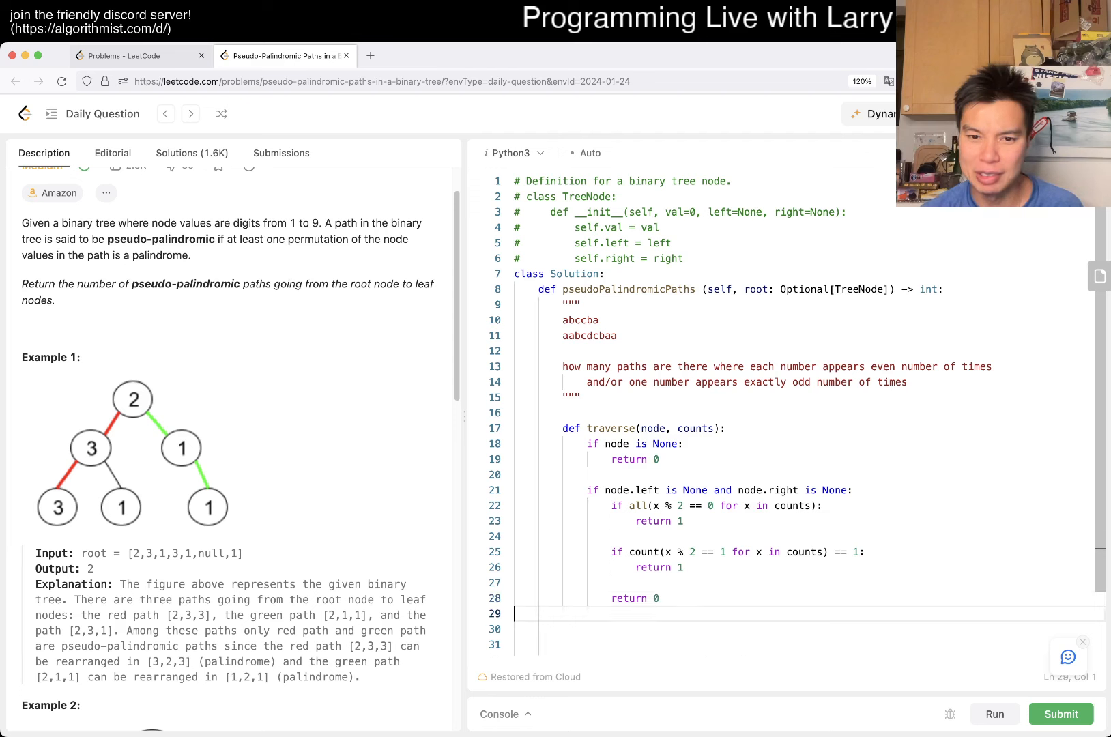
Step: Merge the leaf checks into one at-most-one-odd test and return traverse(node.left) + traverse(node.right) for other nodes
click(833, 551)
text(<)
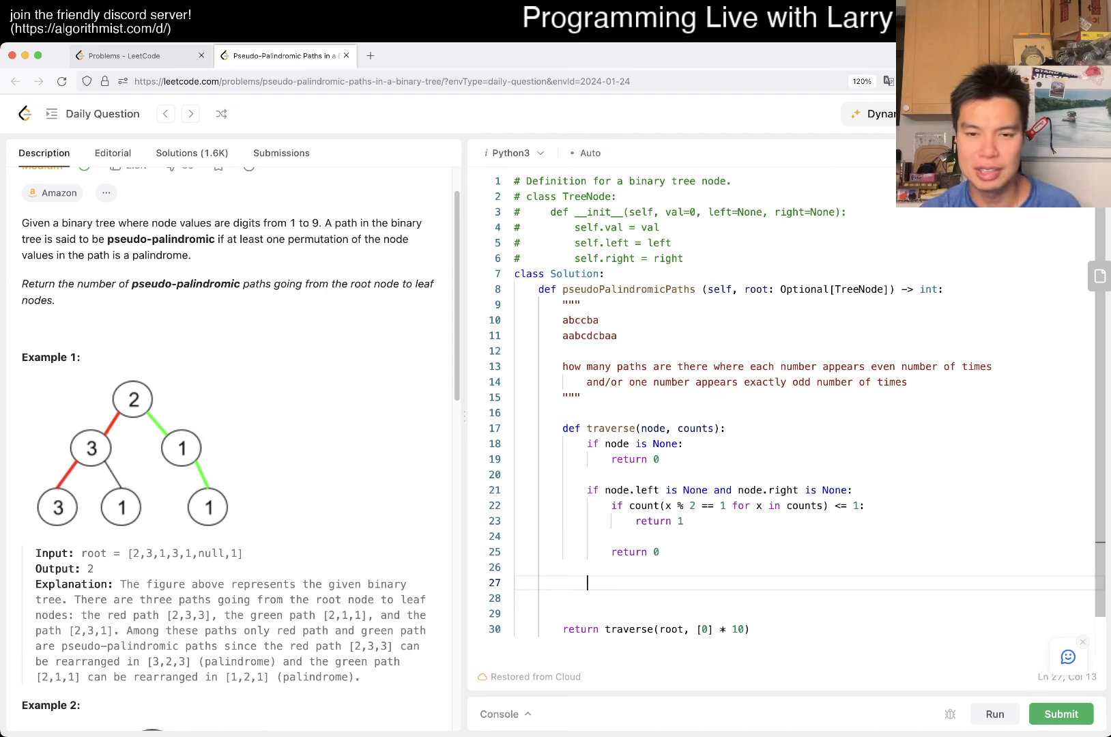
text(return tra)
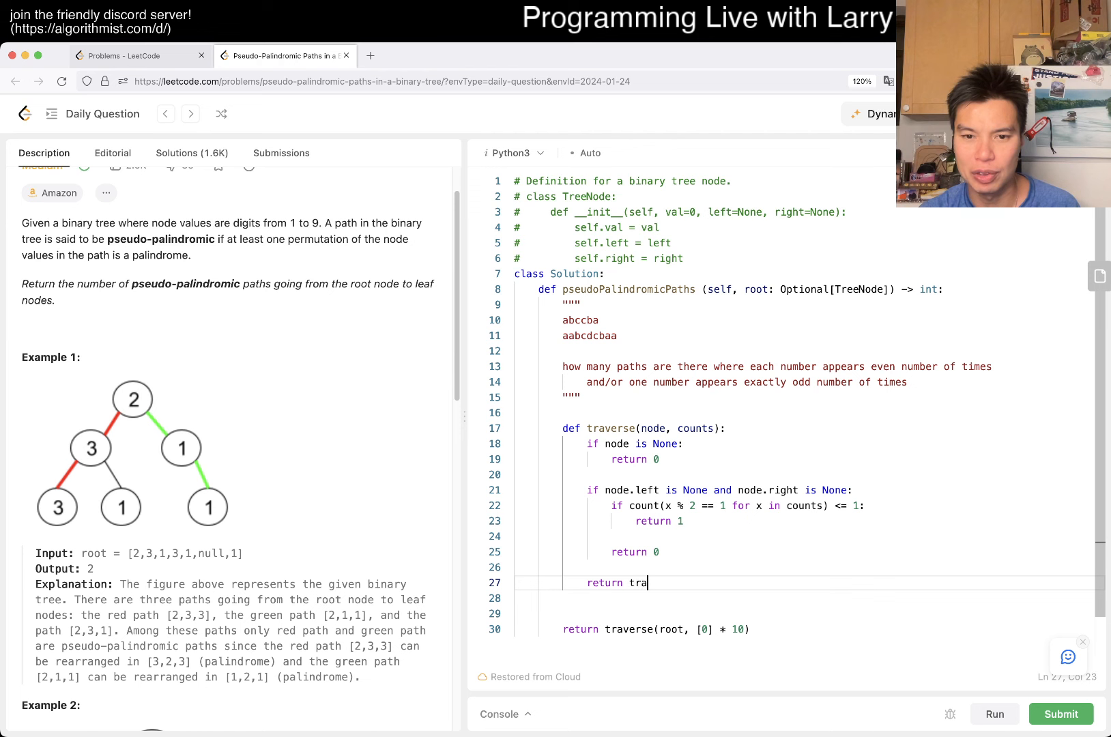
text(verse(node.l)
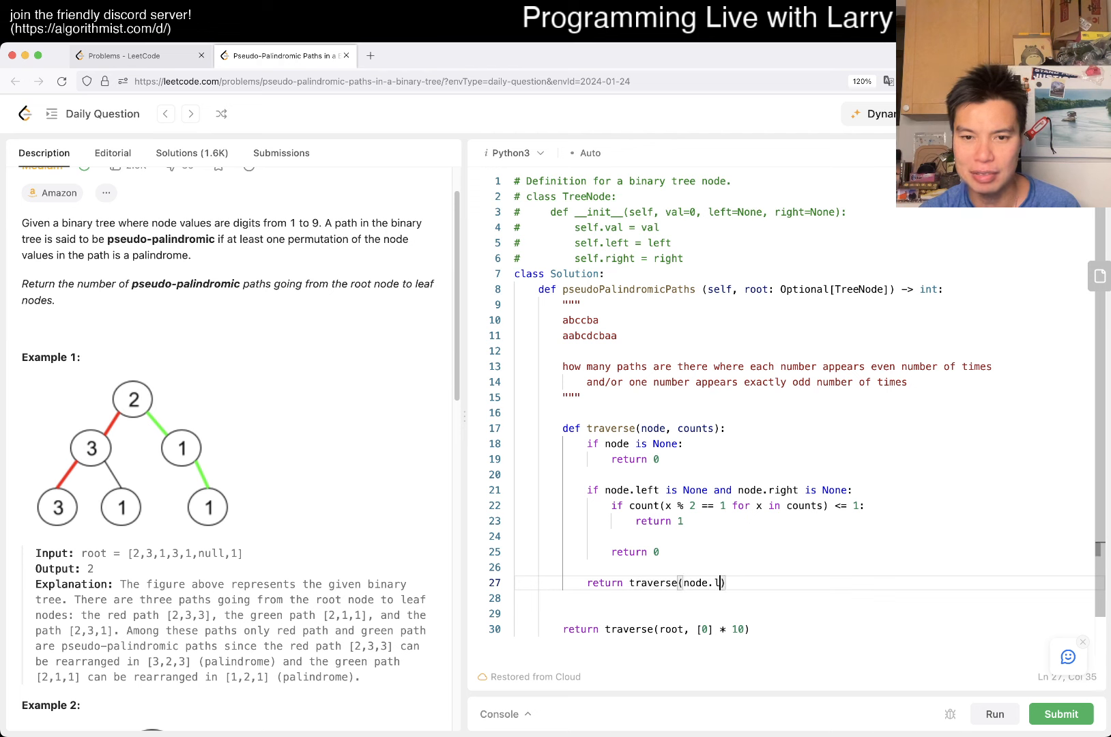
text(eft) + traverse()
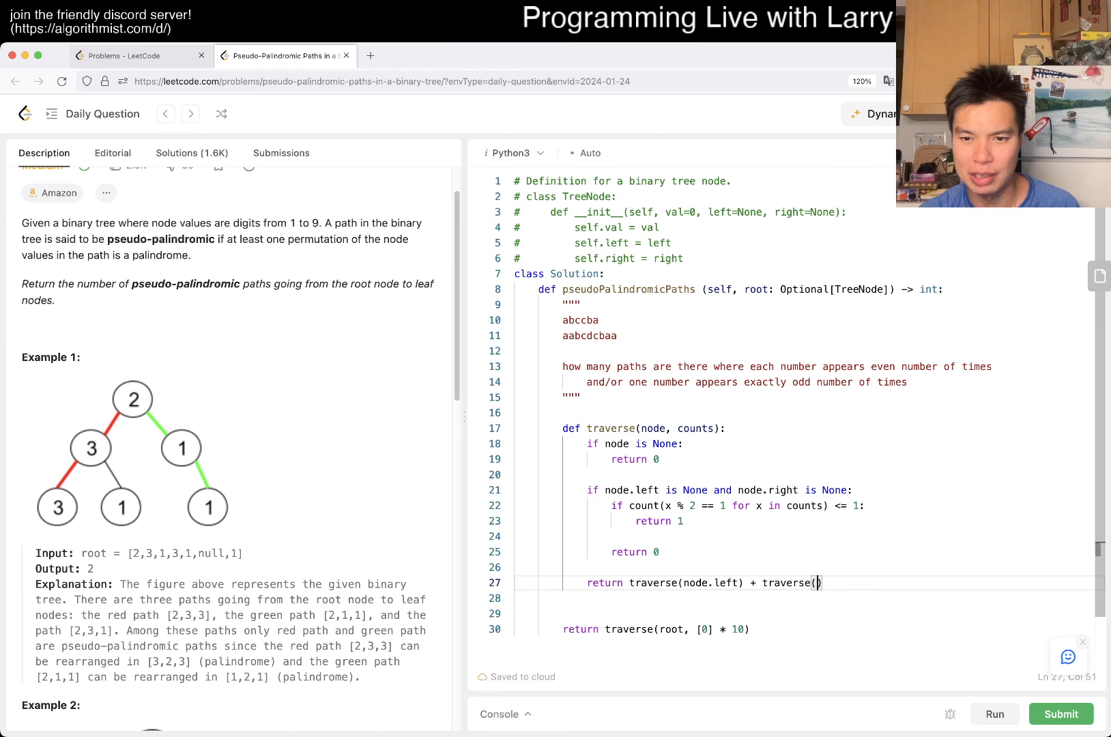
text(node.right)
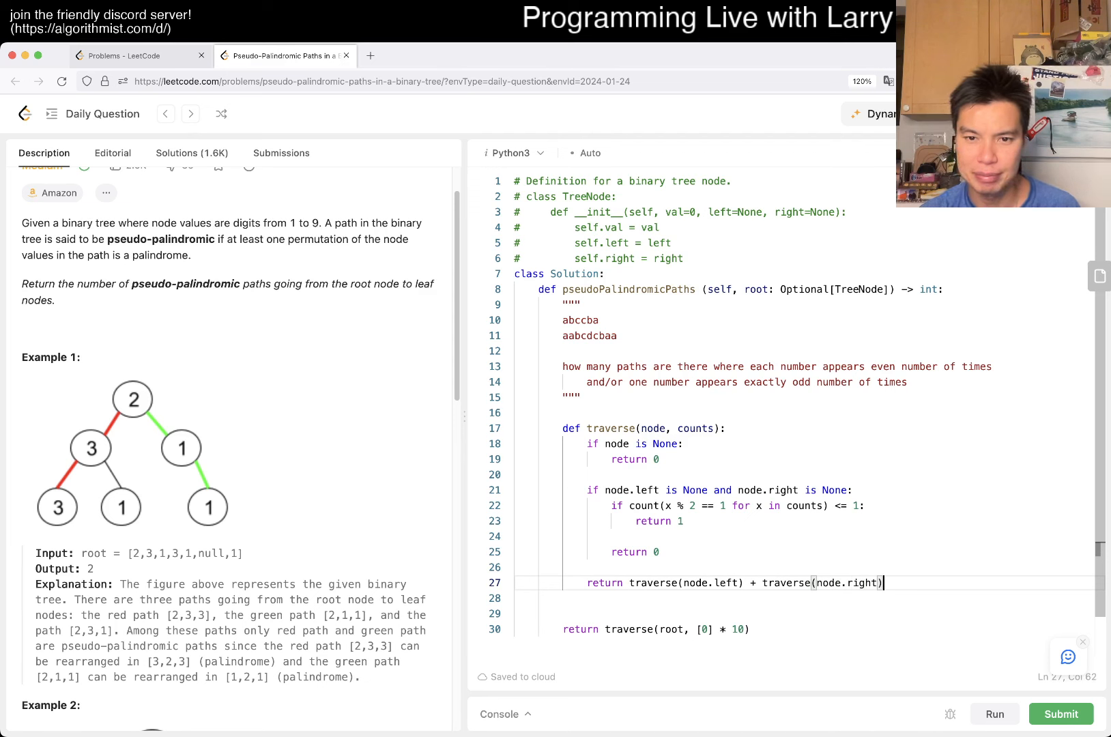
double_click(695, 490)
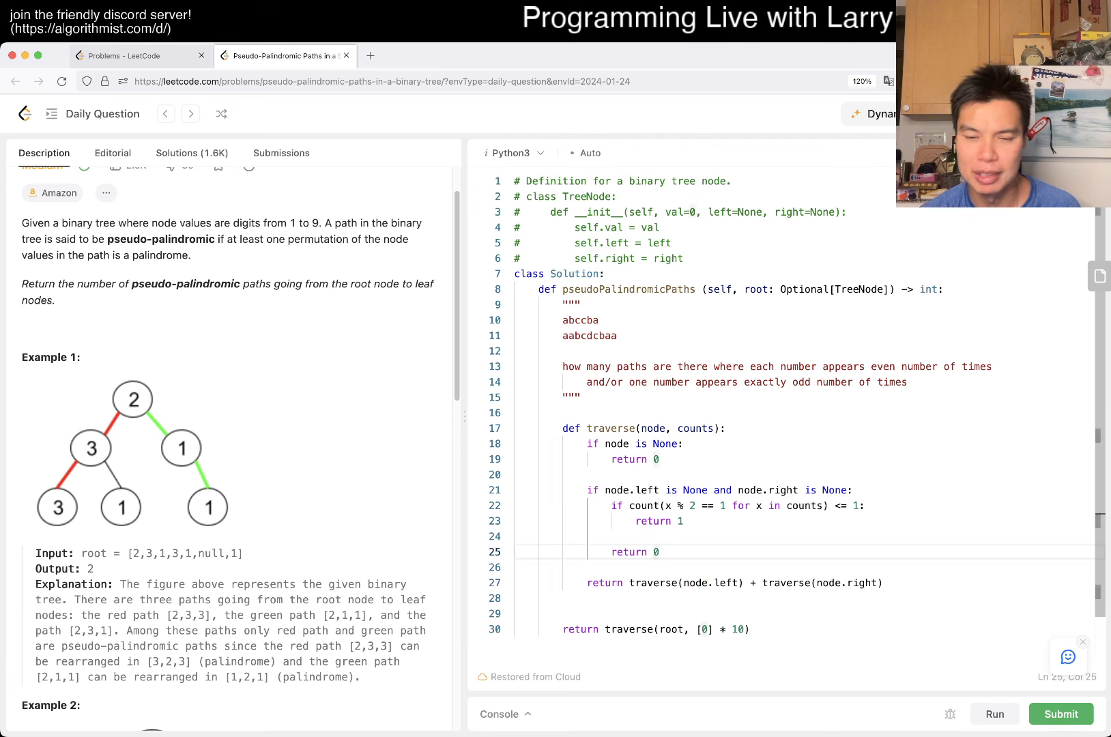
Step: Track total = 0, increment counts[node.val], pass counts into the child traversals and return total
click(517, 566)
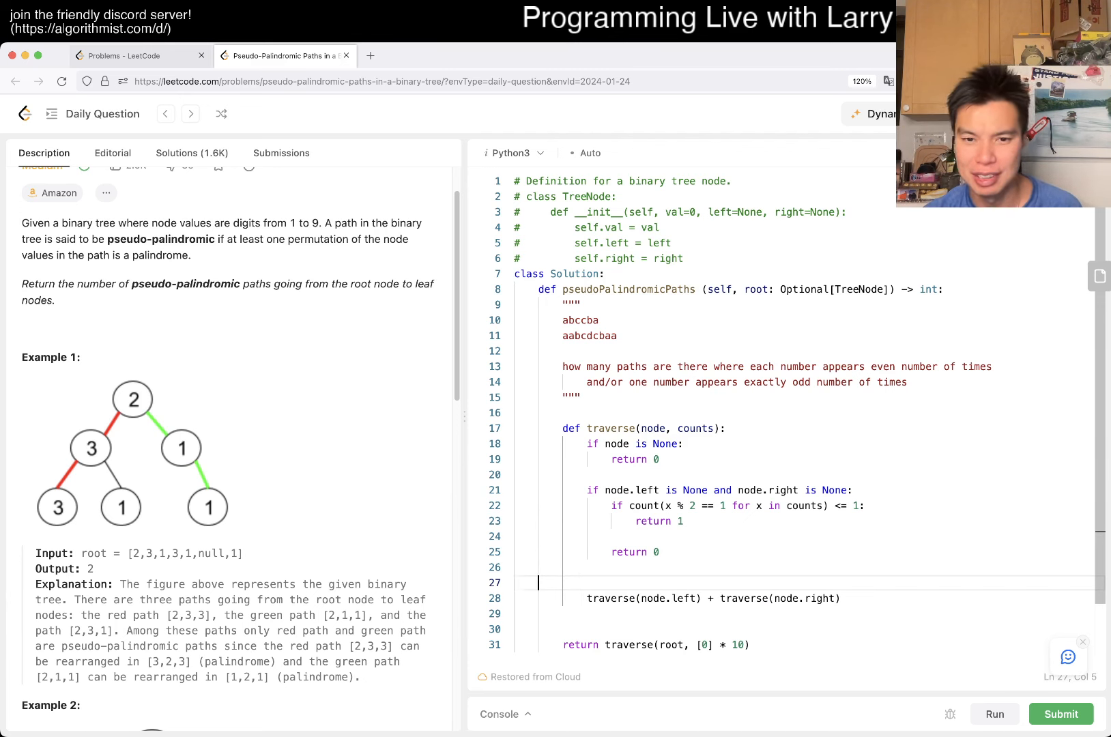
text(counts[)
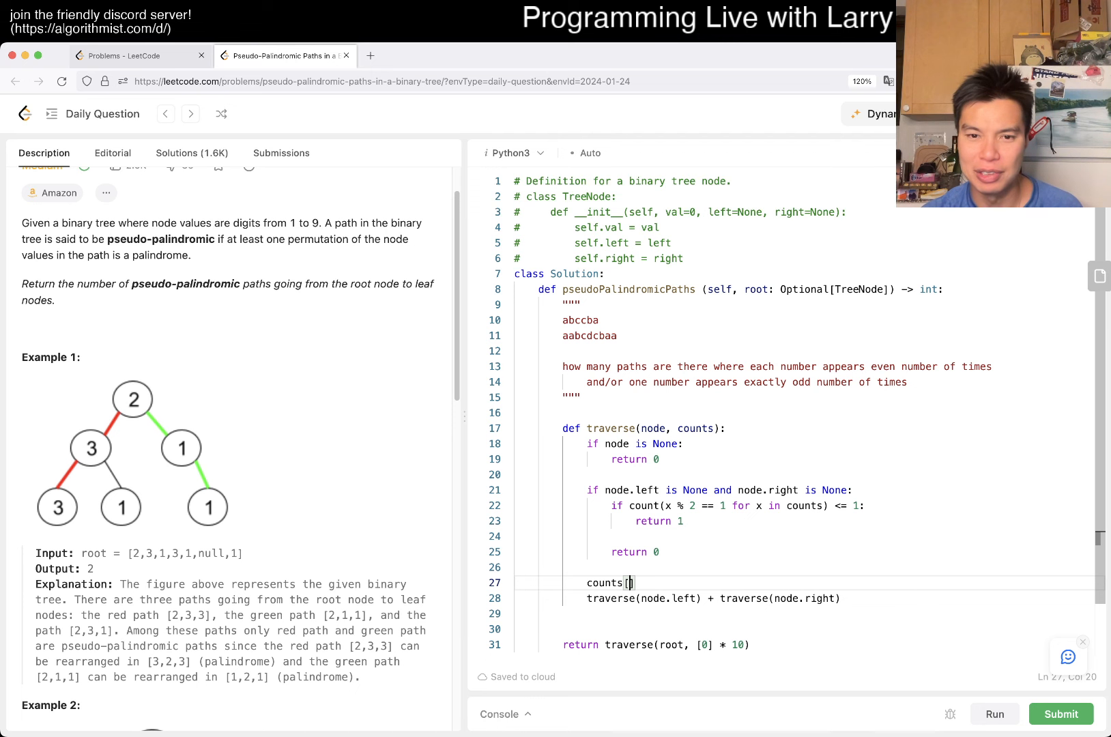
text(node.val] += 1)
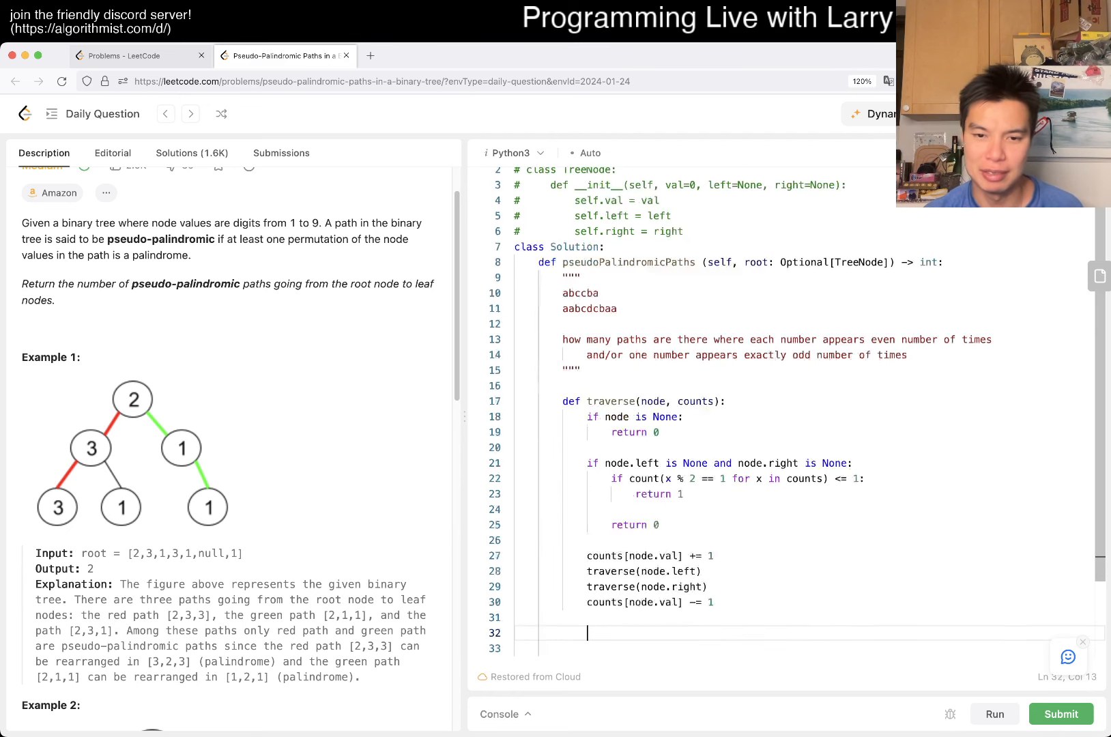
text(return)
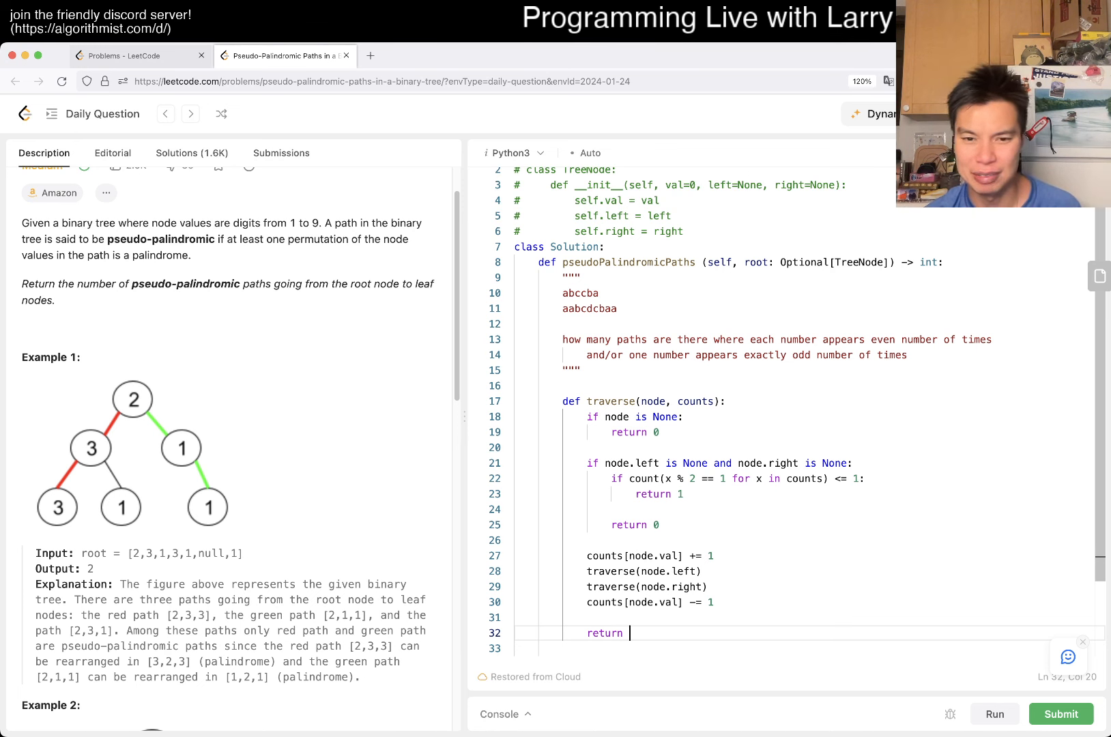
text(total)
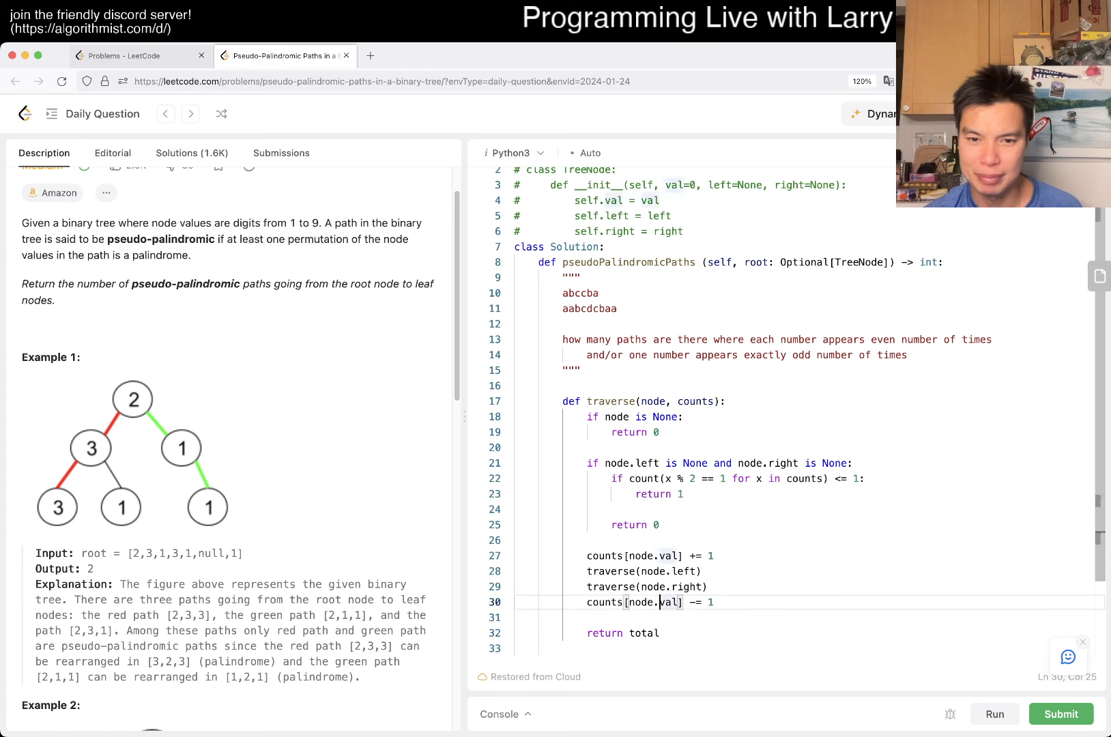
text(total = 0)
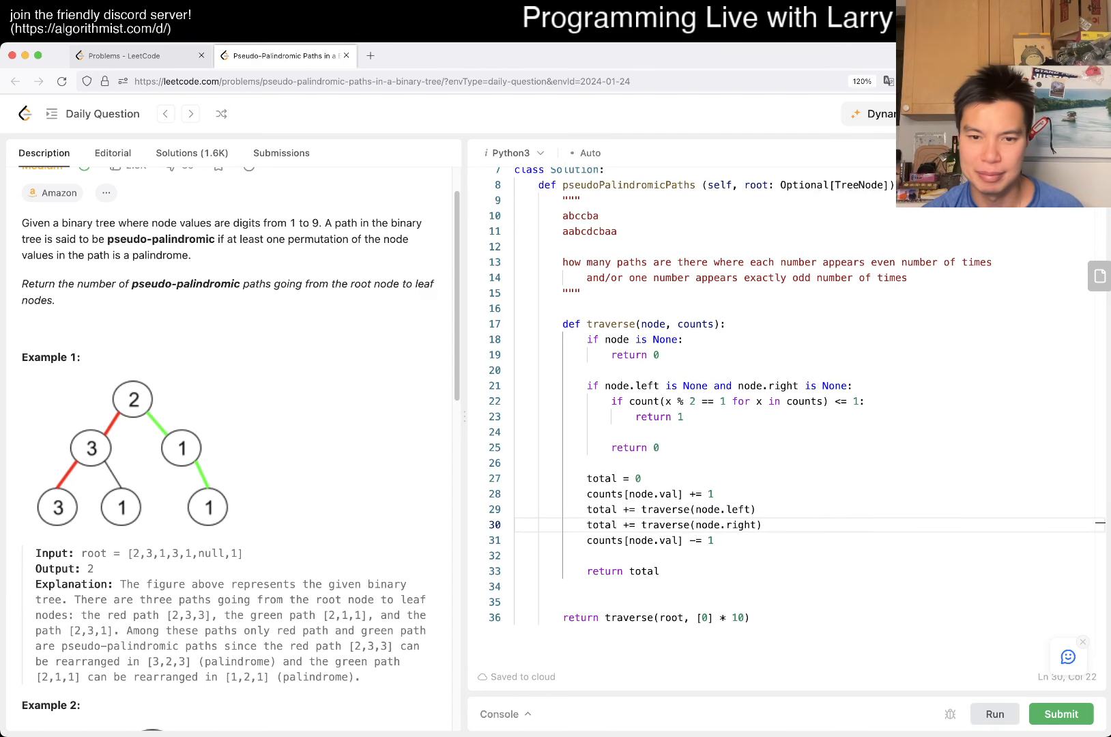
click(993, 713)
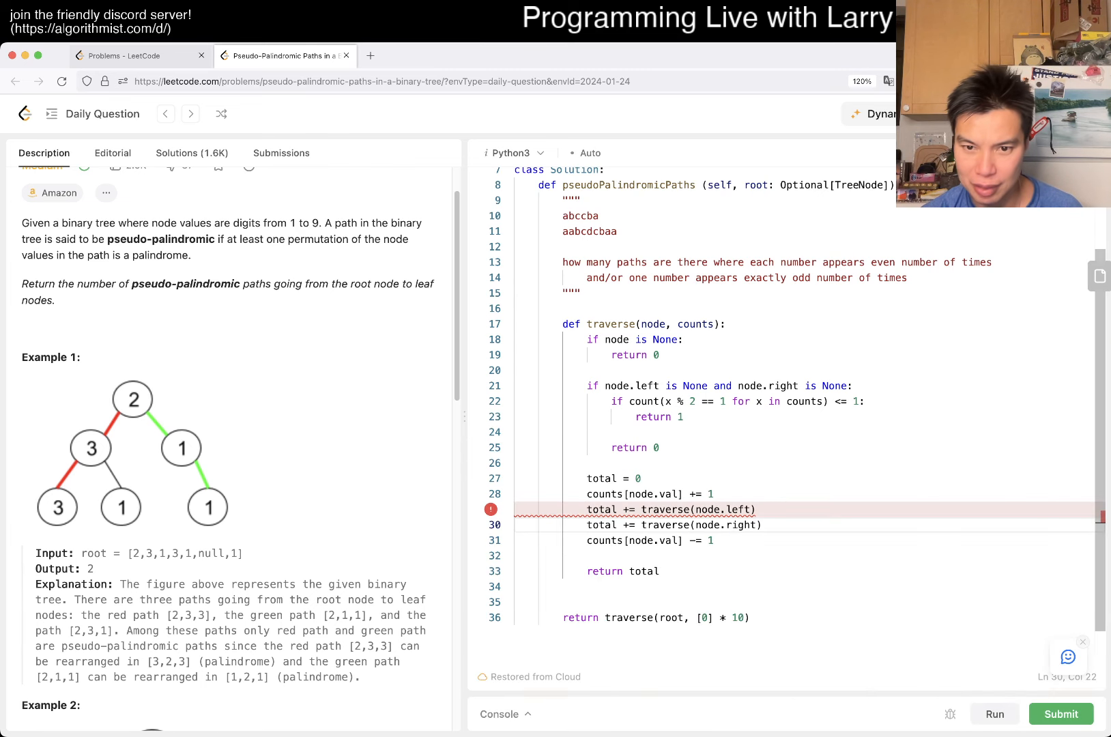
text(, counts)
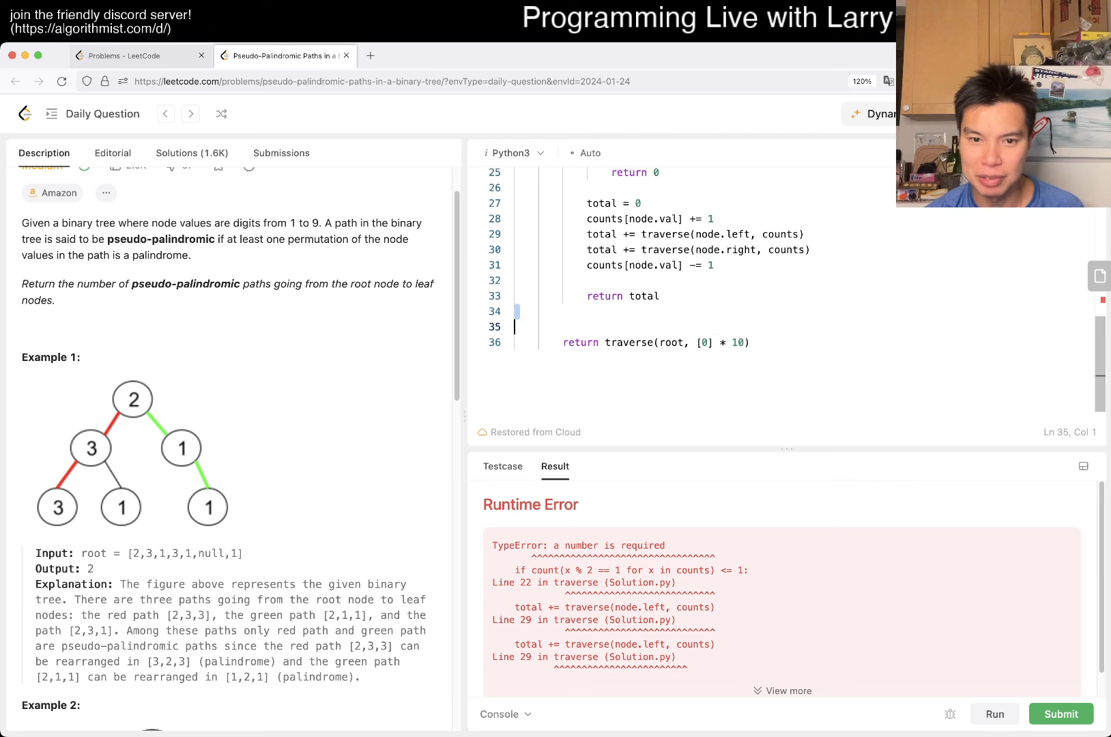
Step: Swap count for sum in the leaf check and rerun; Wrong Answer with output 0 versus expected 2
scroll(up, 3)
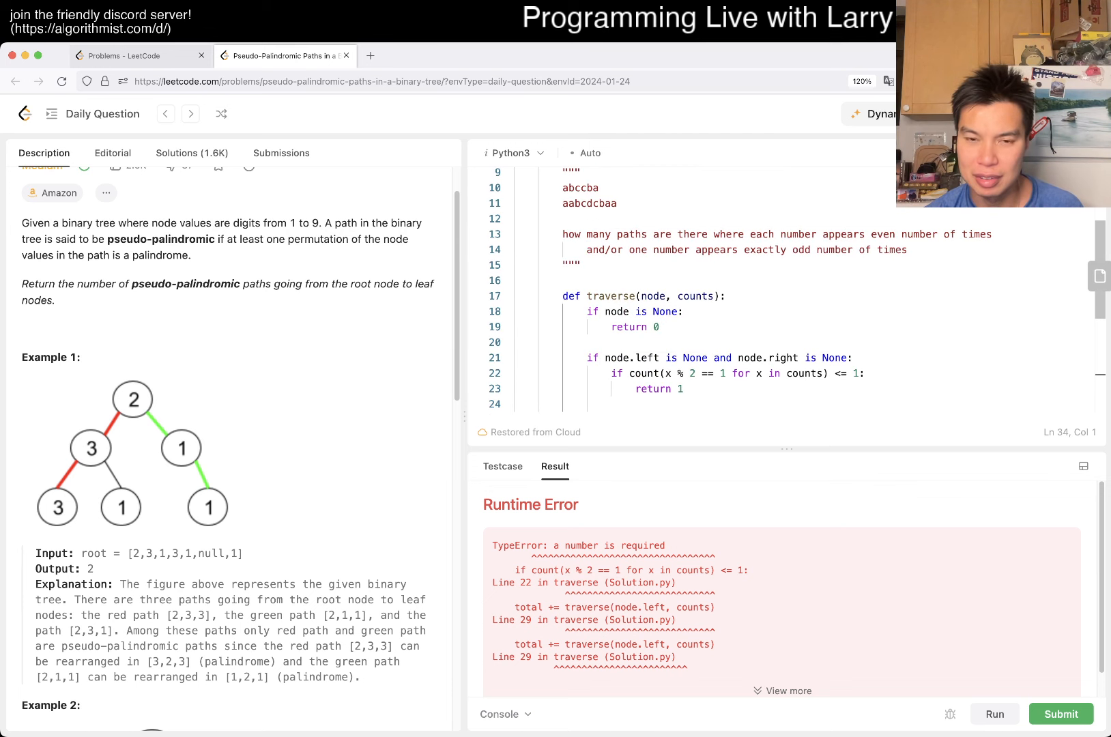
click(666, 358)
text(sum)
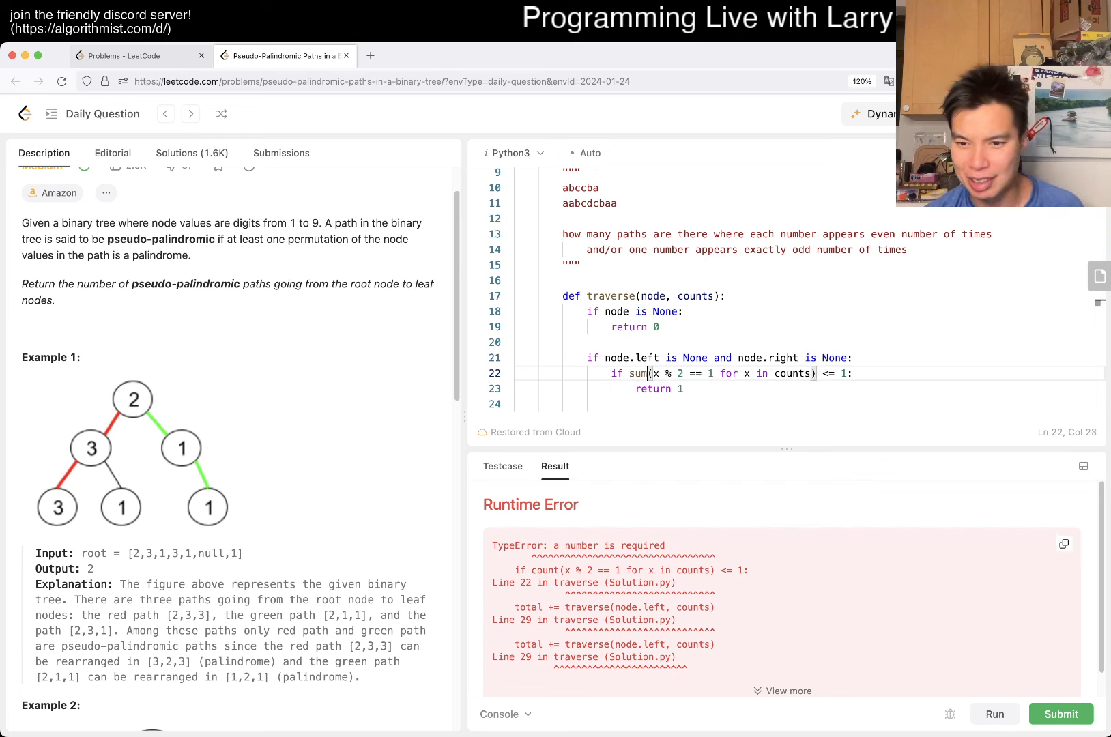
click(993, 714)
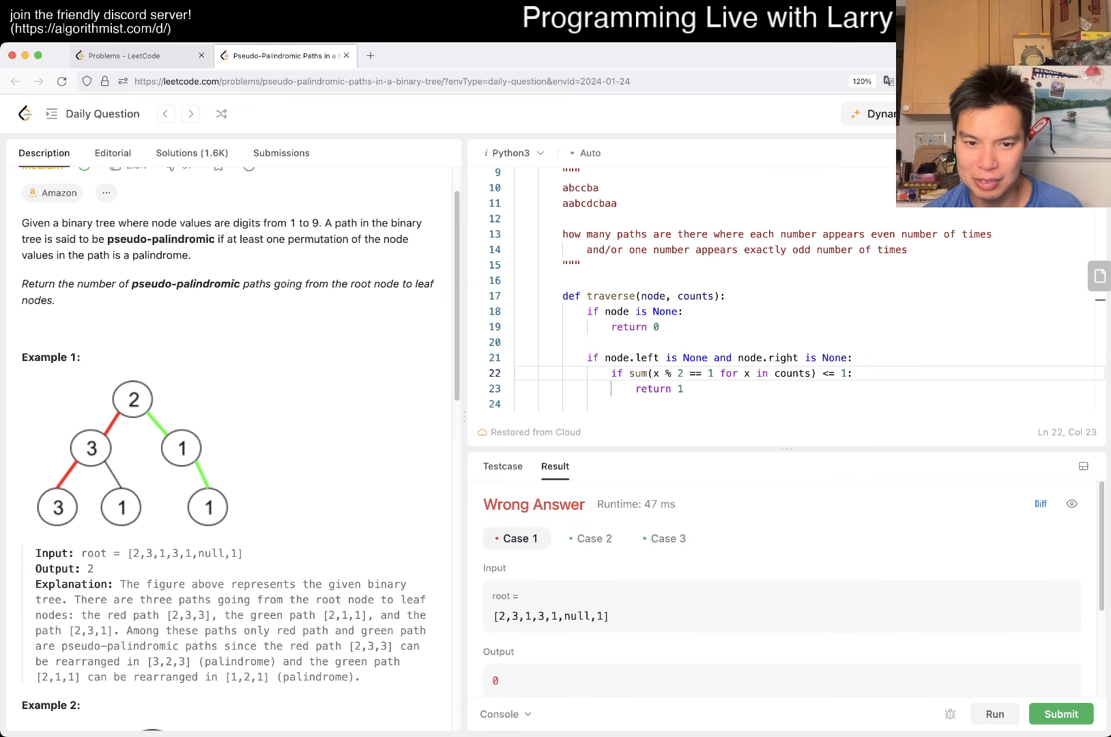
scroll(down, 3)
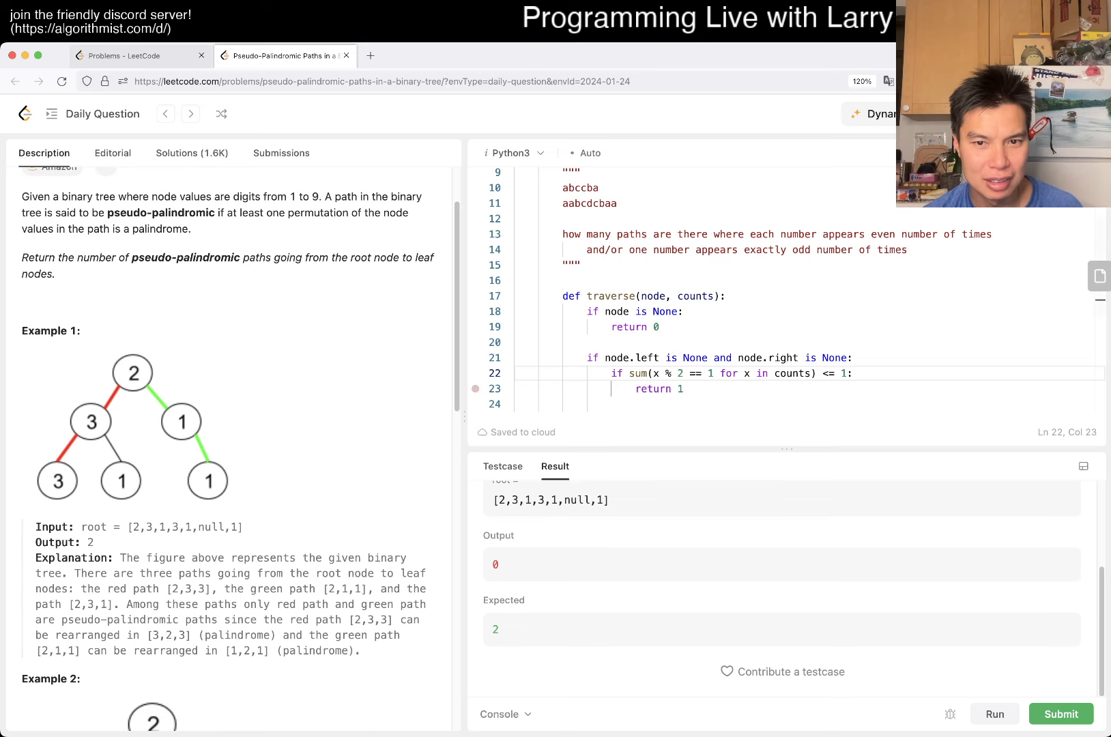
scroll(down, 3)
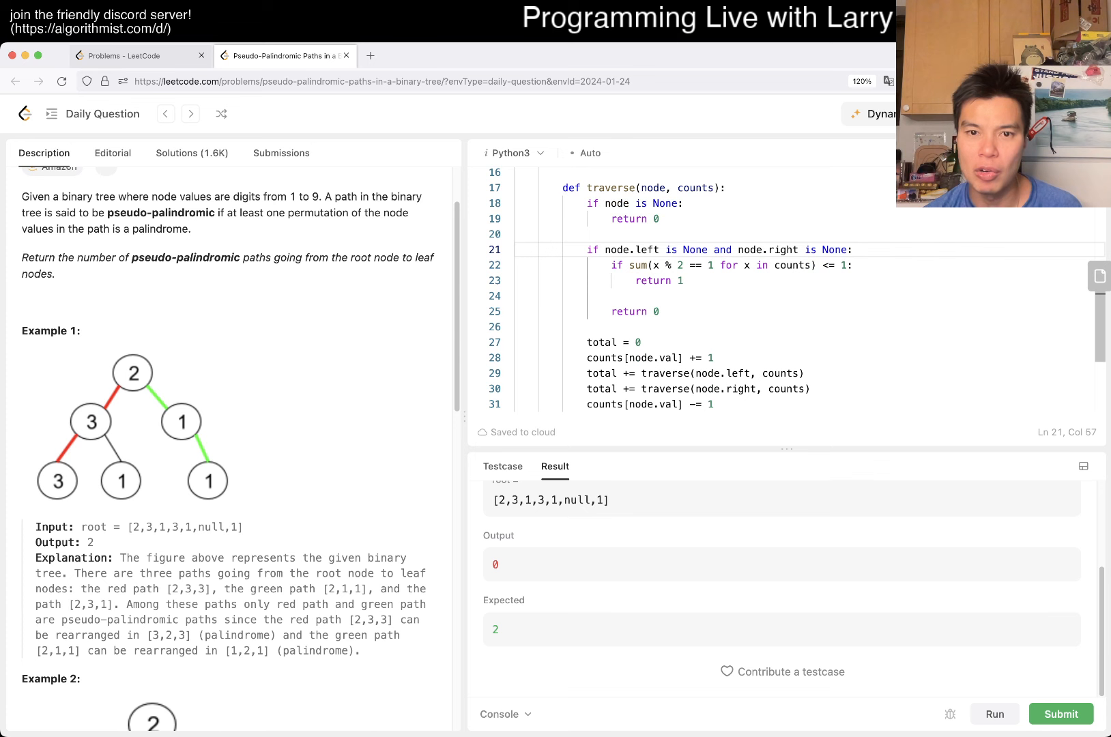
Step: In the leaf branch, count the leaf's value, store the odd-count check in good, decrement counts, and return good
click(517, 358)
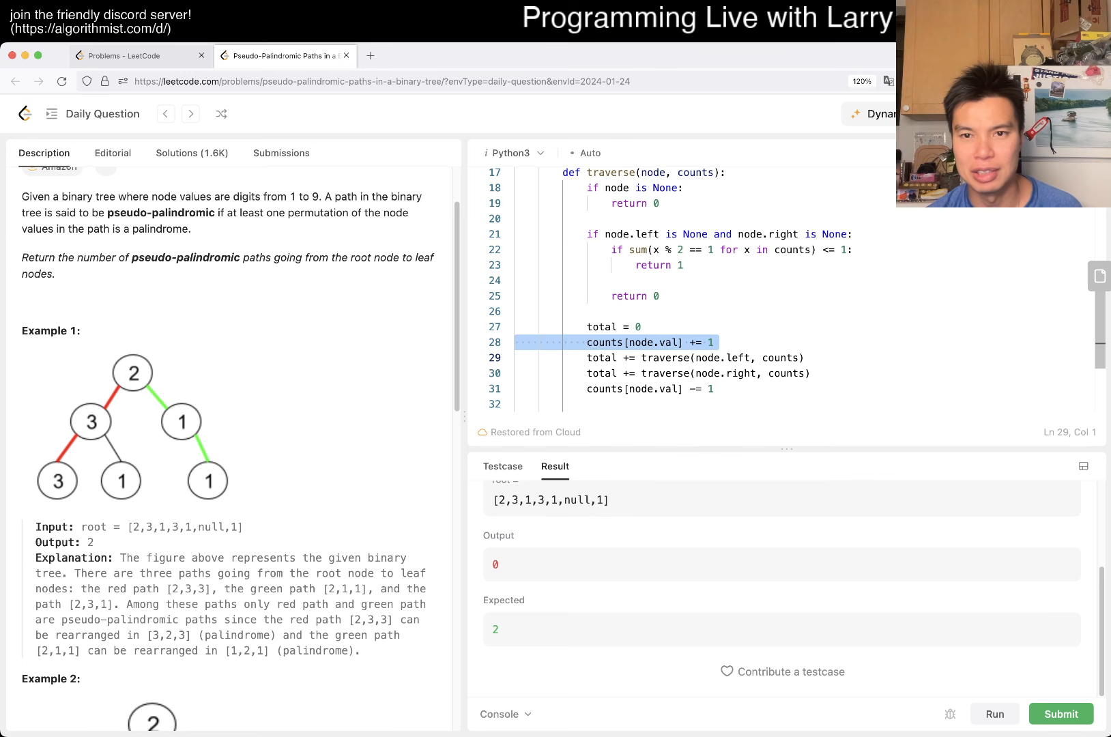
click(637, 250)
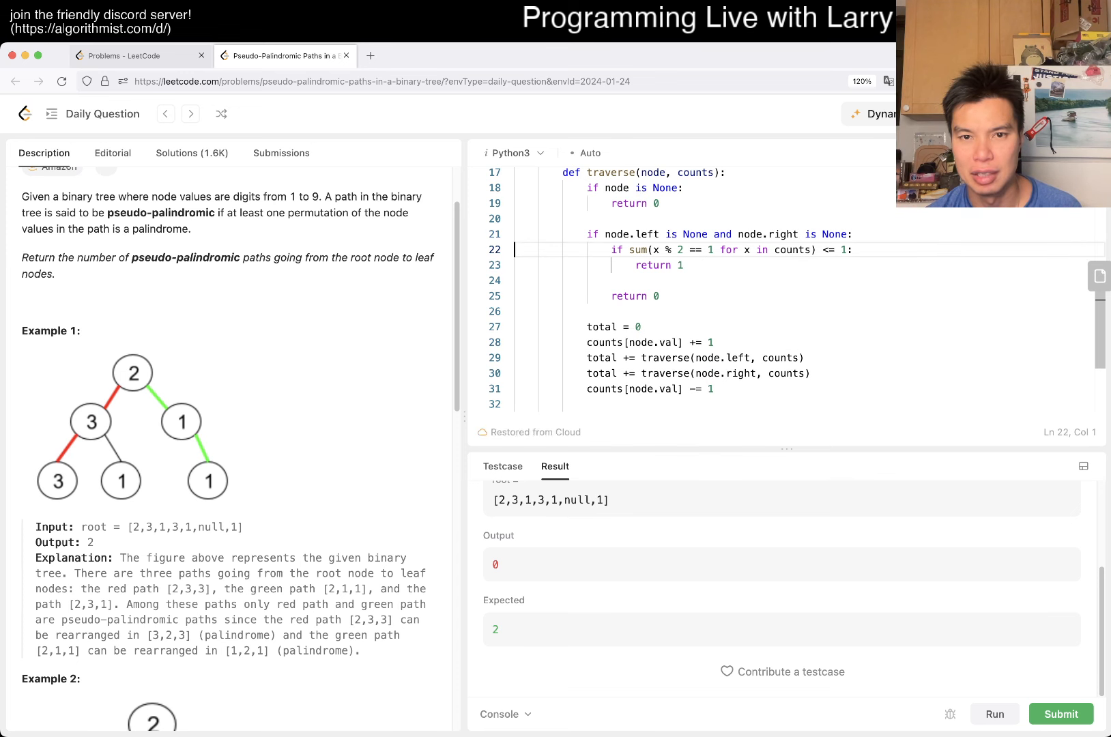
text(counts[node)
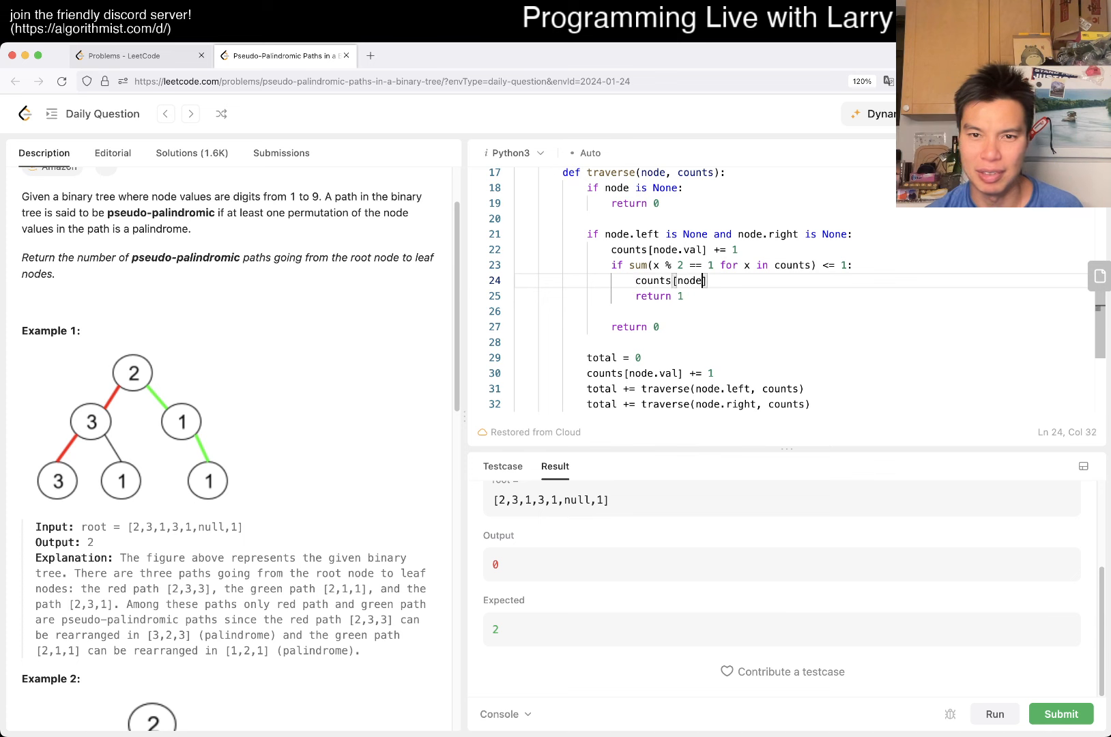
text(.val] -= 1)
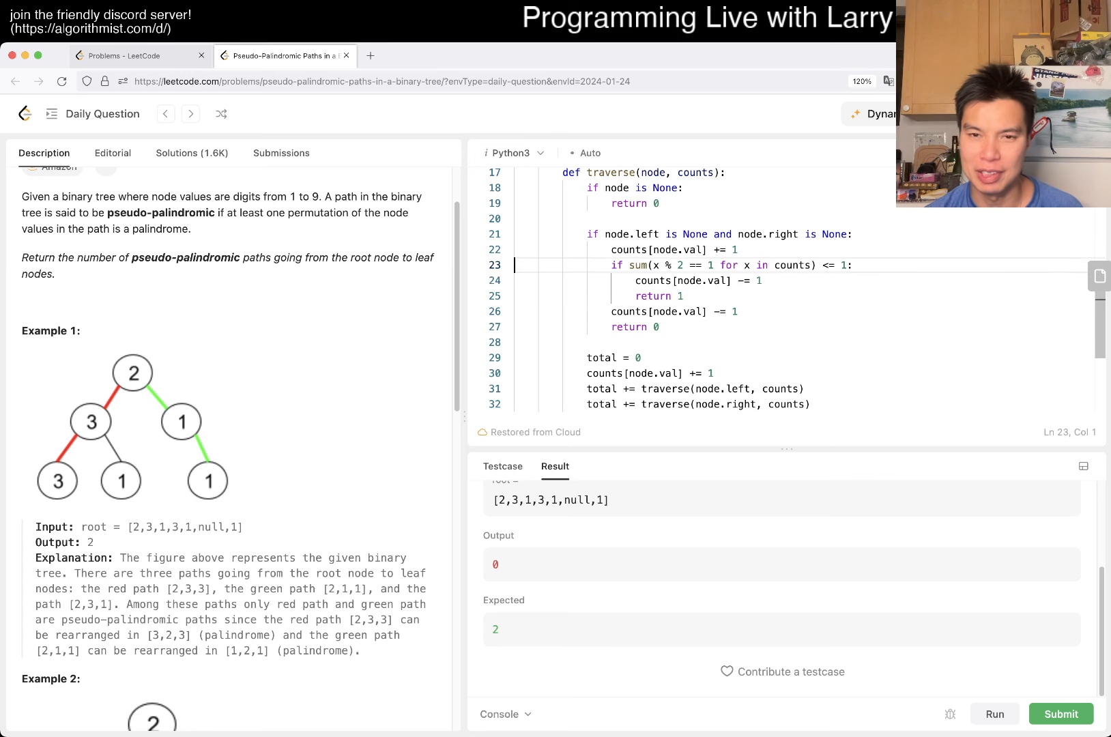
text(g)
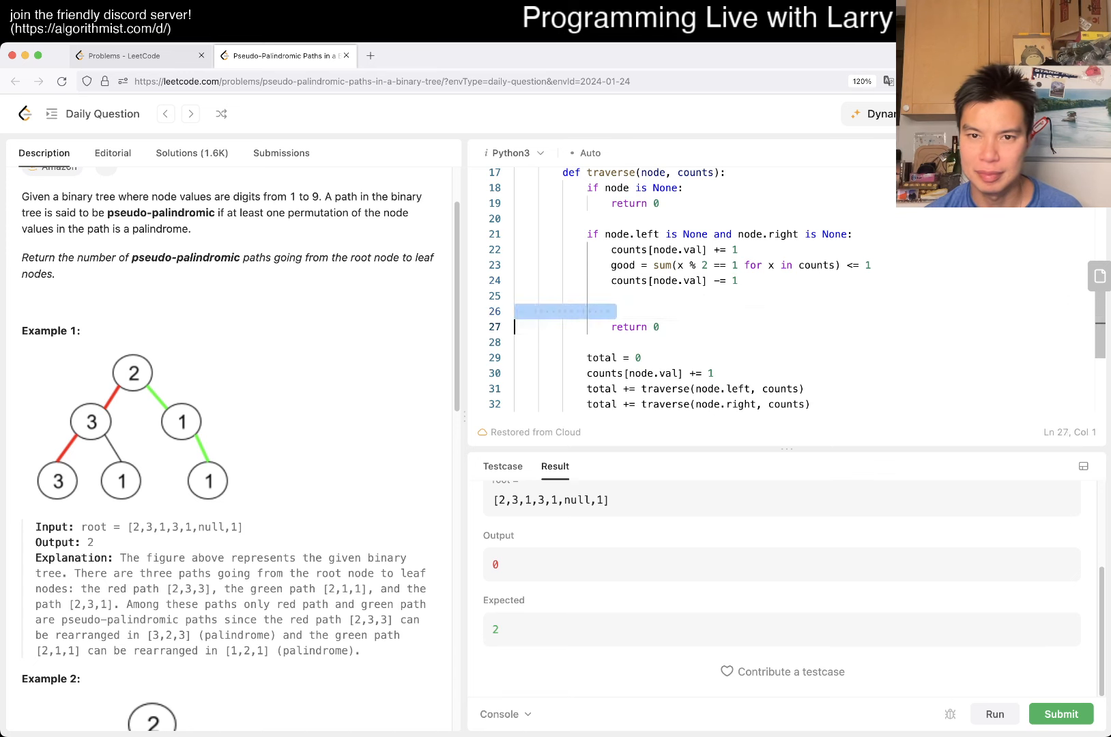
text(return good)
click(695, 265)
text(())
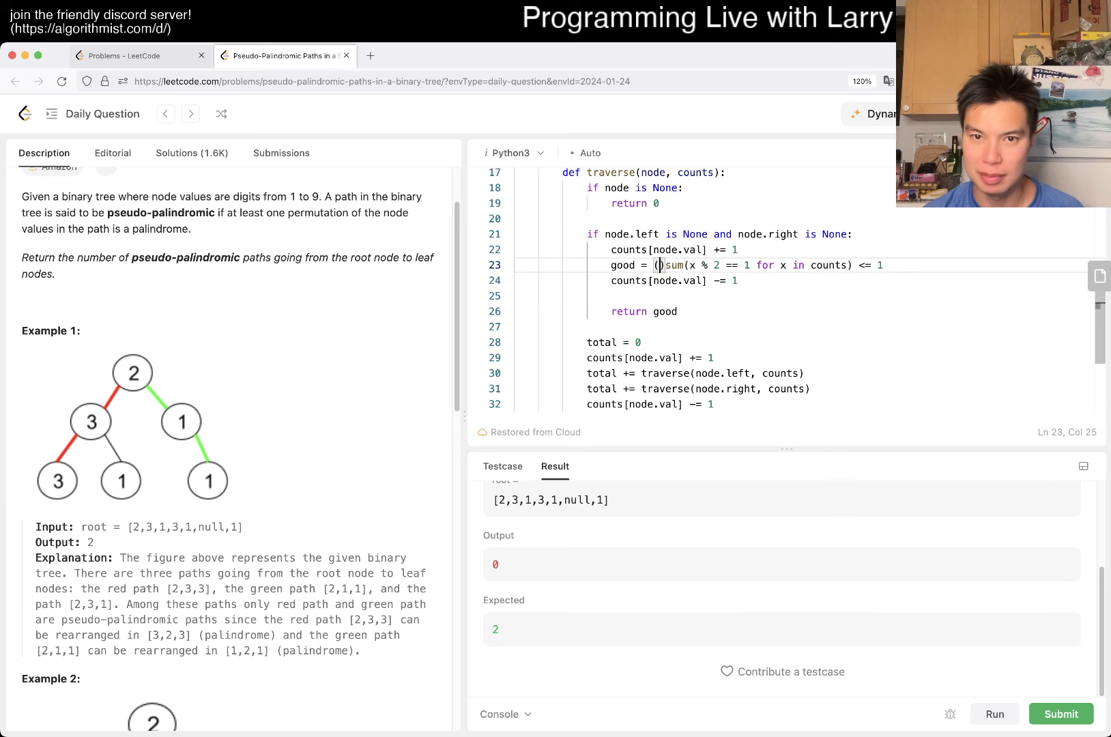
Step: Adjust the check before the sum and start a run against the sample cases
click(881, 264)
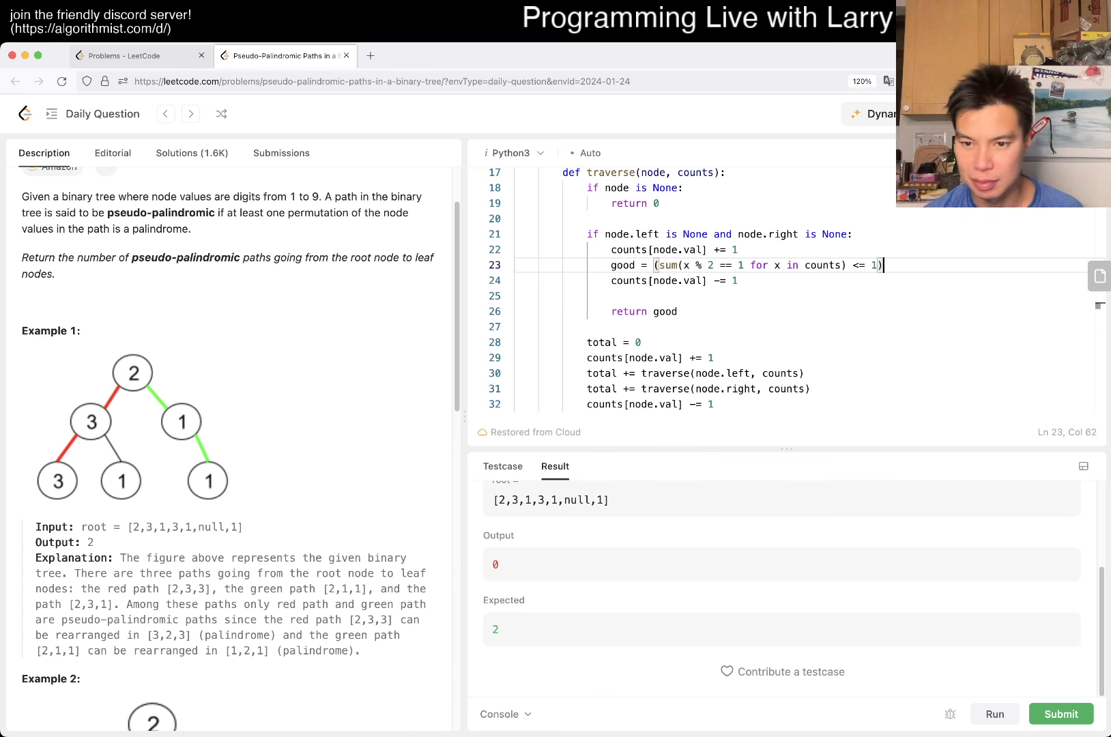
click(1060, 714)
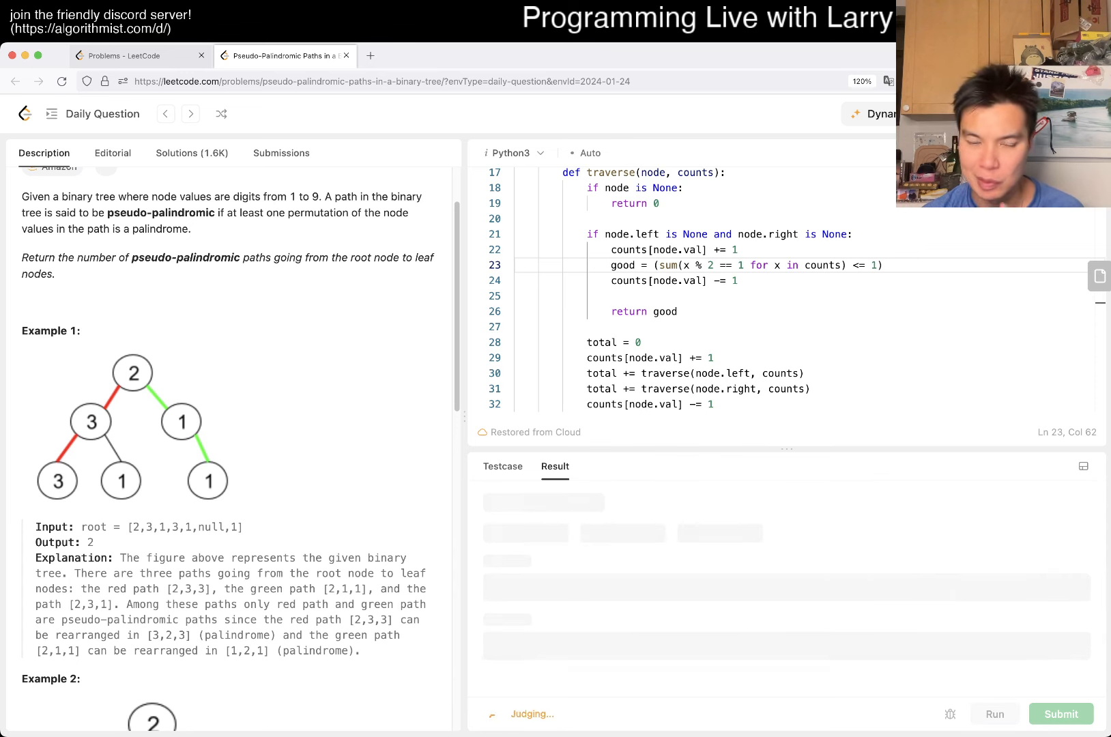
Step: Change the leaf branch's return to int(good)
click(993, 713)
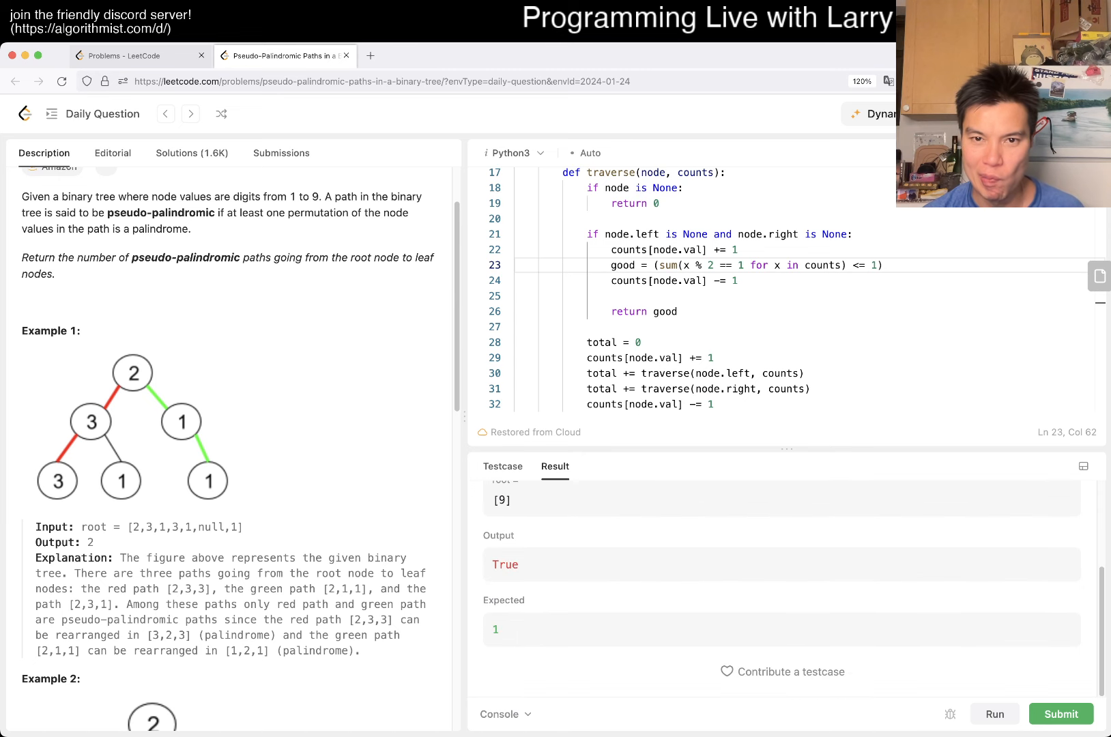
click(658, 311)
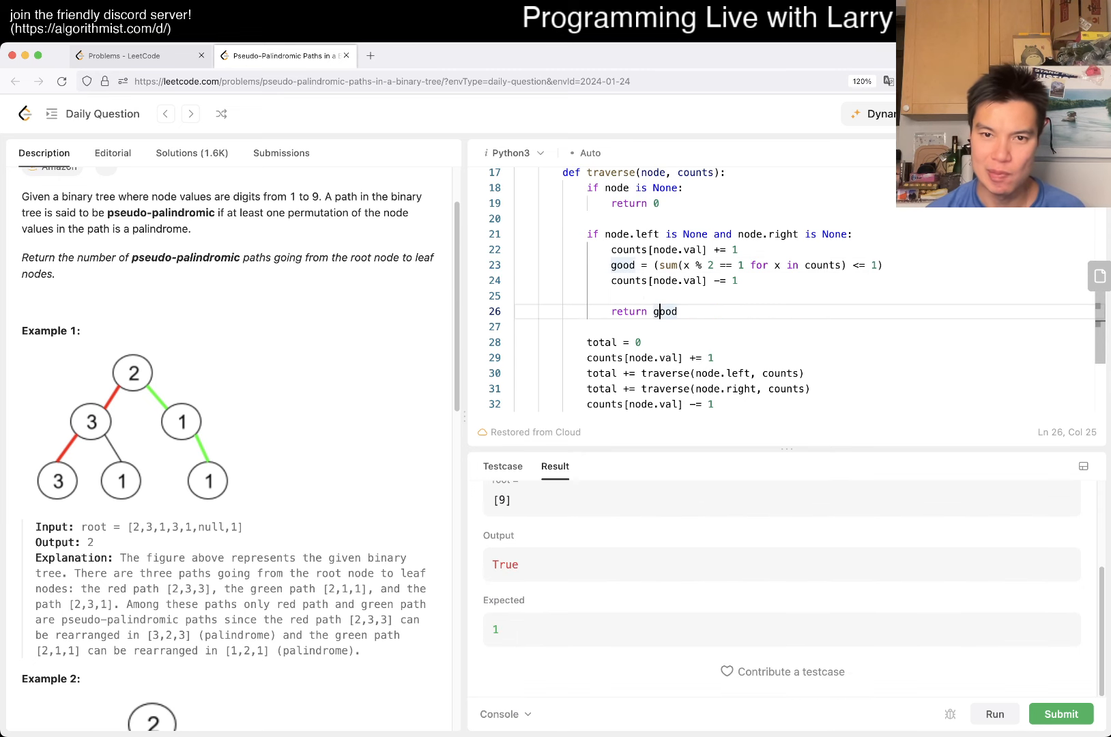
text(int)
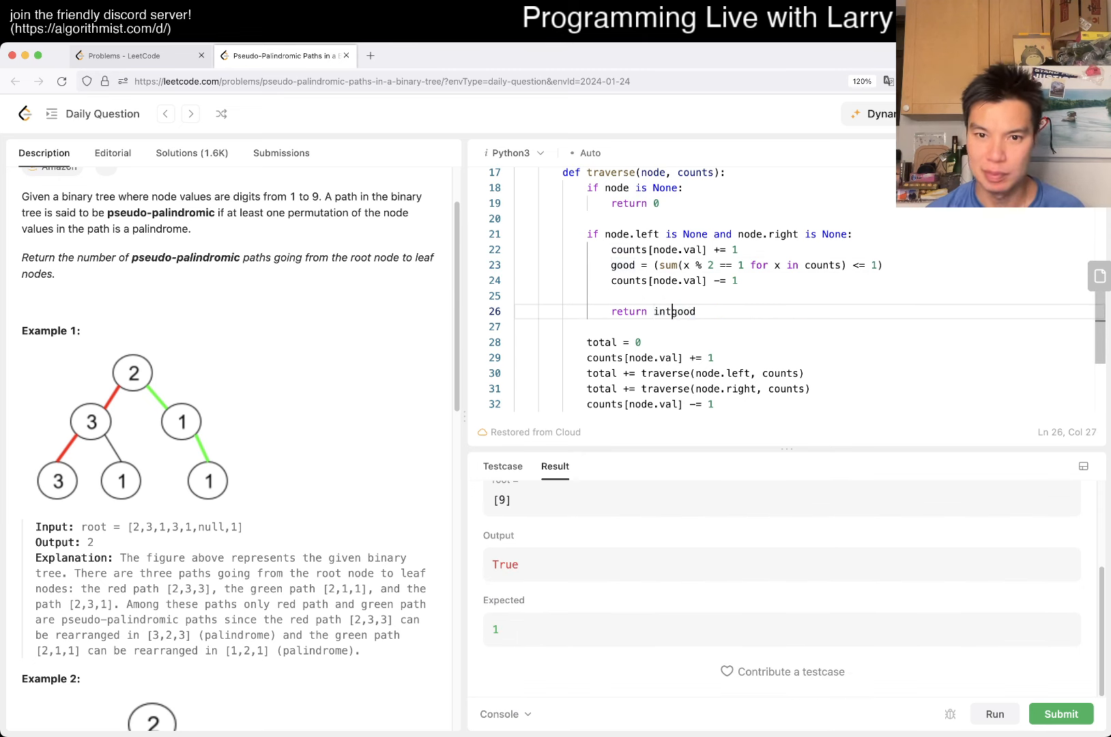
text((good))
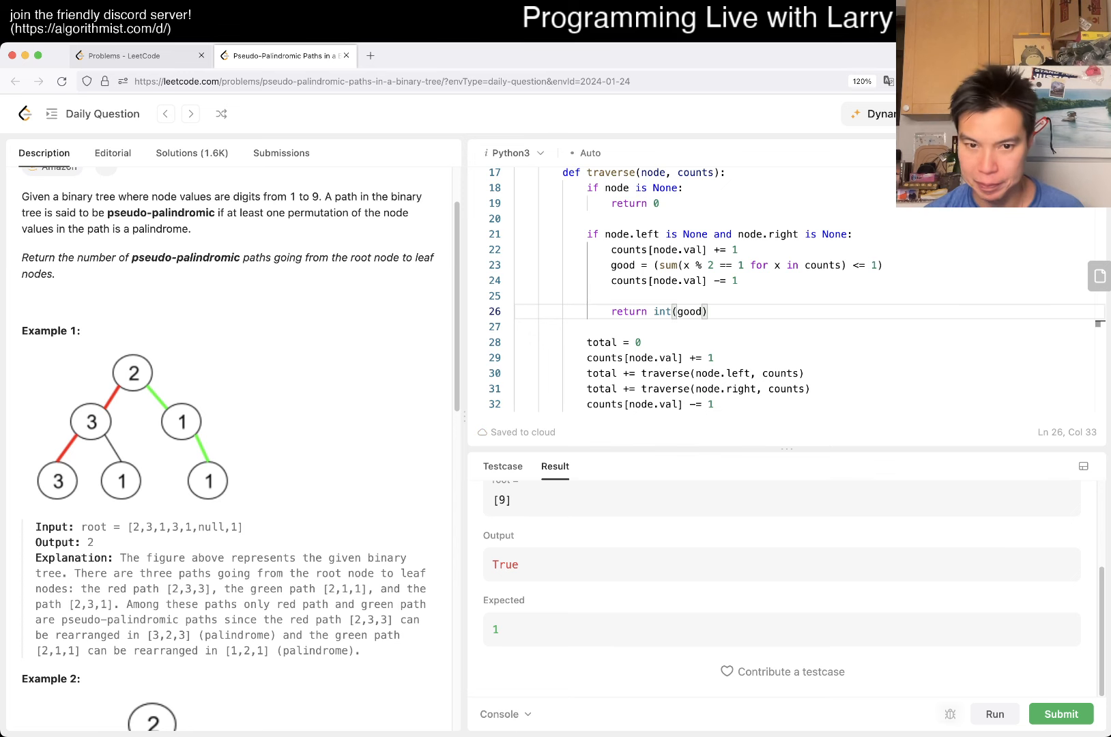
Step: Rerun the samples and confirm Cases 2 and 3 are Accepted
click(1060, 714)
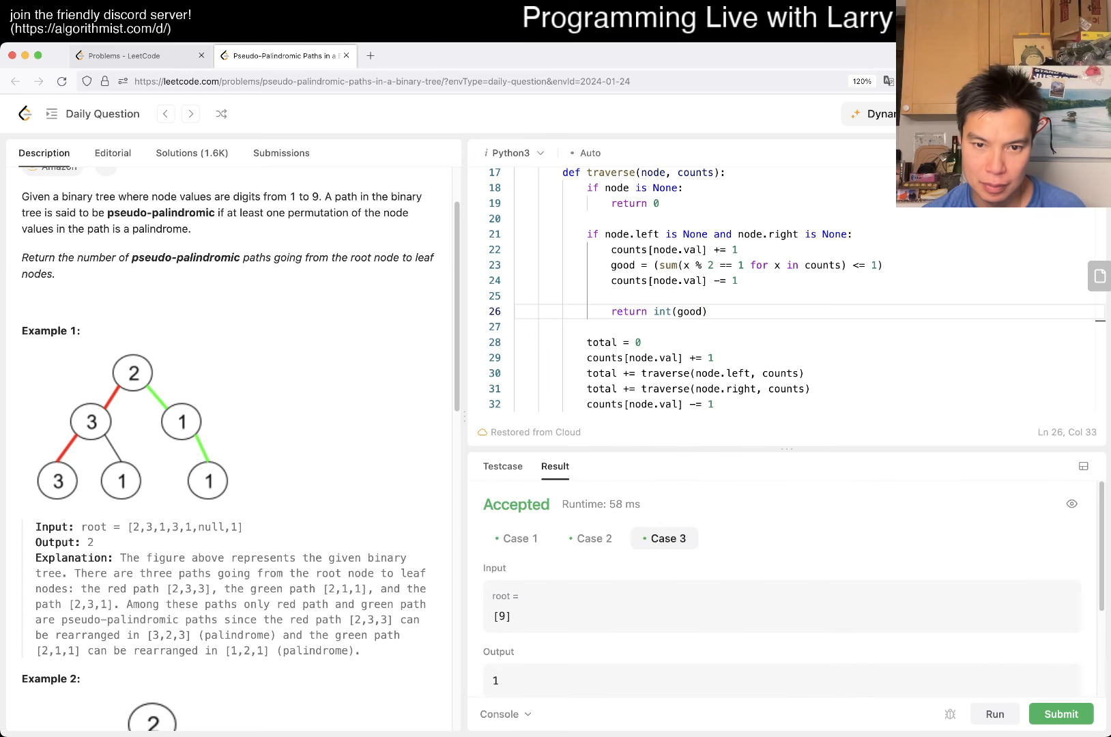
click(595, 538)
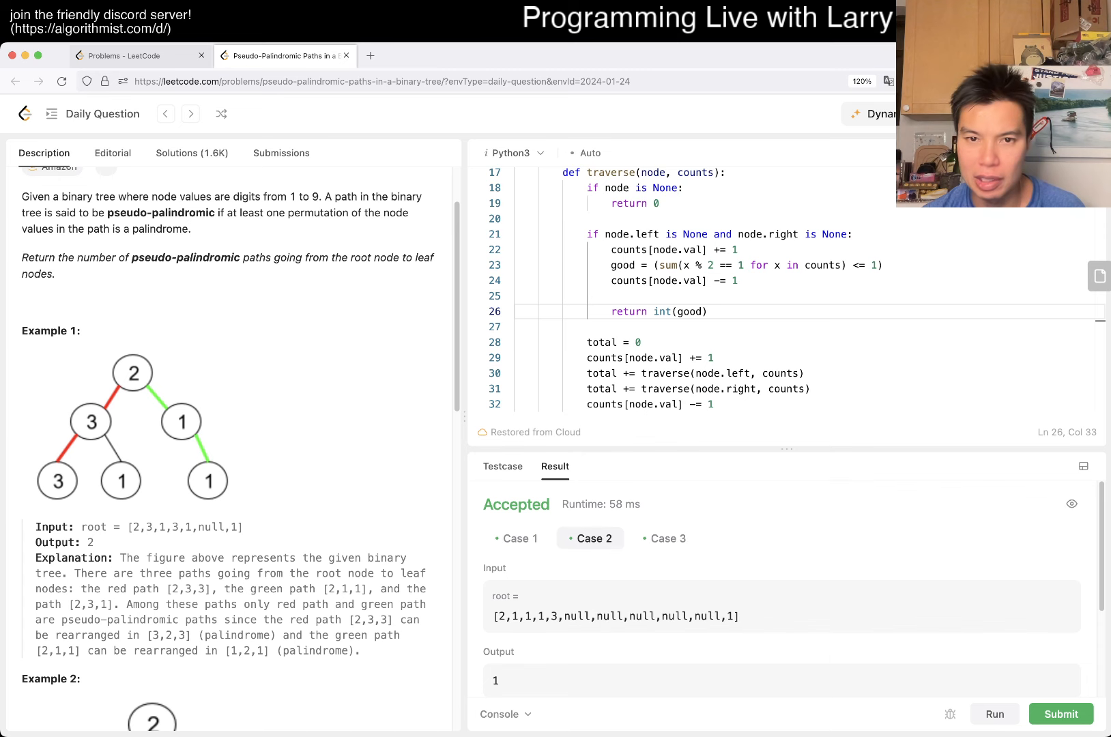
click(664, 539)
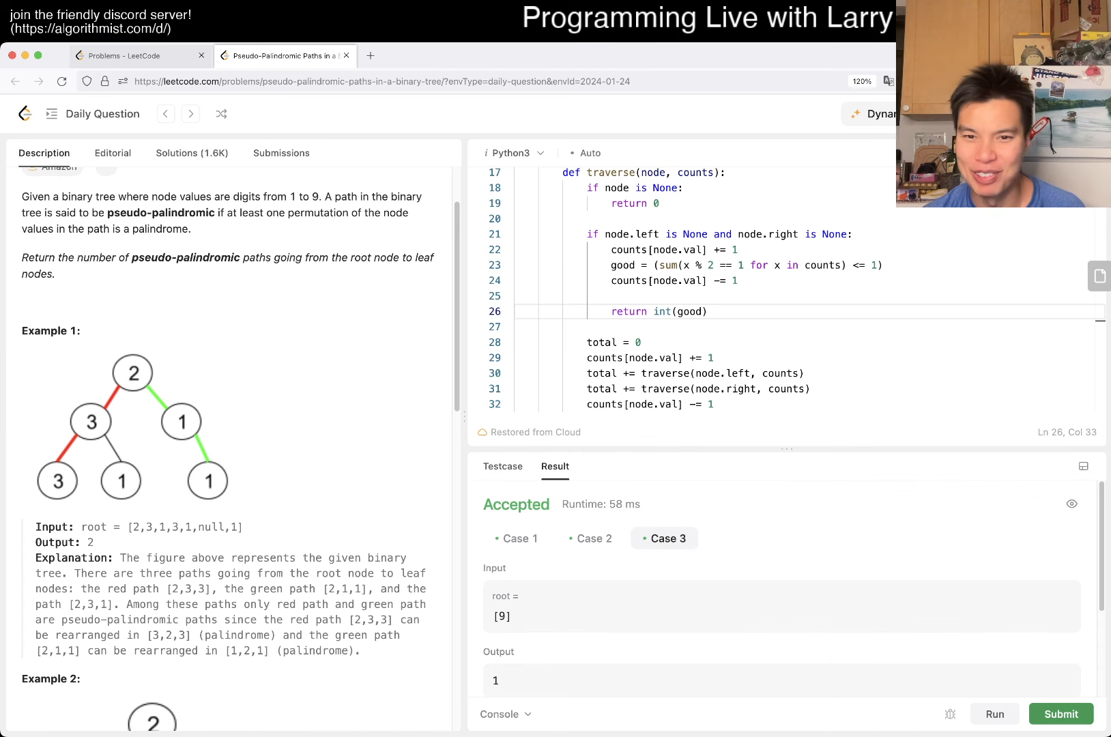
Step: Submit the solution, get Accepted at 489 ms, and dismiss the daily challenge completion notice
click(281, 152)
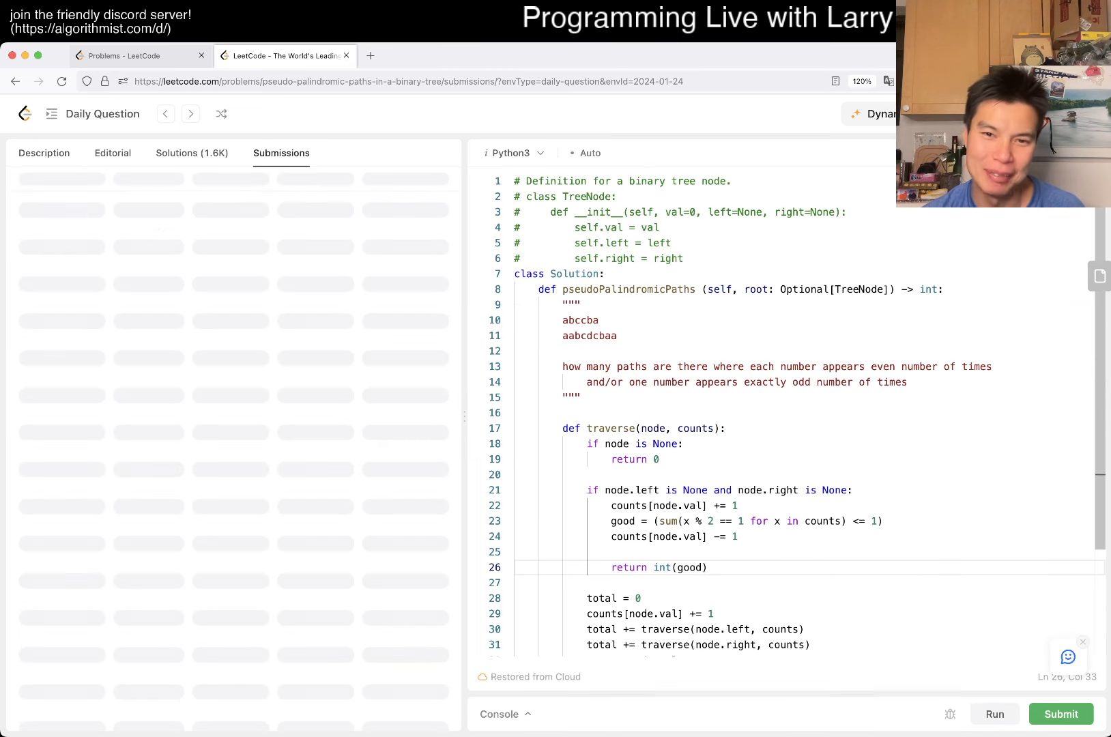
click(1061, 714)
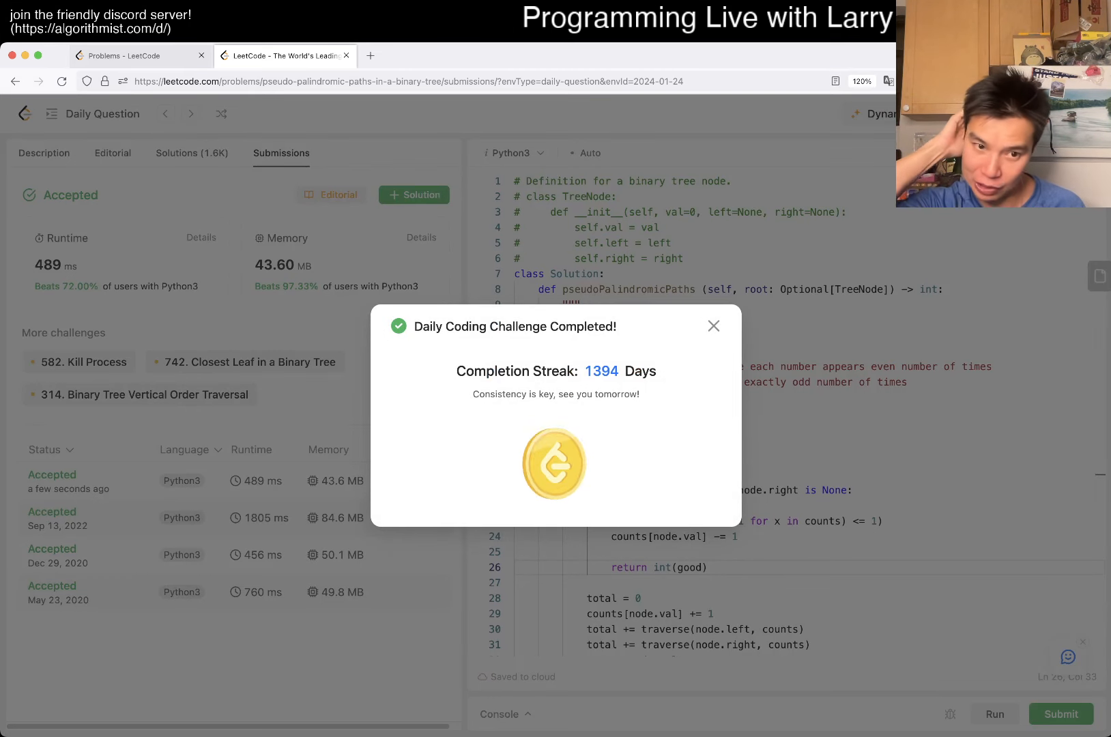
click(714, 326)
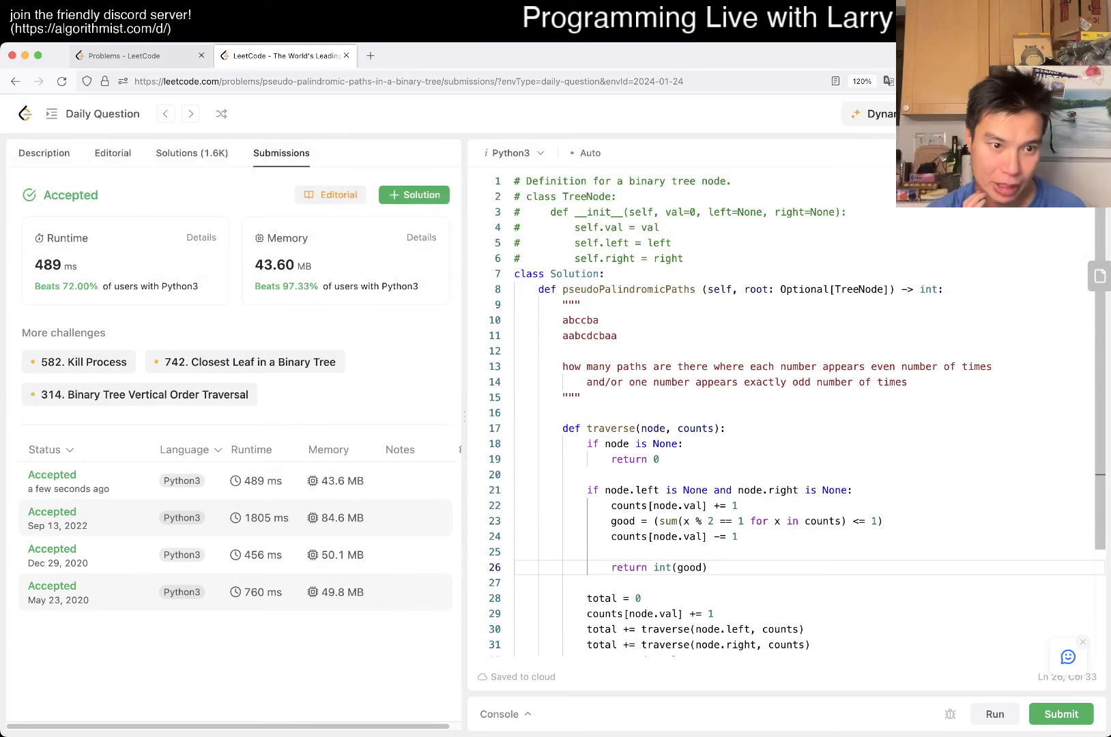
scroll(down, 3)
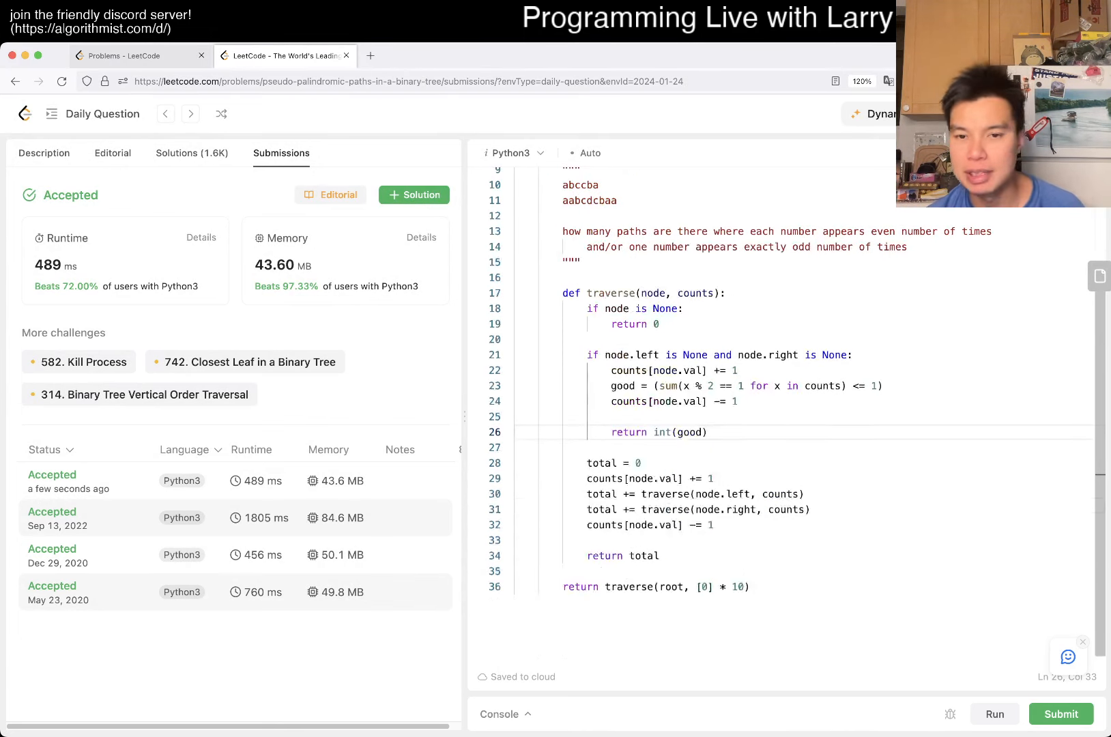
scroll(up, 3)
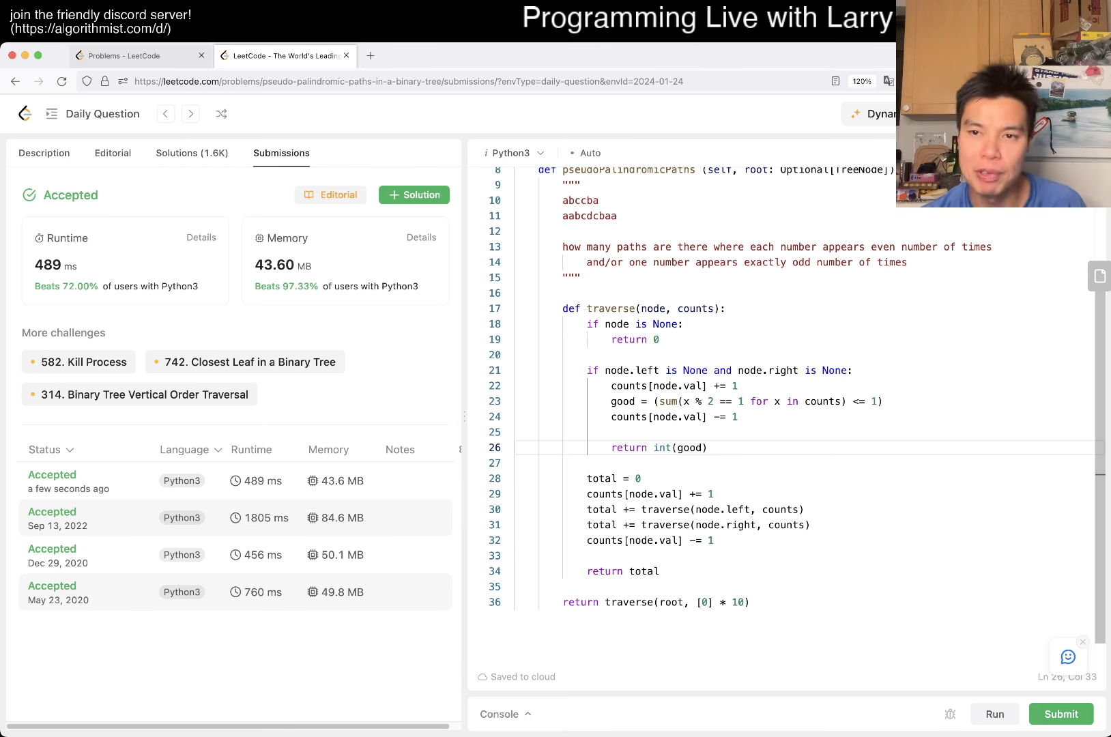
Step: Add a 'bitmasks' note on a new line in the docstring
text(b)
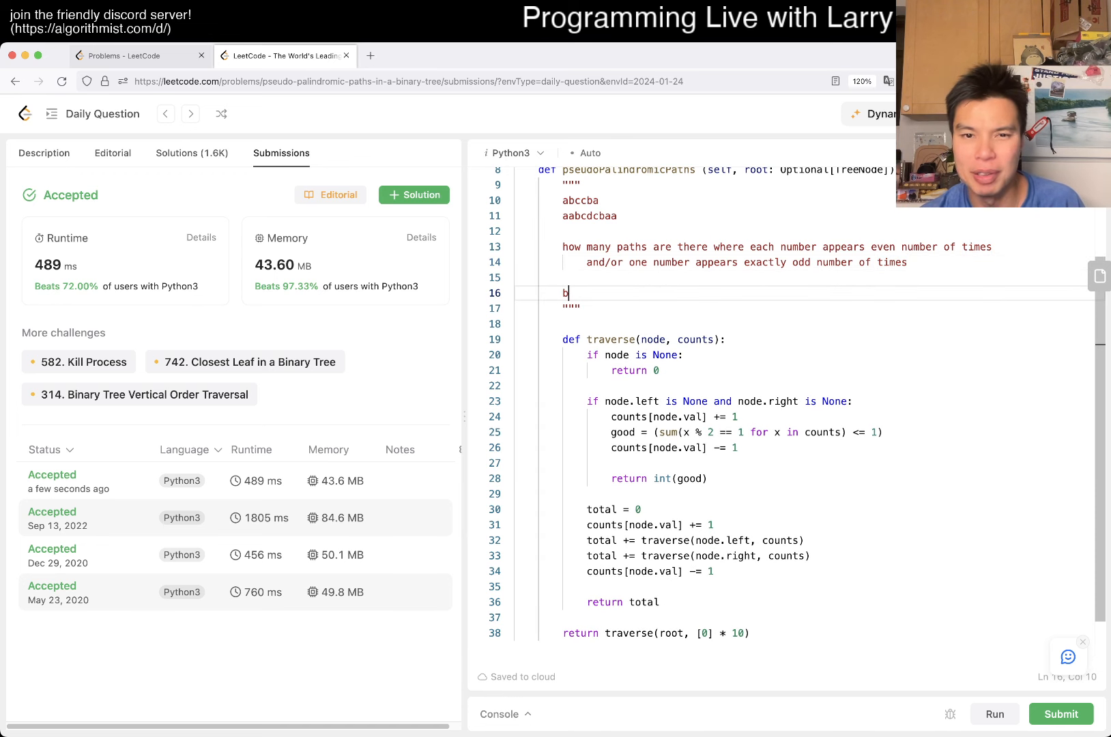
text(itmasks)
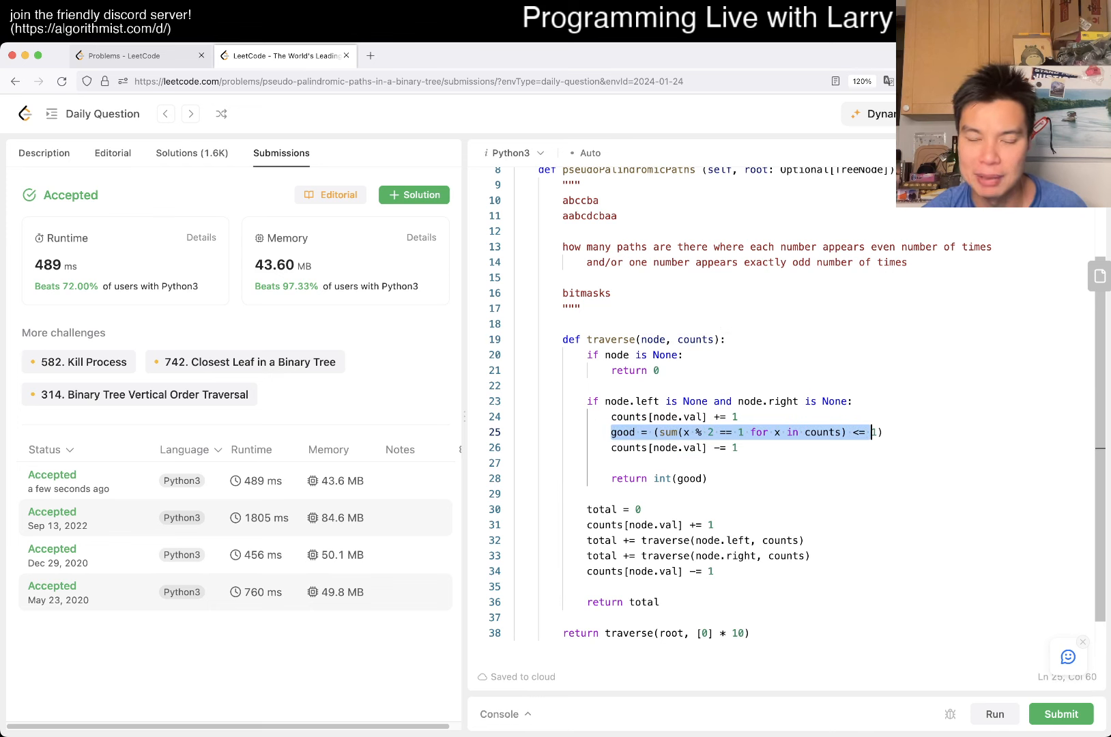
Step: Highlight the palindrome check, its odd-count test, and the counts parameter while explaining
click(735, 416)
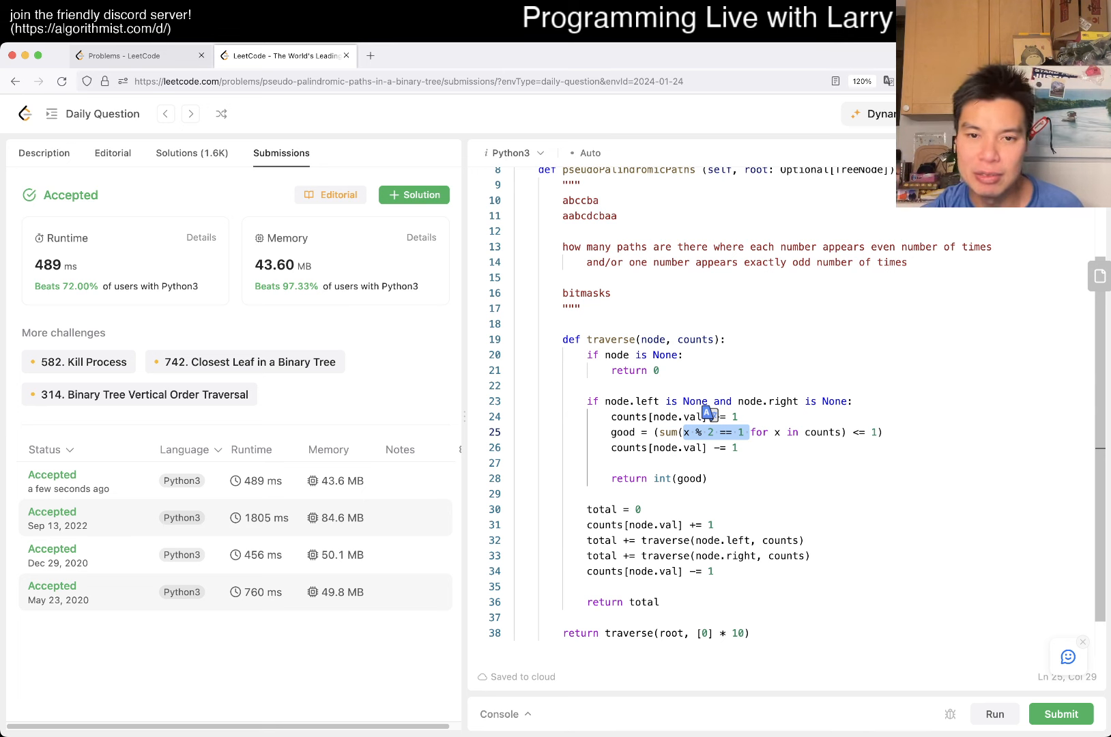
double_click(694, 340)
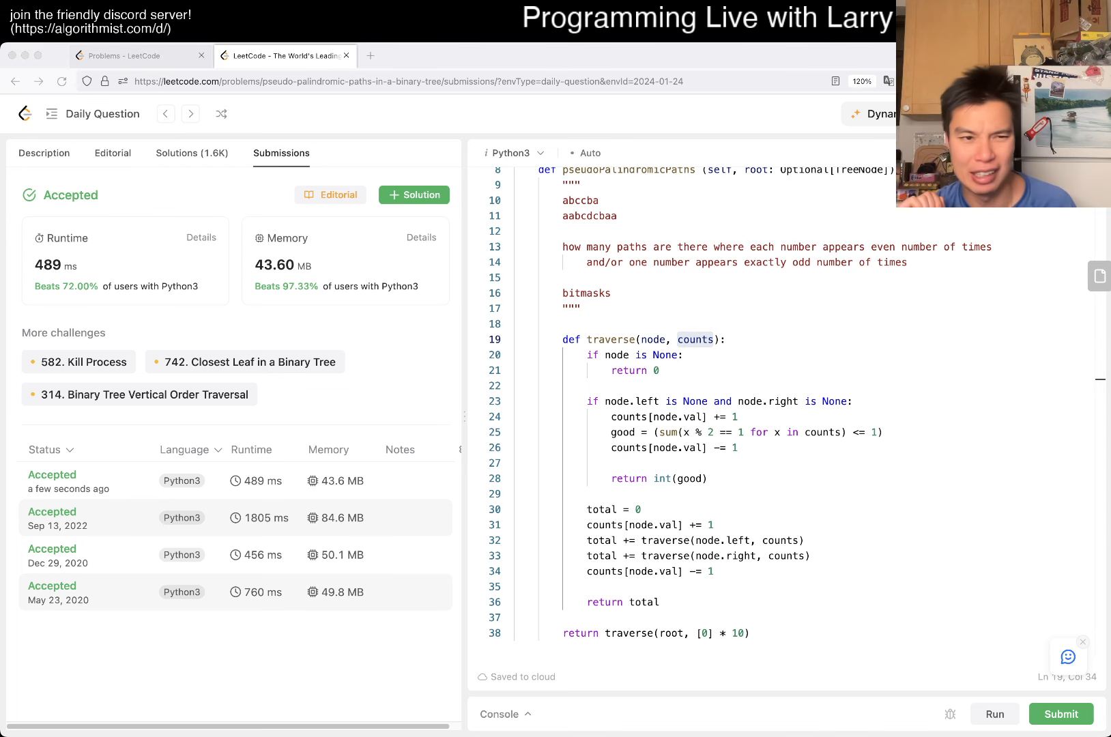
double_click(694, 339)
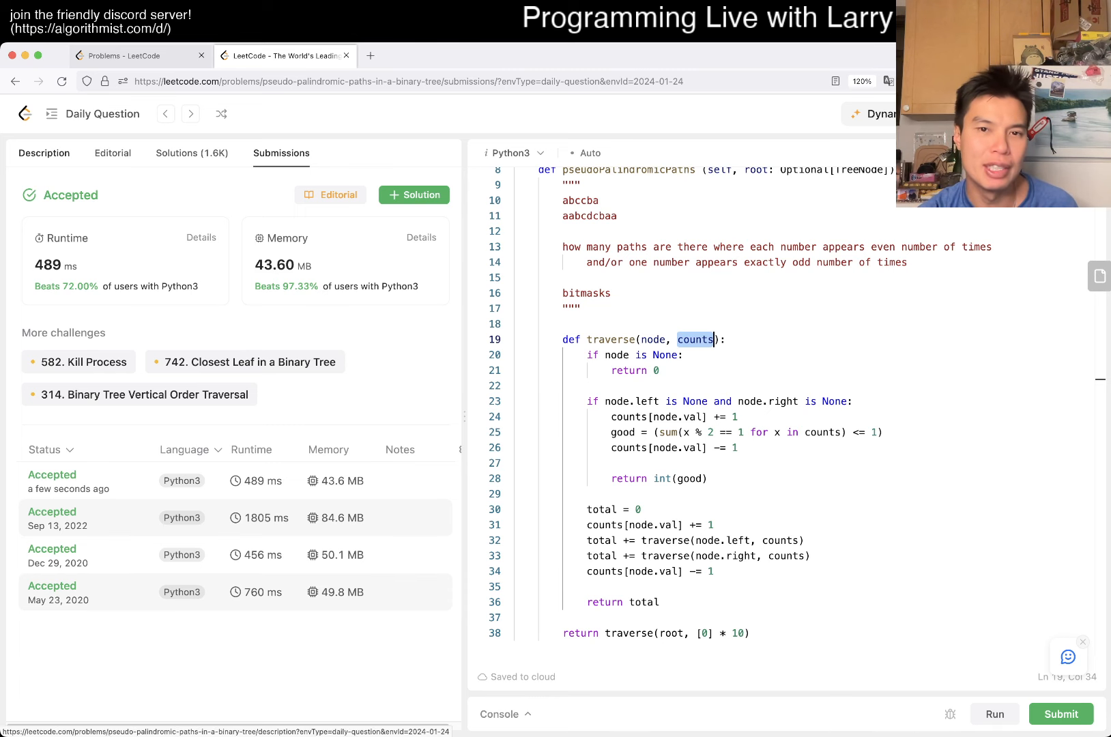
Step: Show the problem 1457 description again and point out the parity check, docstring note, and counts parameter
click(43, 153)
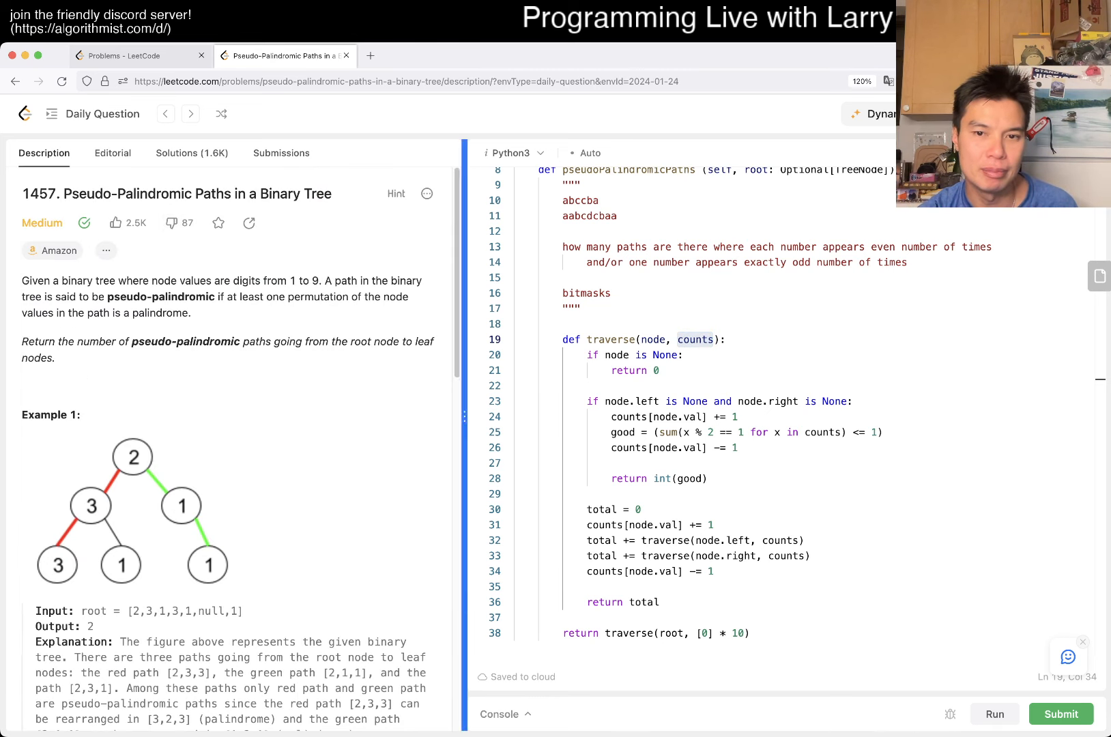
click(876, 433)
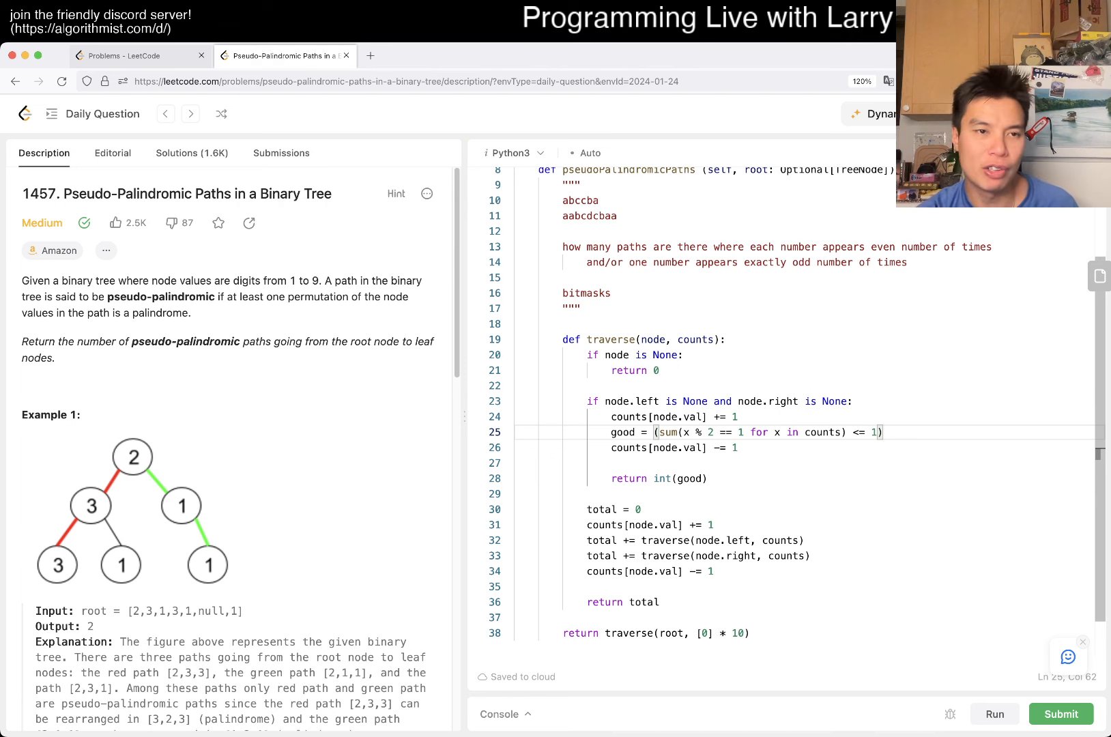
scroll(up, 3)
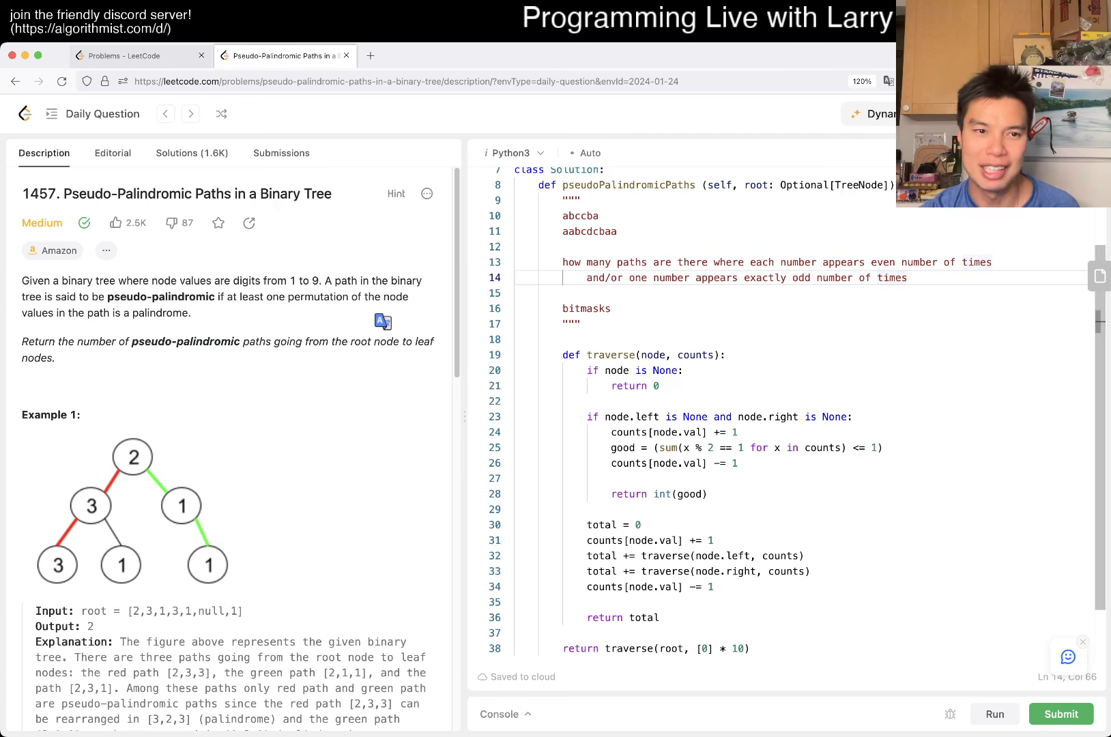
double_click(159, 298)
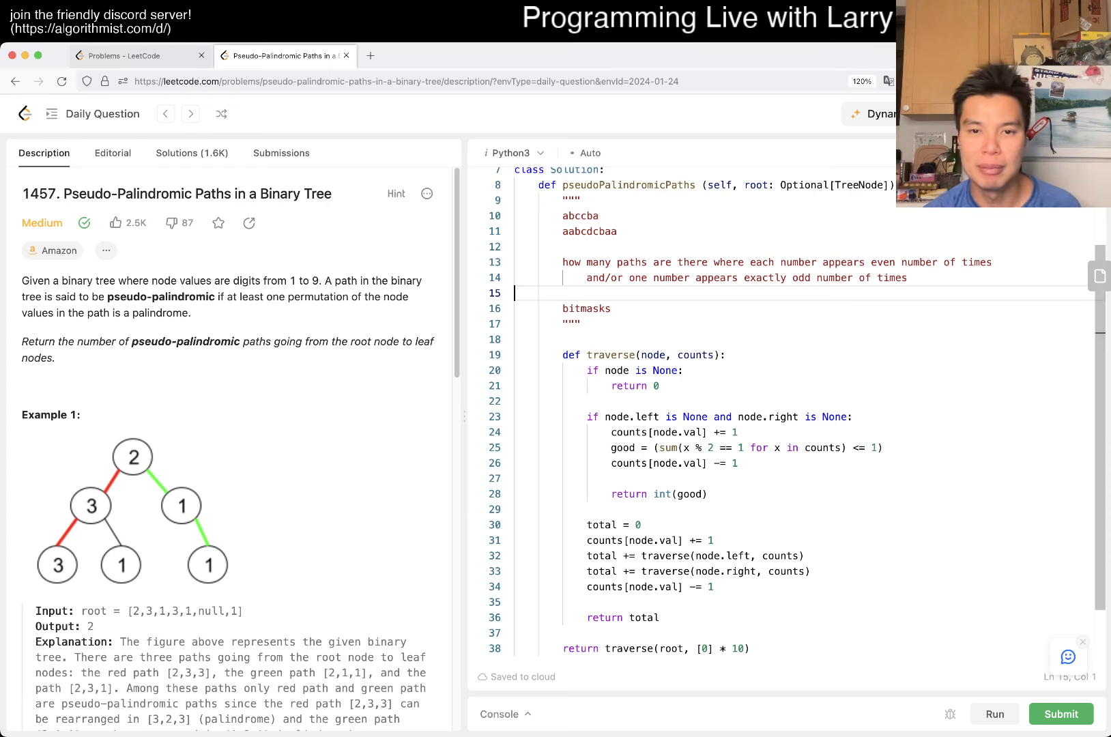
double_click(696, 354)
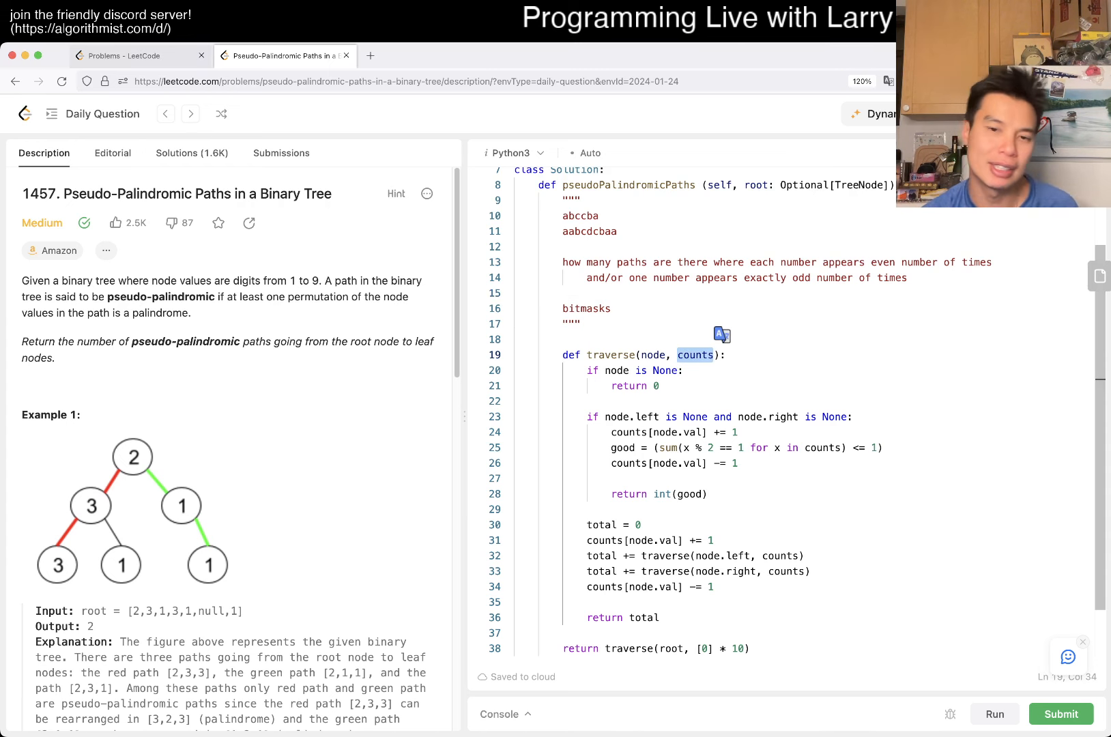